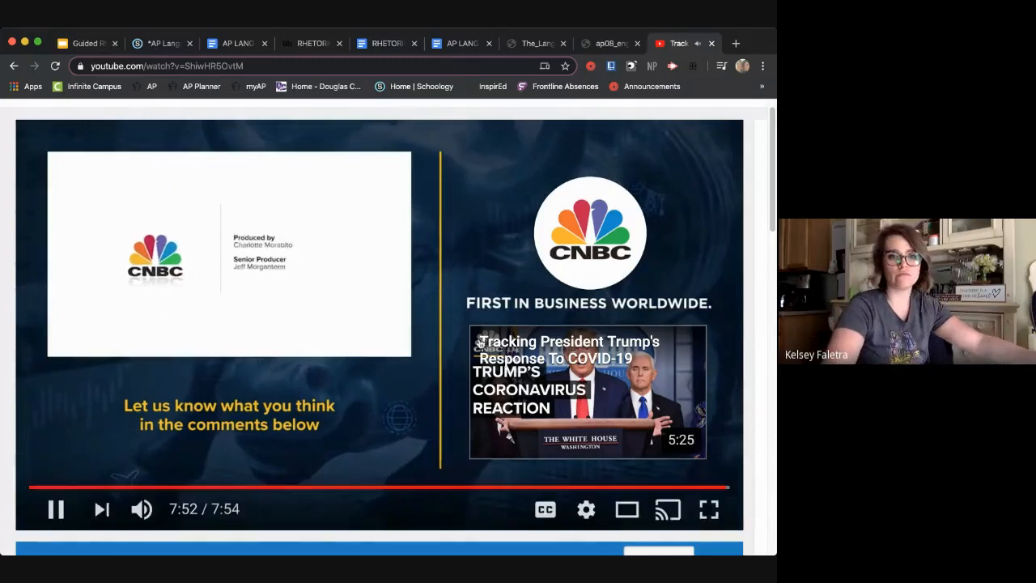
Pause the CNBC COVID-19 response video at 7:53, just before it ends
left_click(55, 509)
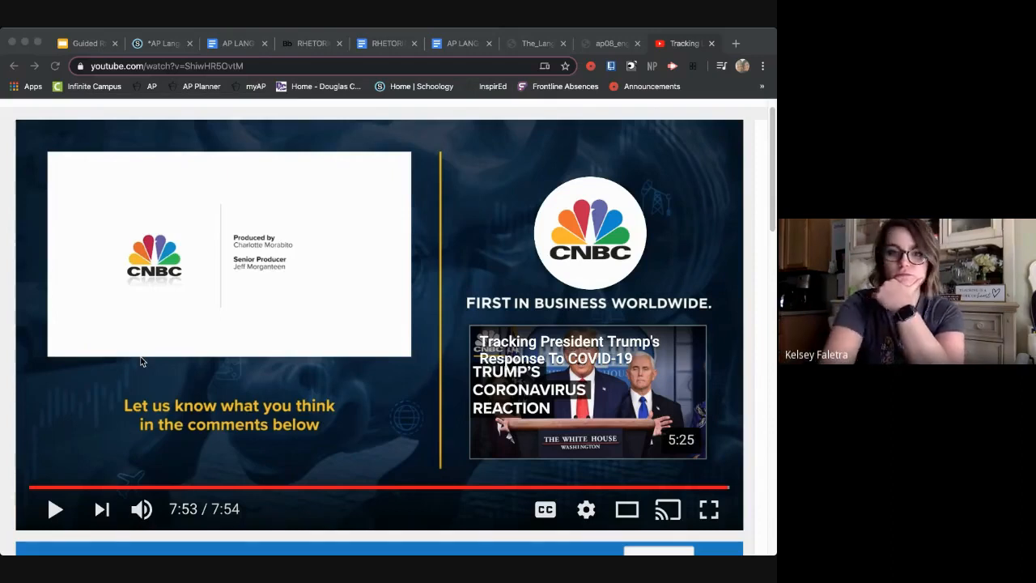
mouse_move(4, 241)
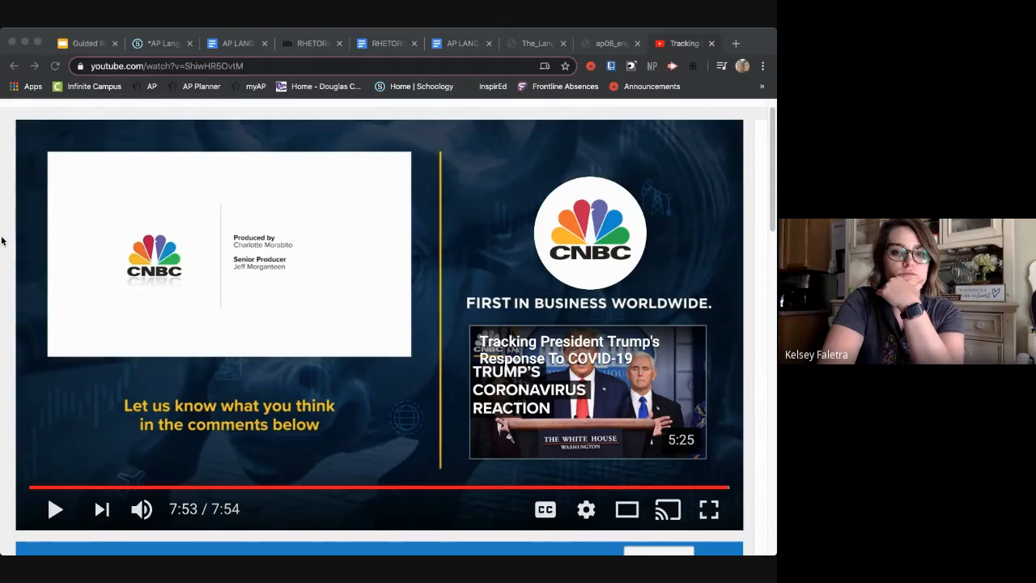
mouse_move(262, 68)
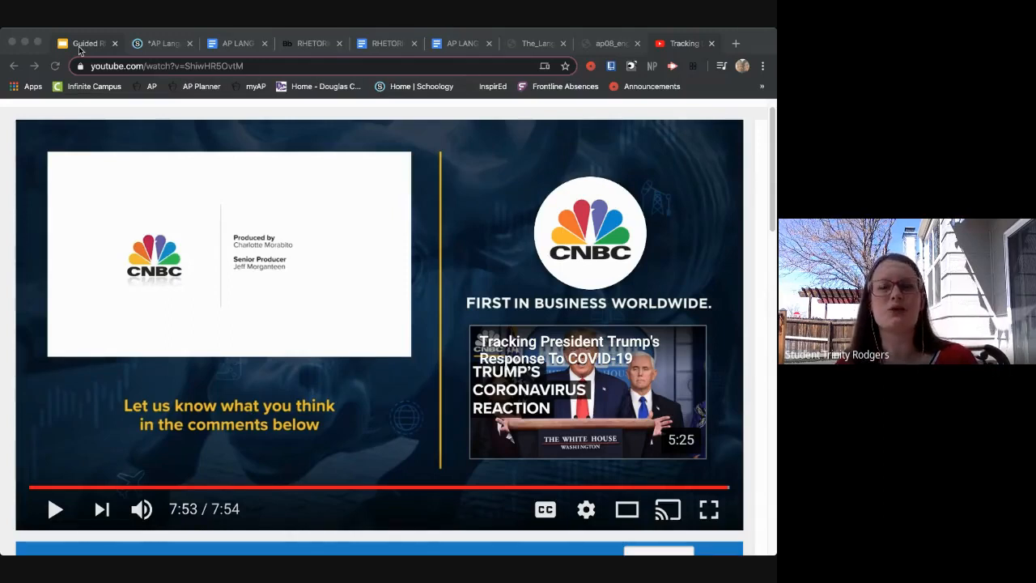
mouse_move(275, 137)
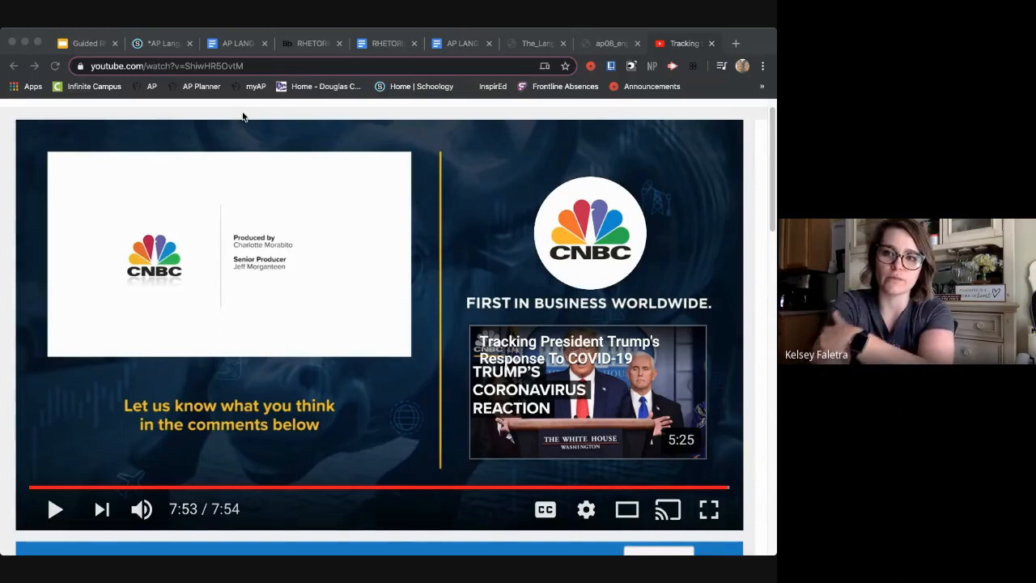
mouse_move(262, 152)
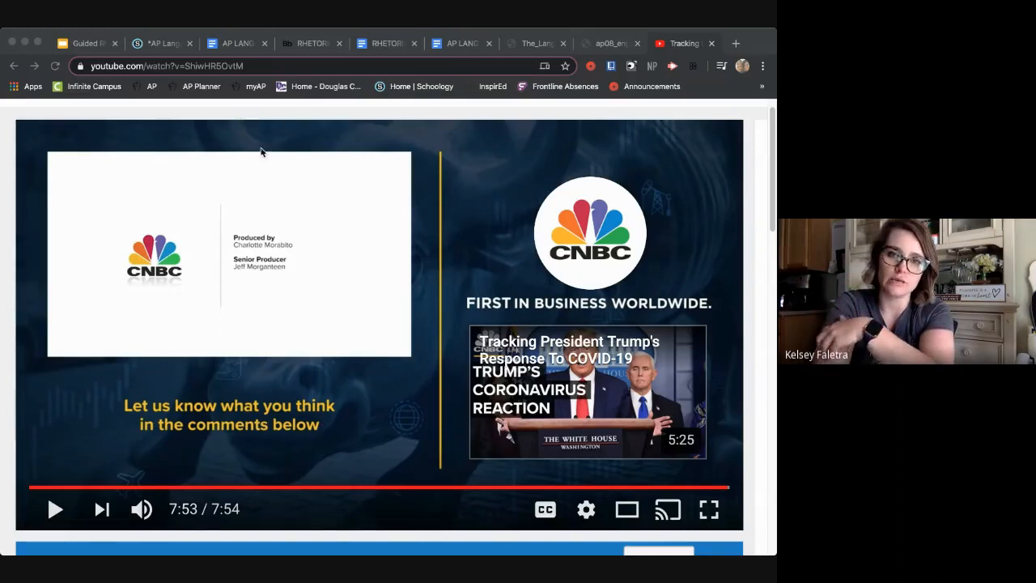
mouse_move(276, 130)
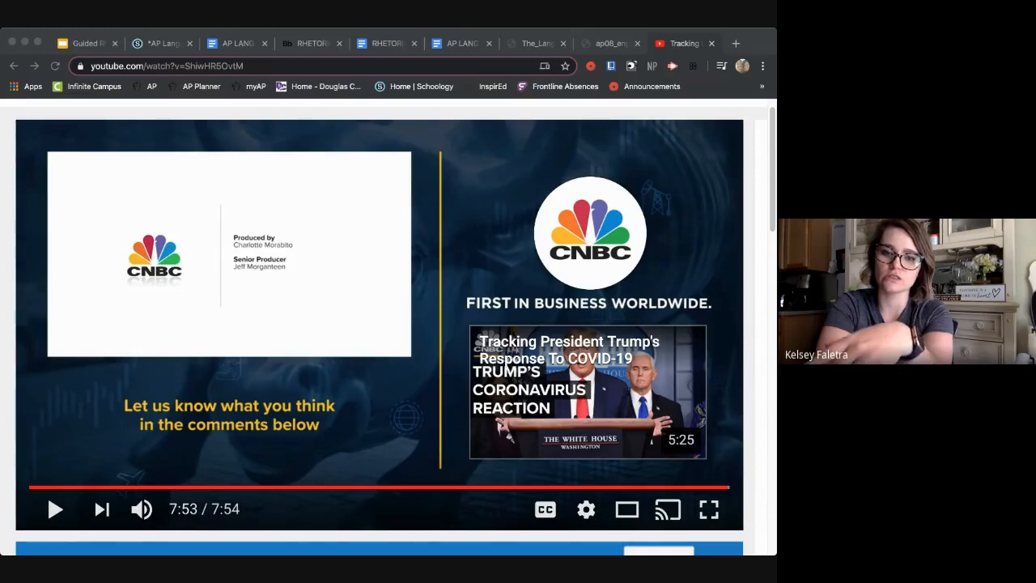
mouse_move(303, 141)
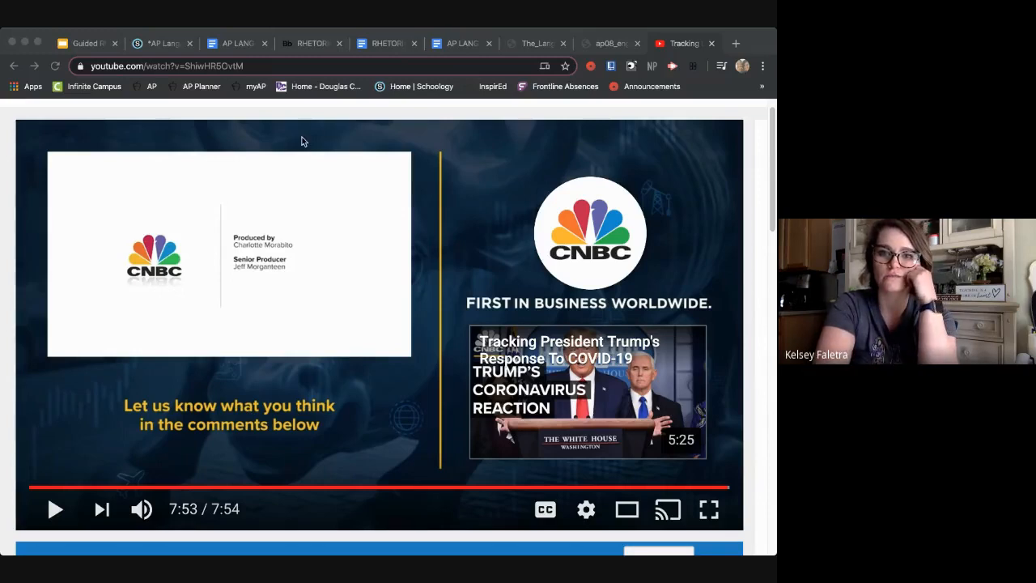
mouse_move(285, 143)
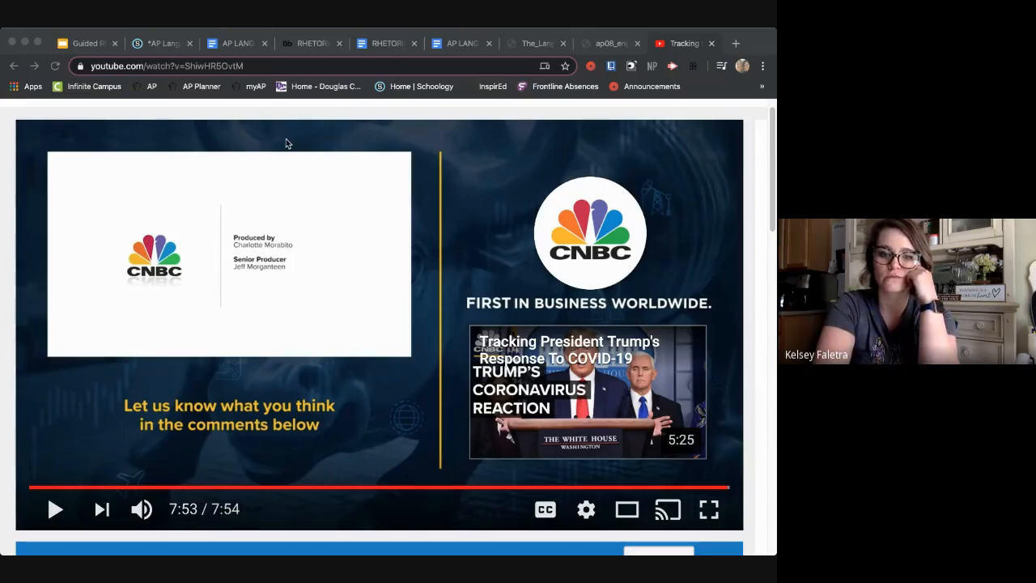
mouse_move(259, 138)
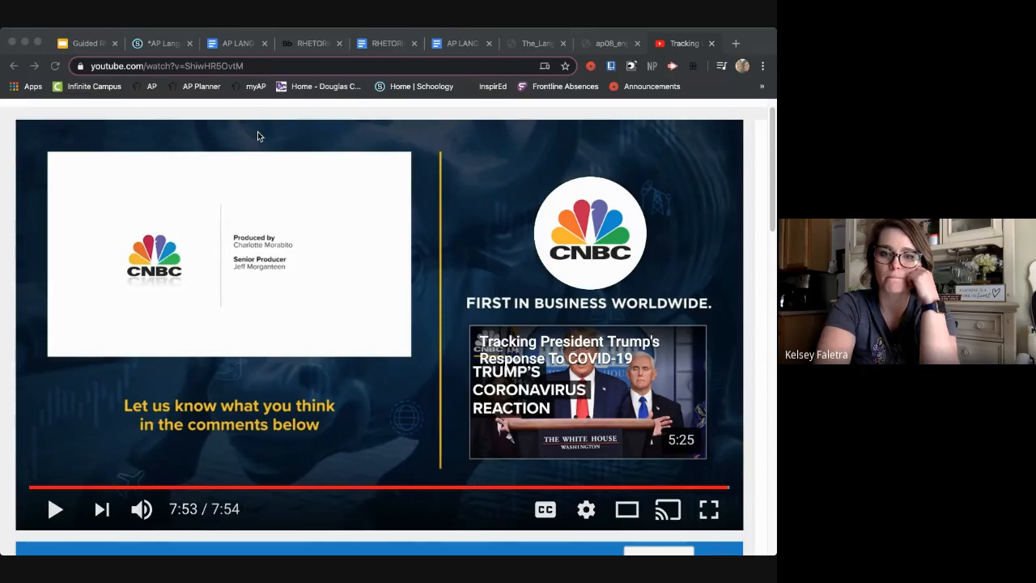
mouse_move(282, 109)
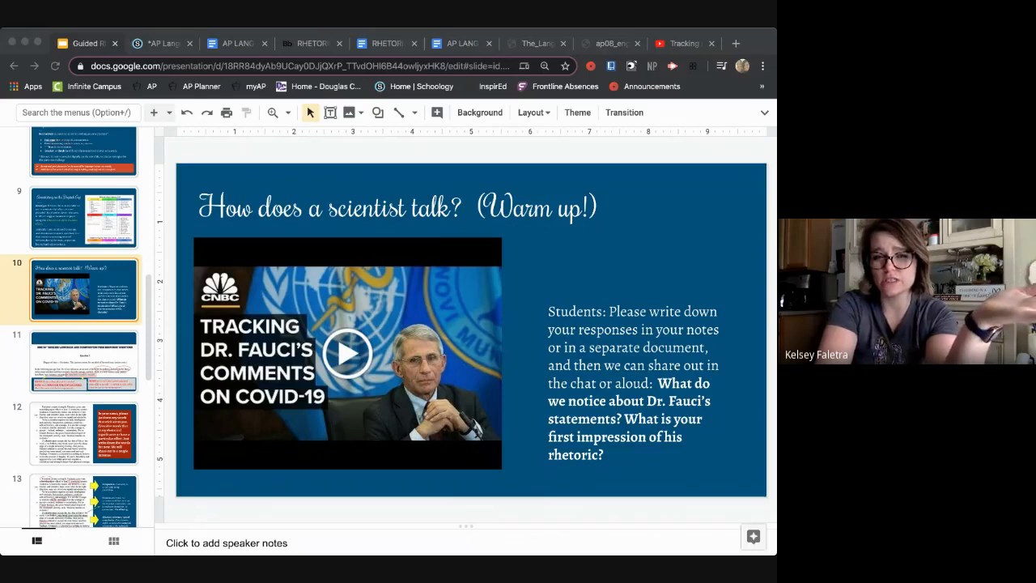
mouse_move(225, 153)
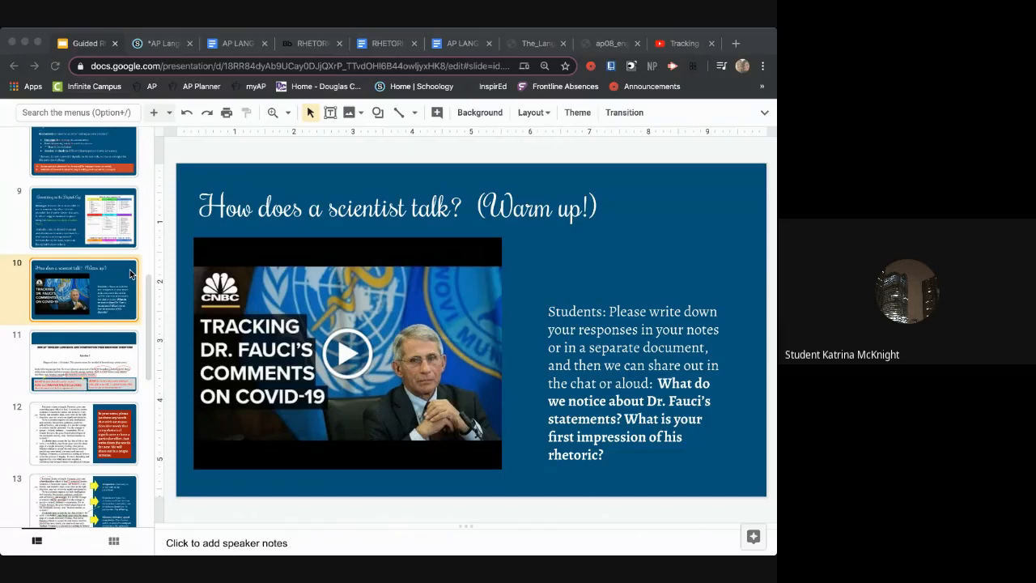
mouse_move(170, 166)
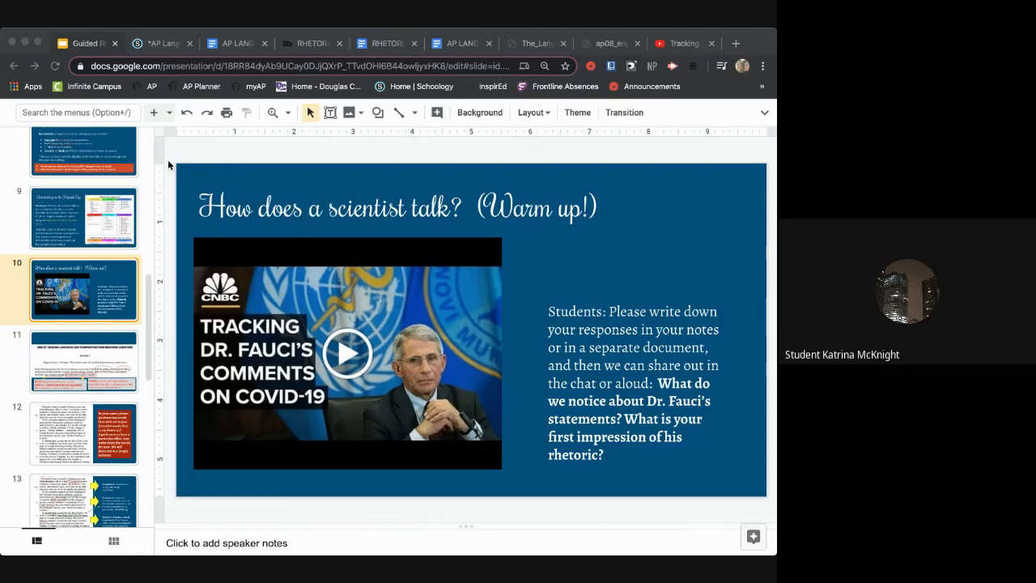
mouse_move(178, 157)
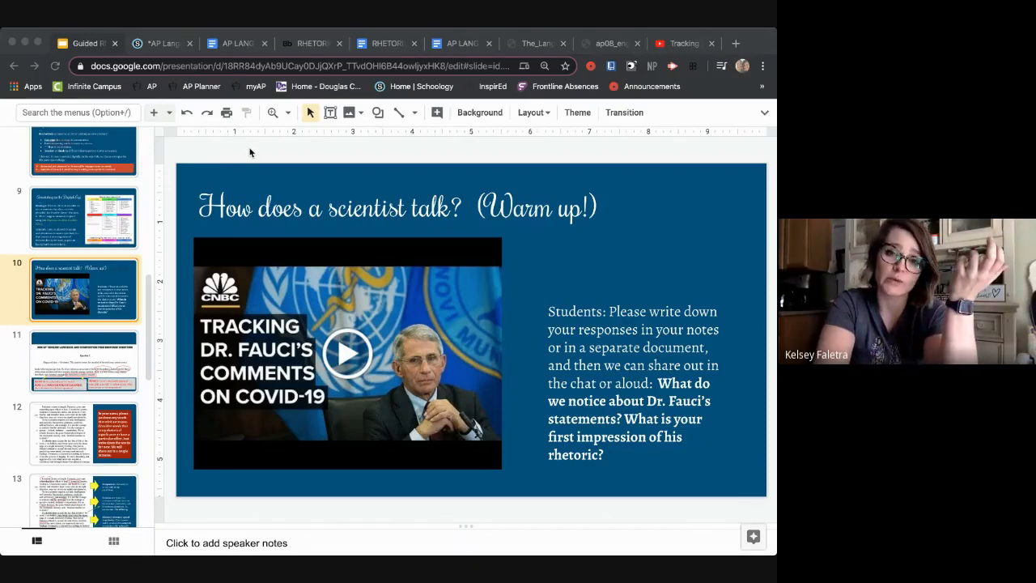
mouse_move(256, 154)
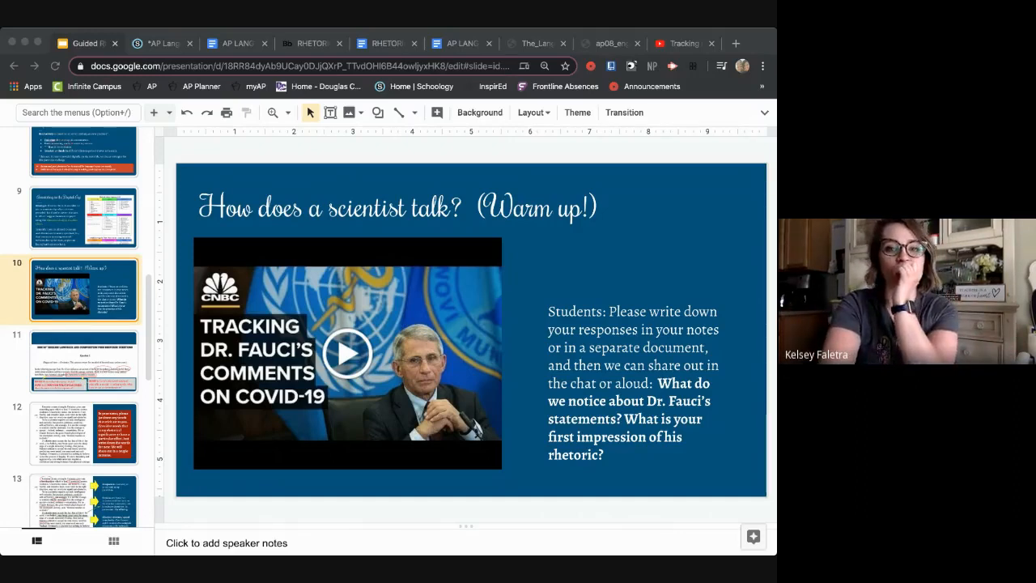
mouse_move(240, 180)
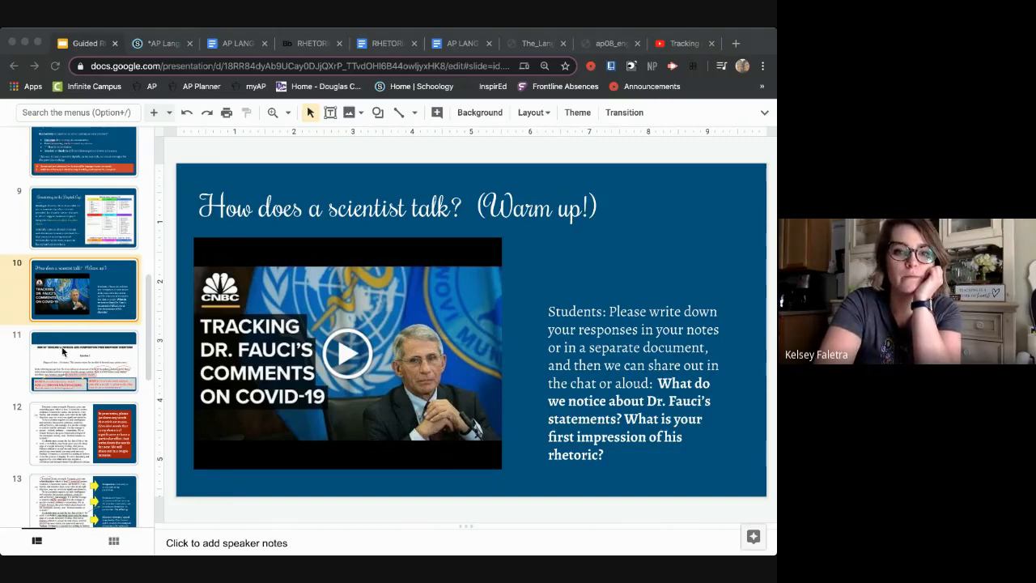
Show slide 11's annotated 2008 AP Question 2 prompt and scroll the filmstrip toward slide 20
left_click(83, 360)
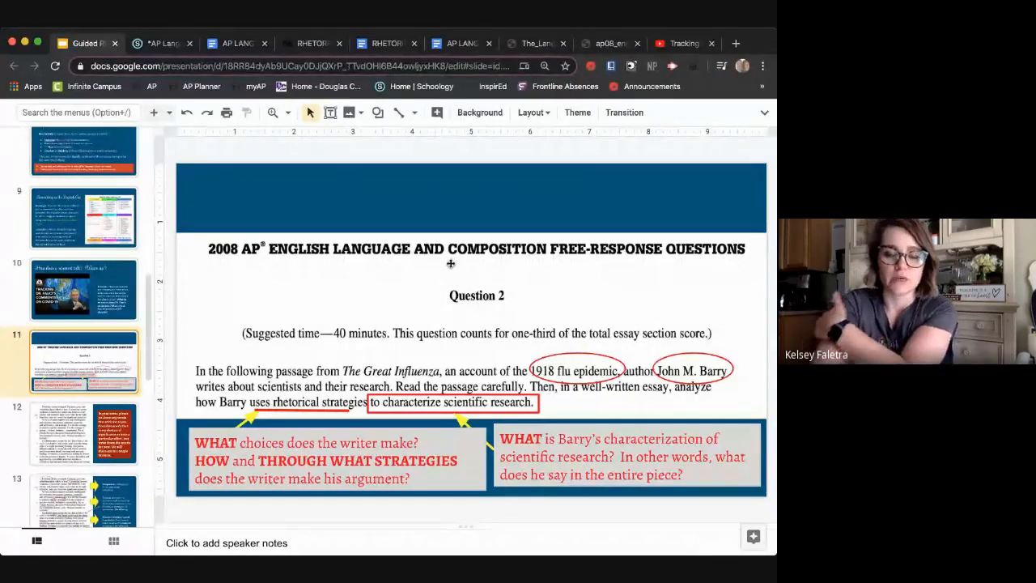
mouse_move(563, 281)
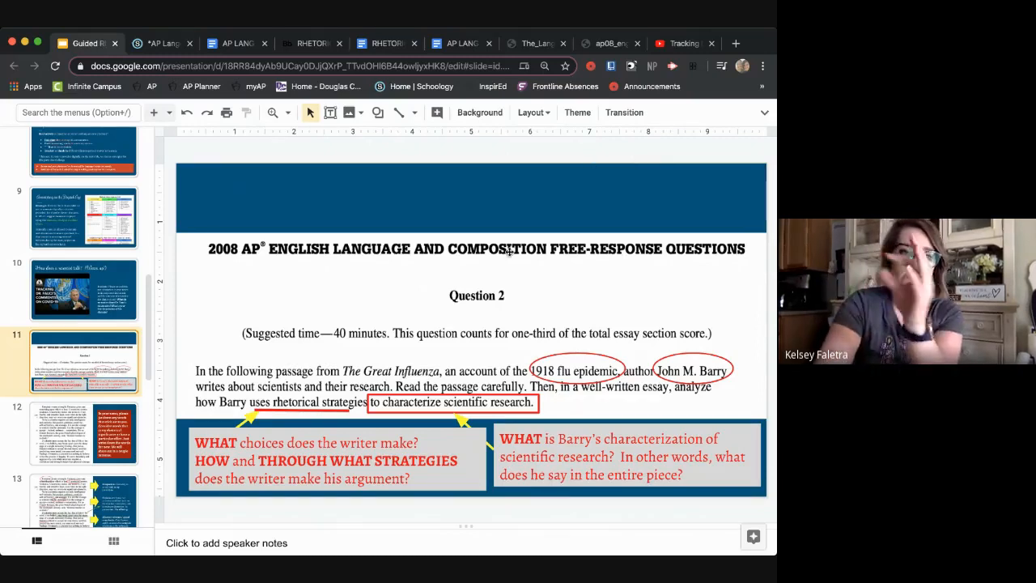
mouse_move(486, 223)
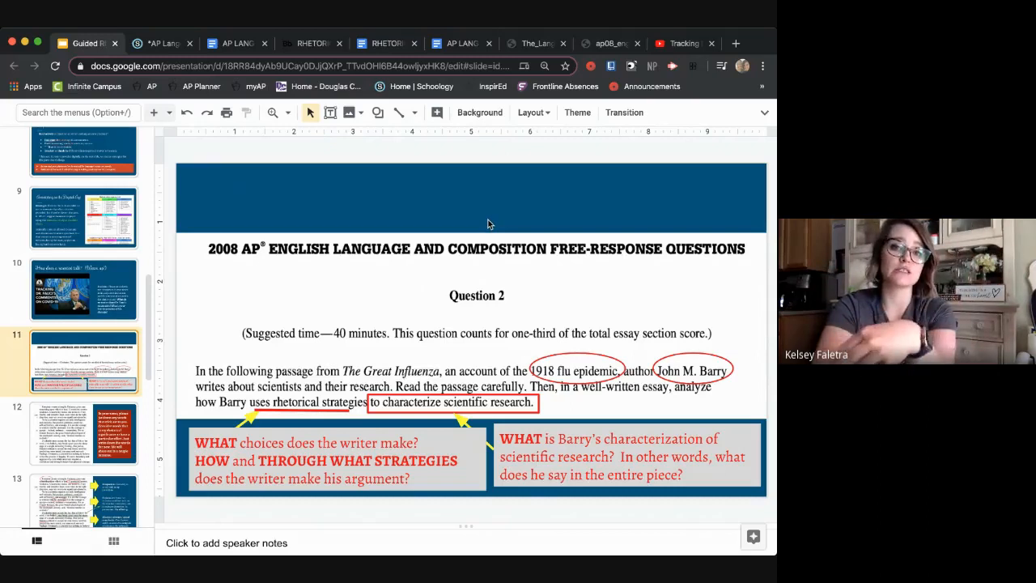
mouse_move(167, 324)
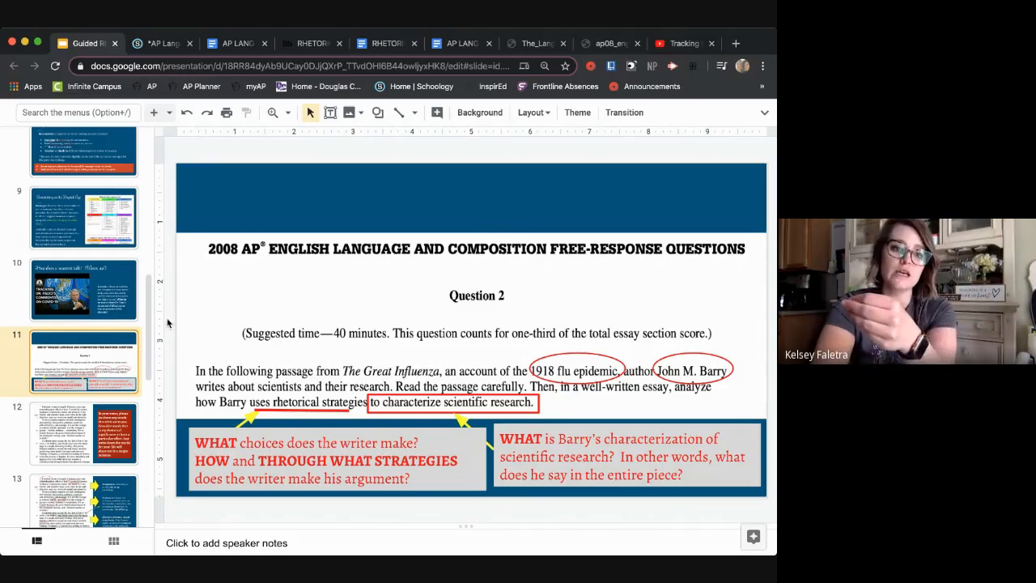
scroll("down", 3)
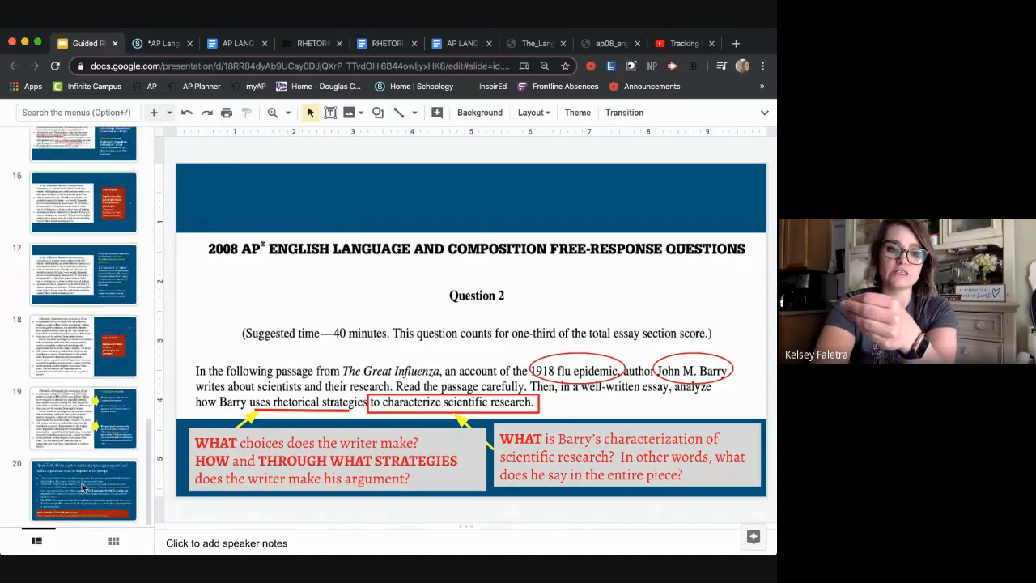
Display slide 20's précis statement and essay outline task, then scroll the filmstrip back up
left_click(84, 489)
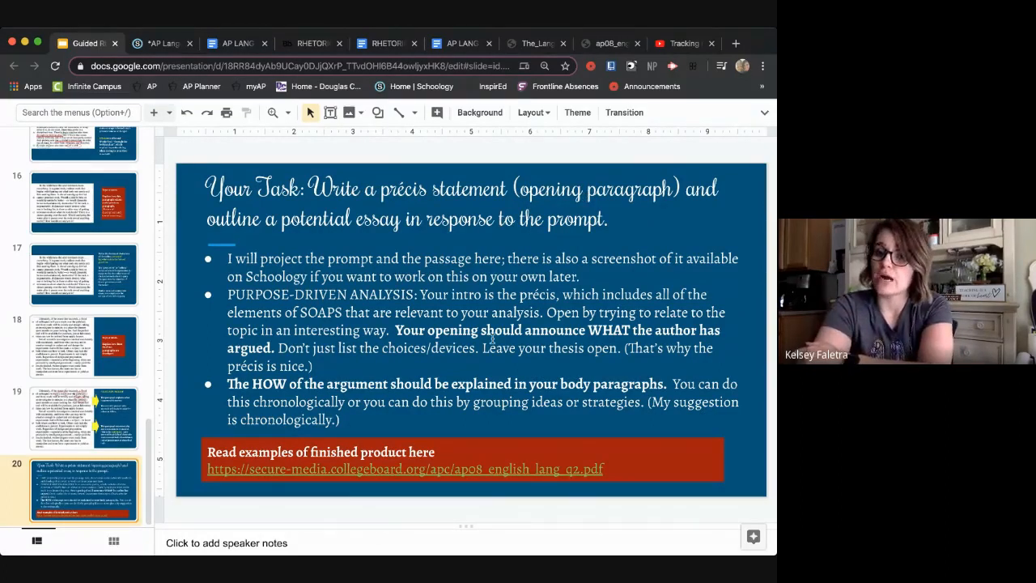
mouse_move(385, 470)
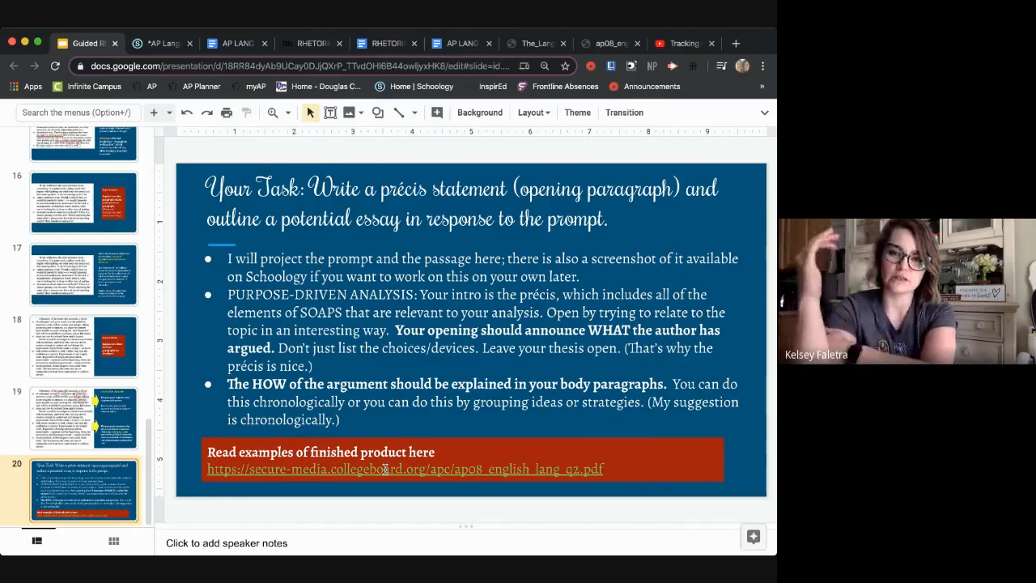
mouse_move(262, 450)
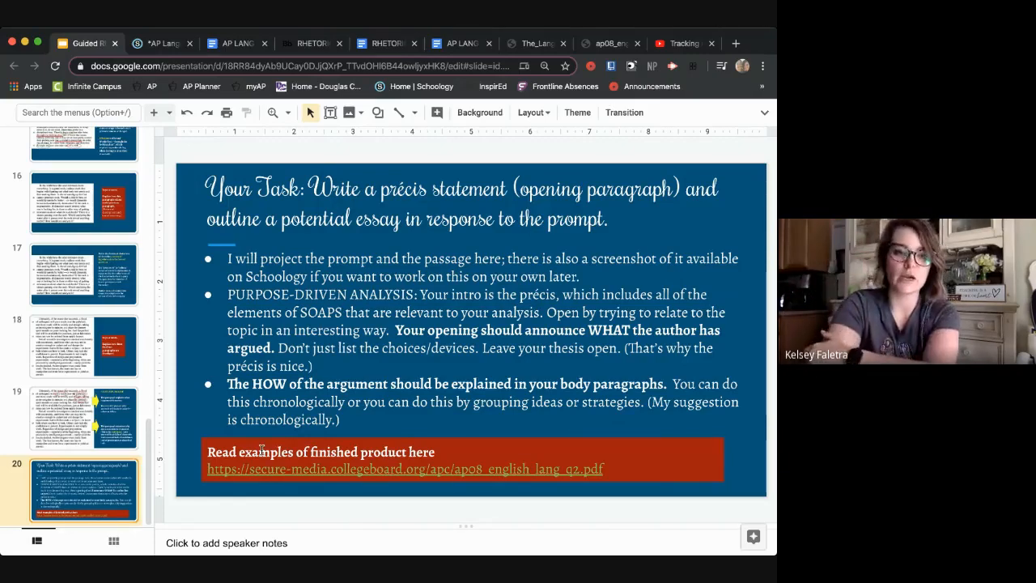
scroll("up", 3)
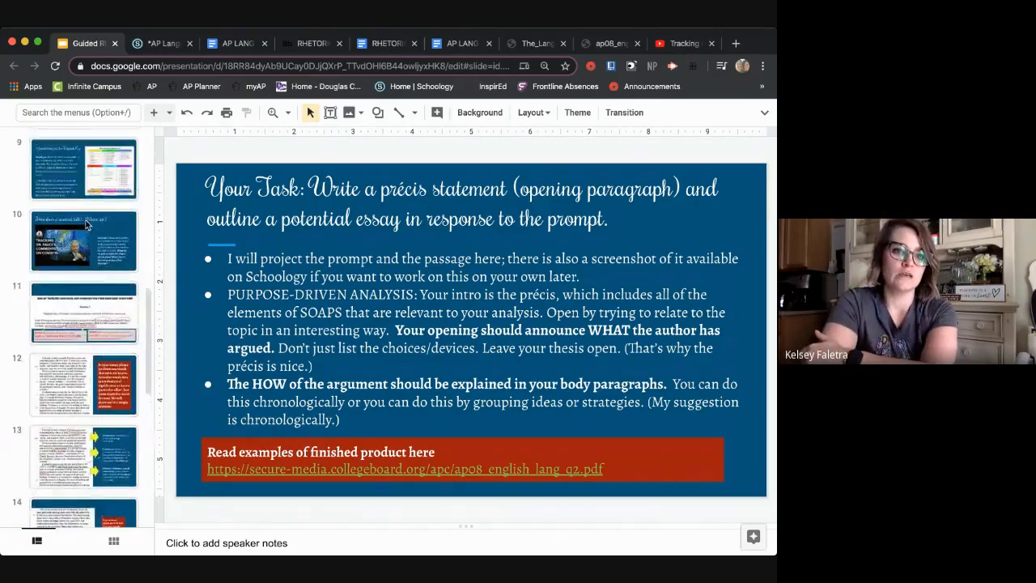
Show slide 12, the Barry passage with the instruction to jot down standout words
left_click(83, 385)
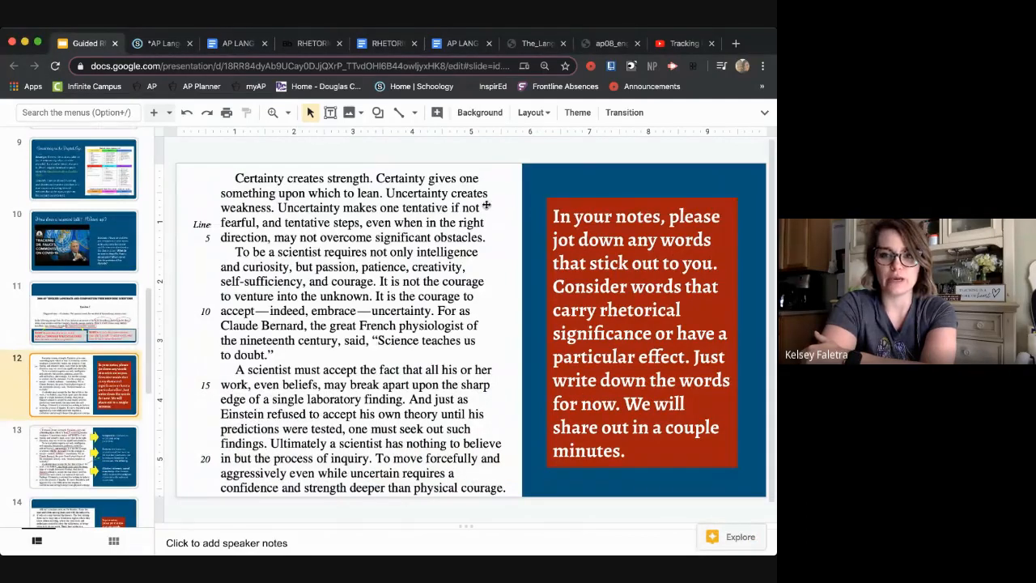
mouse_move(470, 157)
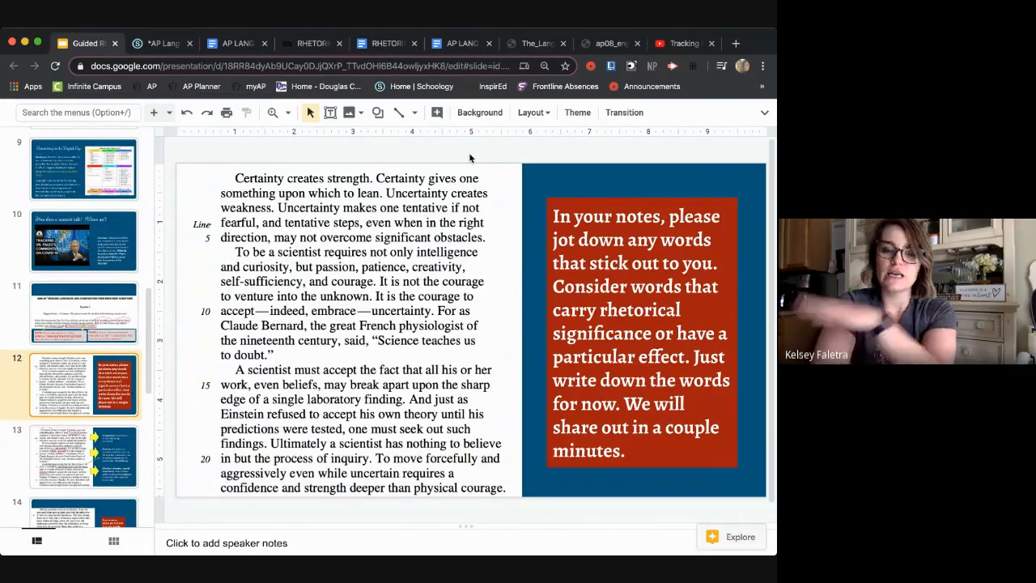
mouse_move(526, 136)
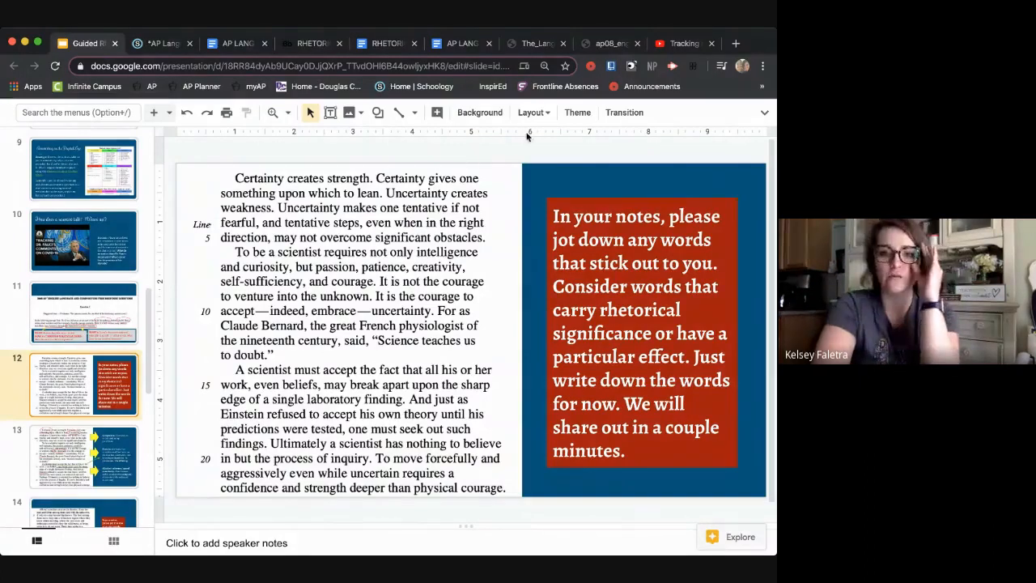
mouse_move(613, 158)
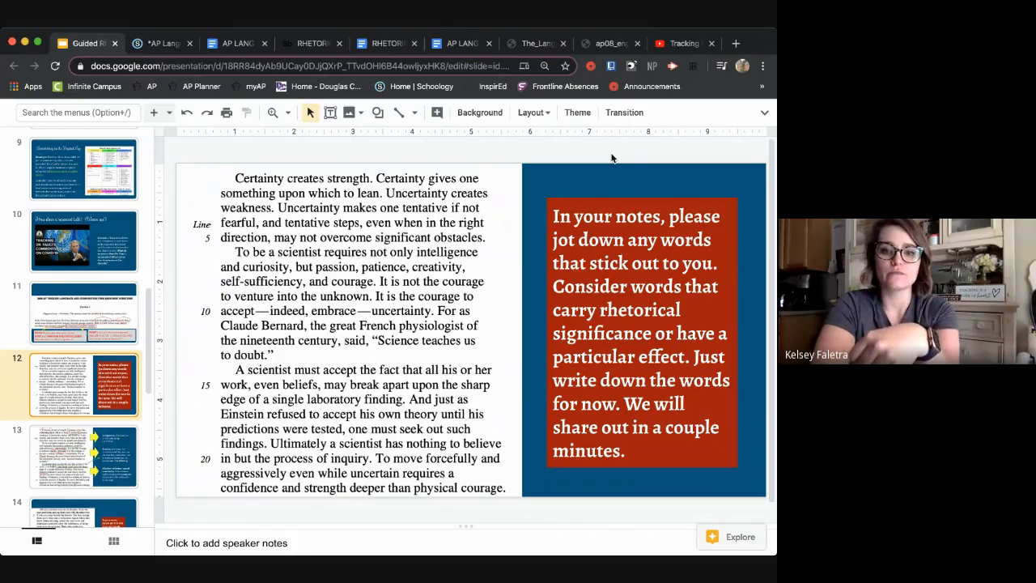
mouse_move(608, 165)
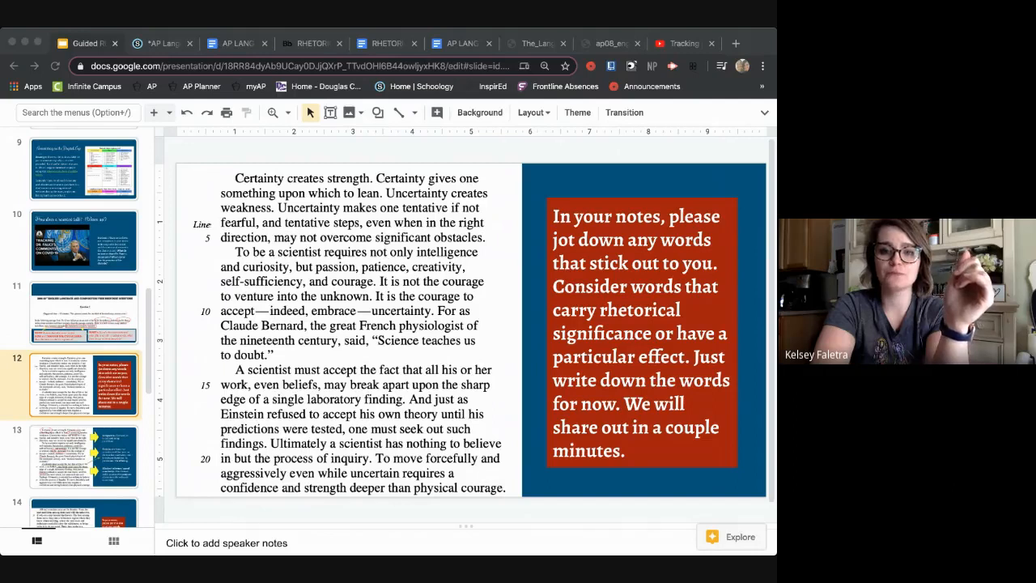
mouse_move(302, 146)
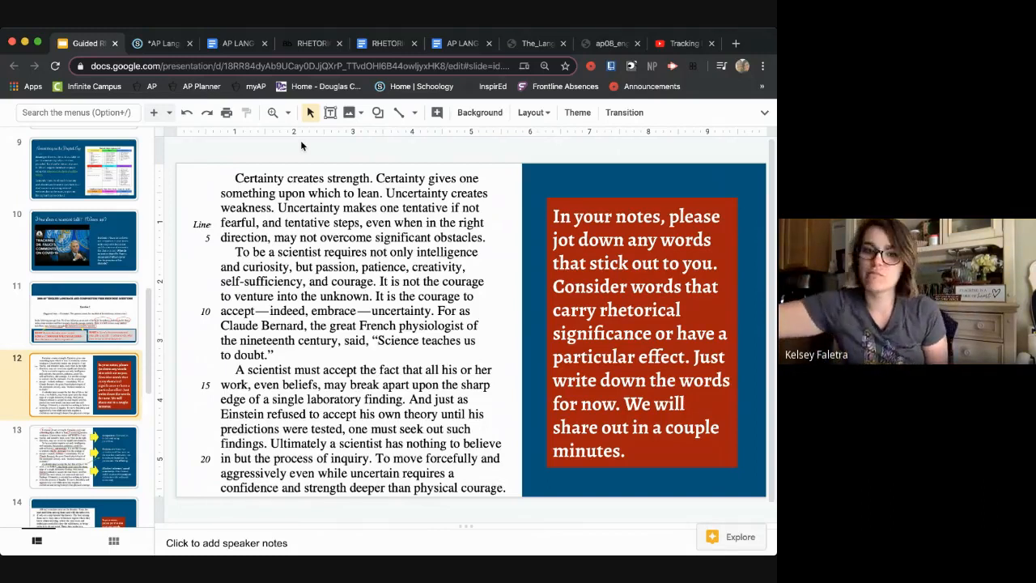
mouse_move(434, 208)
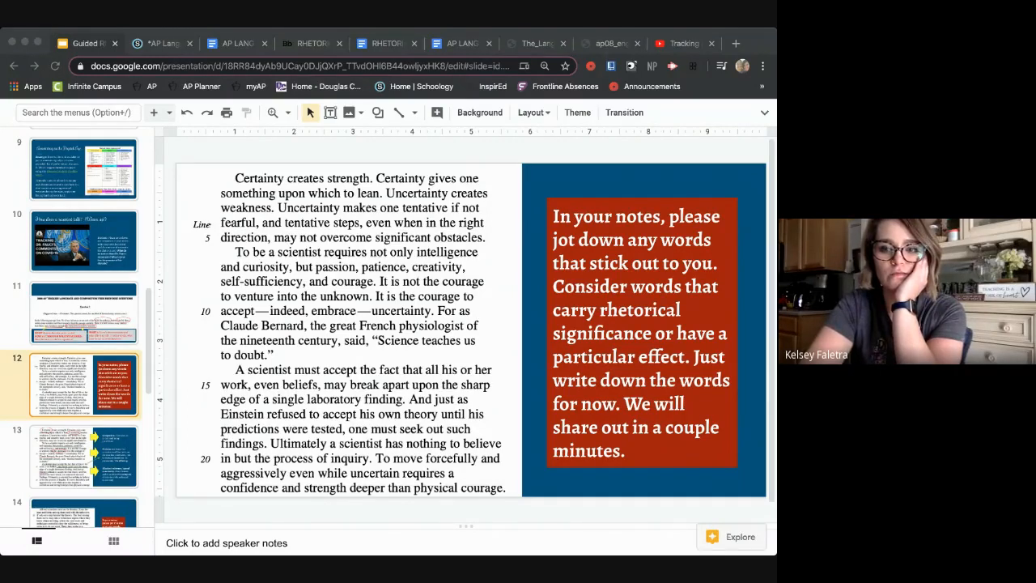
mouse_move(210, 363)
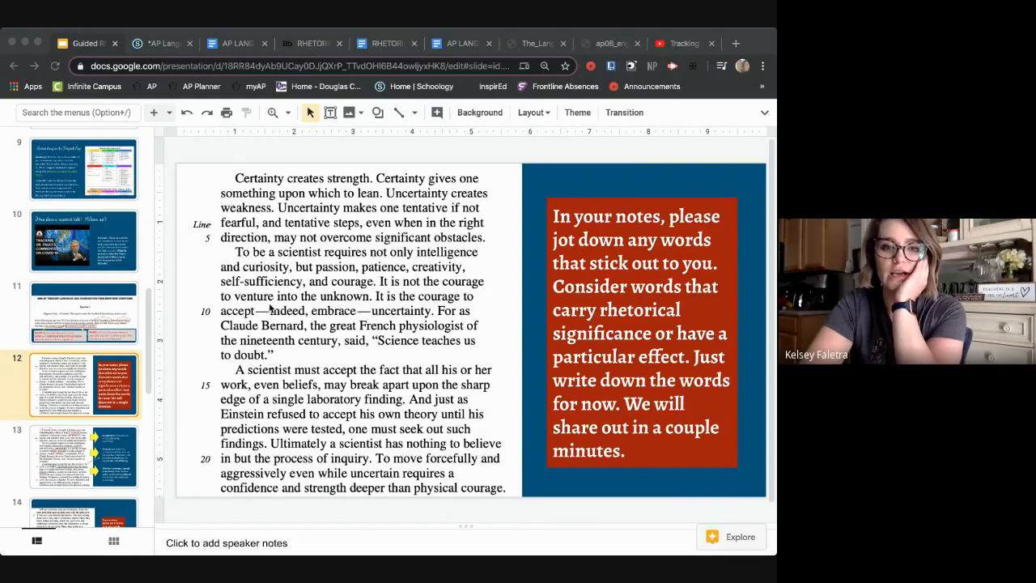
scroll("up", 3)
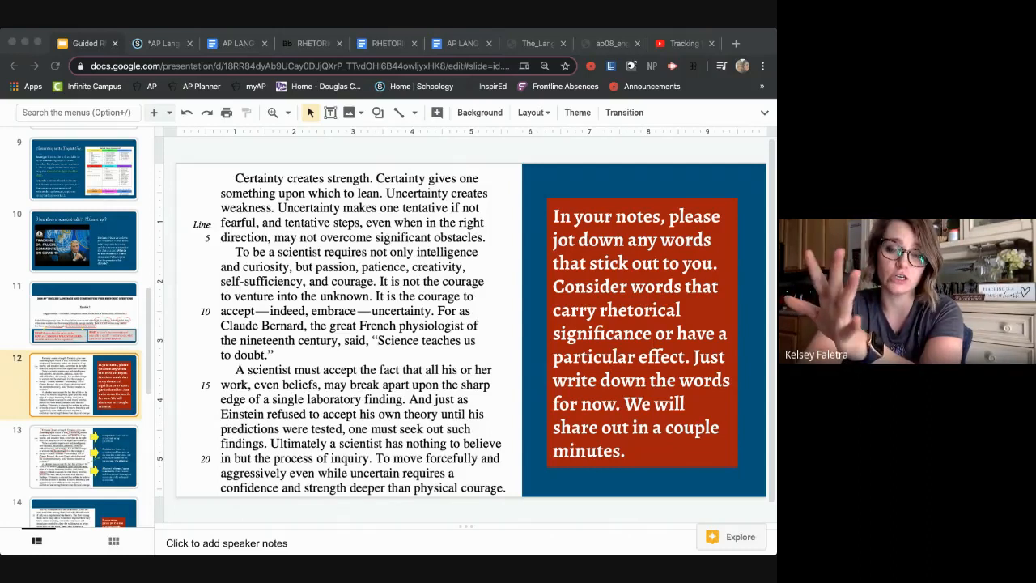
mouse_move(259, 312)
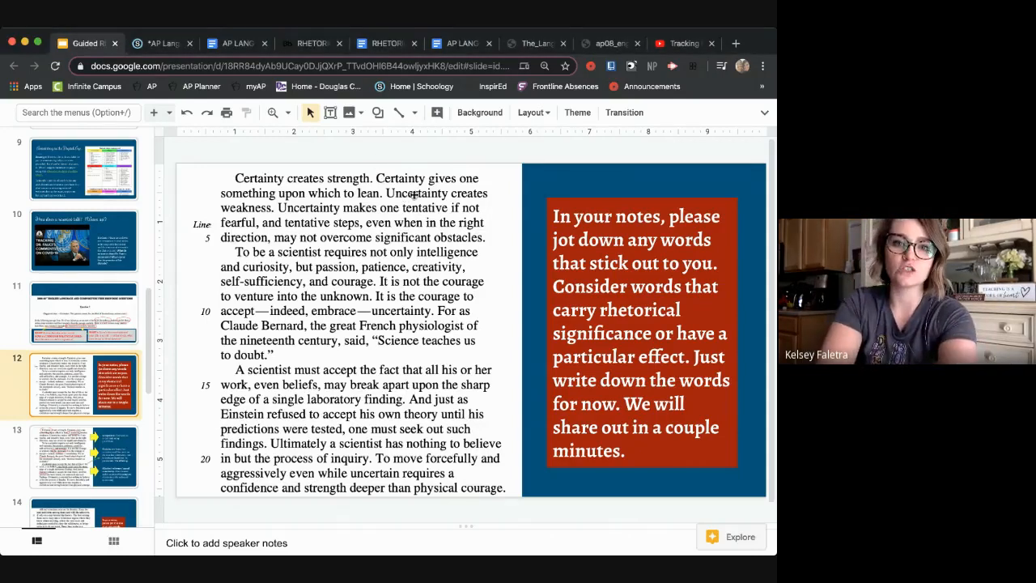
left_click(348, 331)
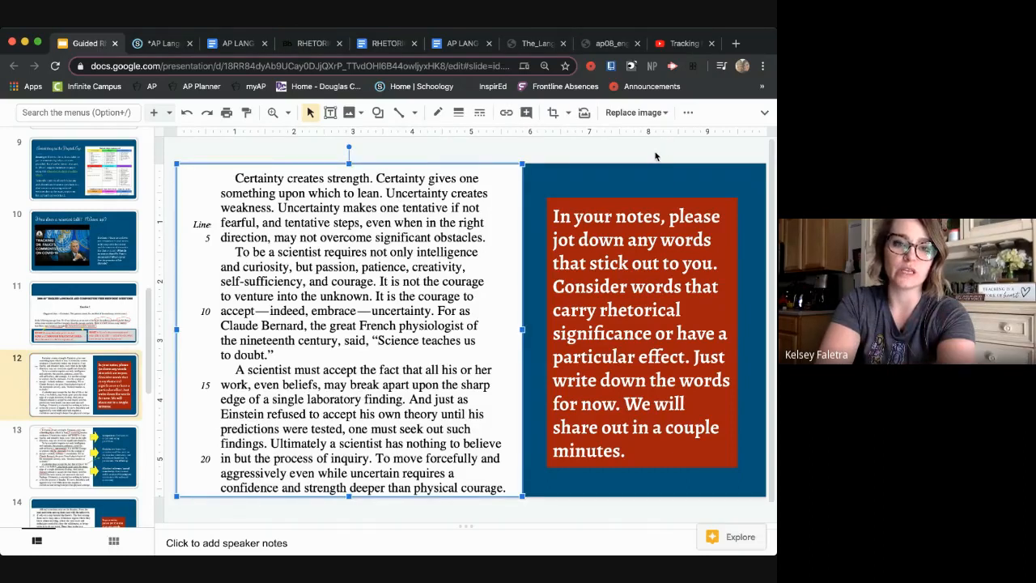
mouse_move(624, 158)
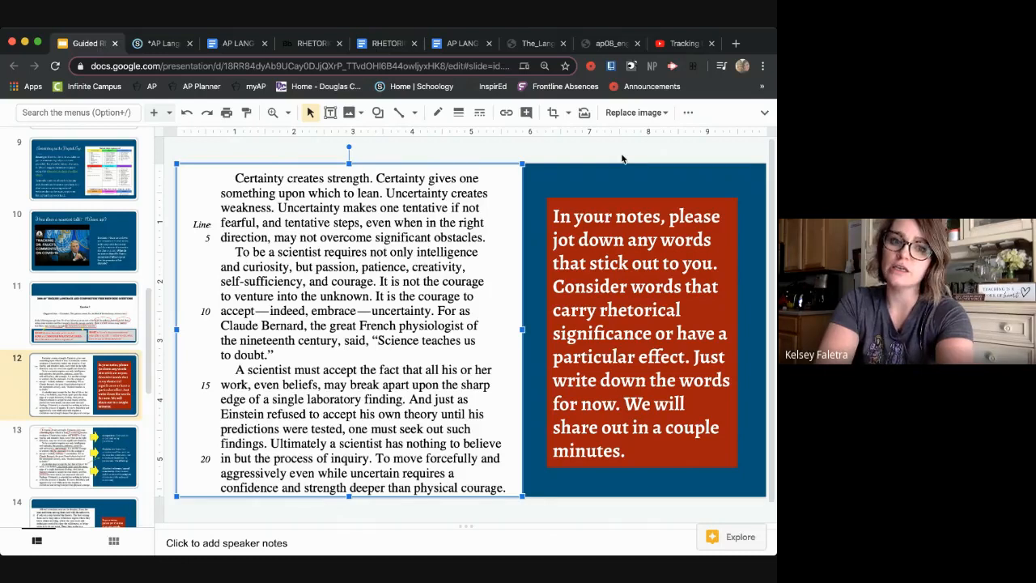
mouse_move(589, 147)
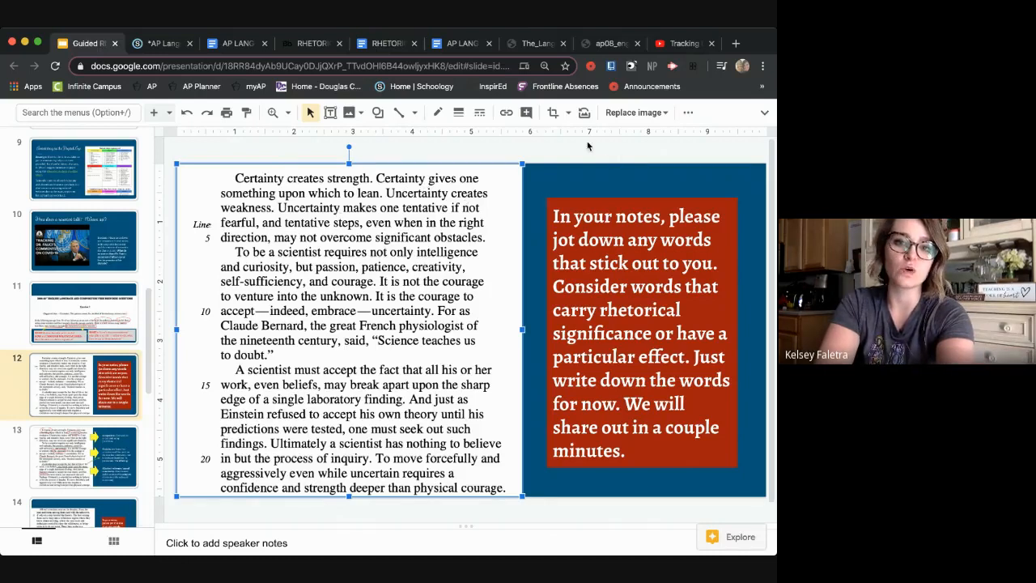
mouse_move(615, 164)
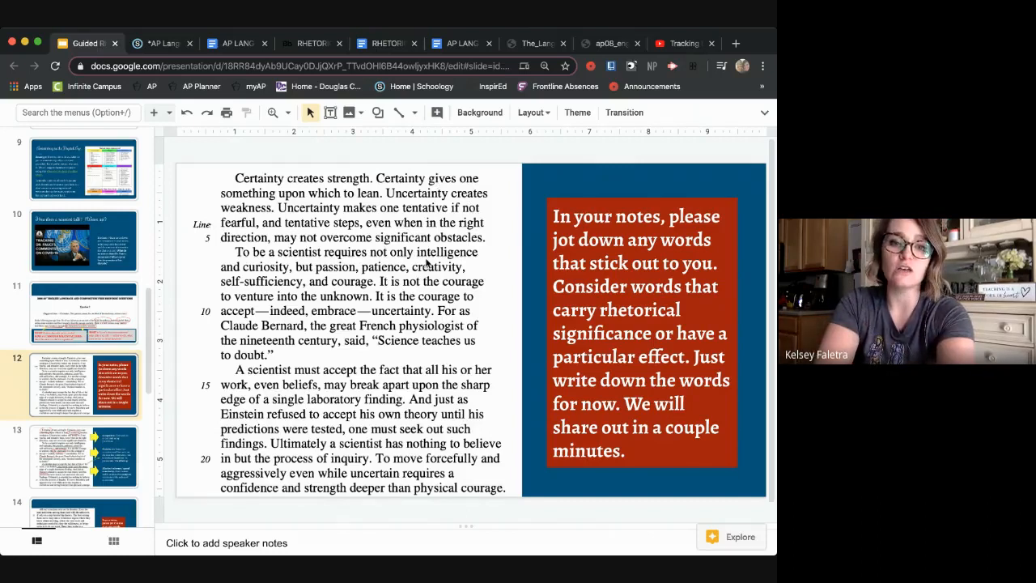
mouse_move(489, 237)
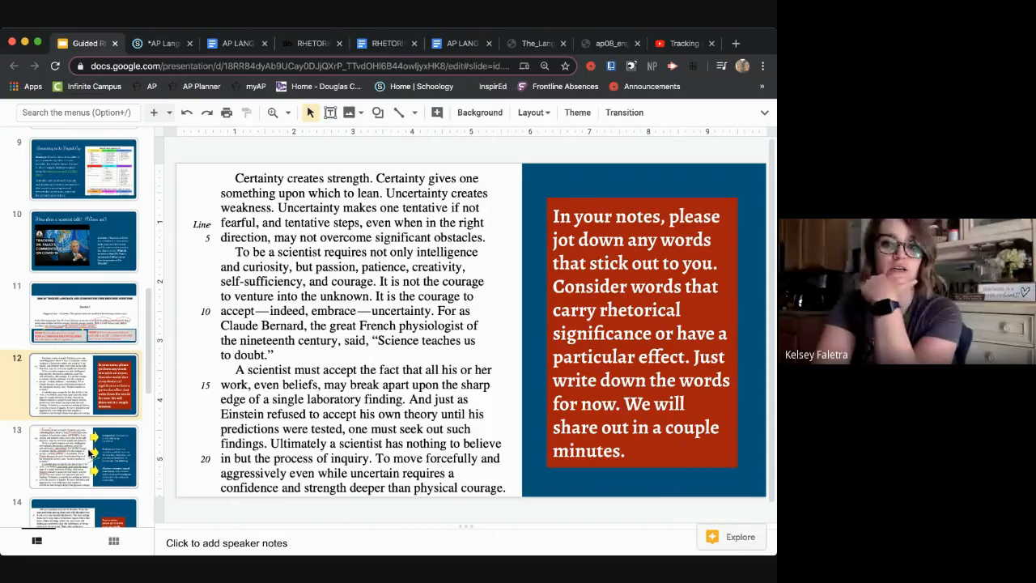
Display slide 13's annotated passage naming comparison, listing and allusion
left_click(84, 456)
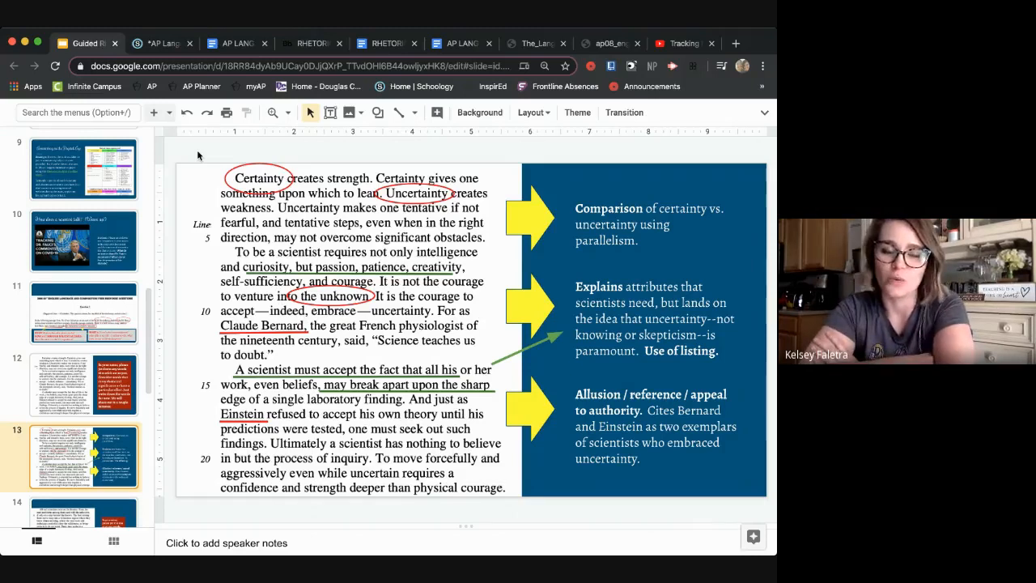
mouse_move(157, 148)
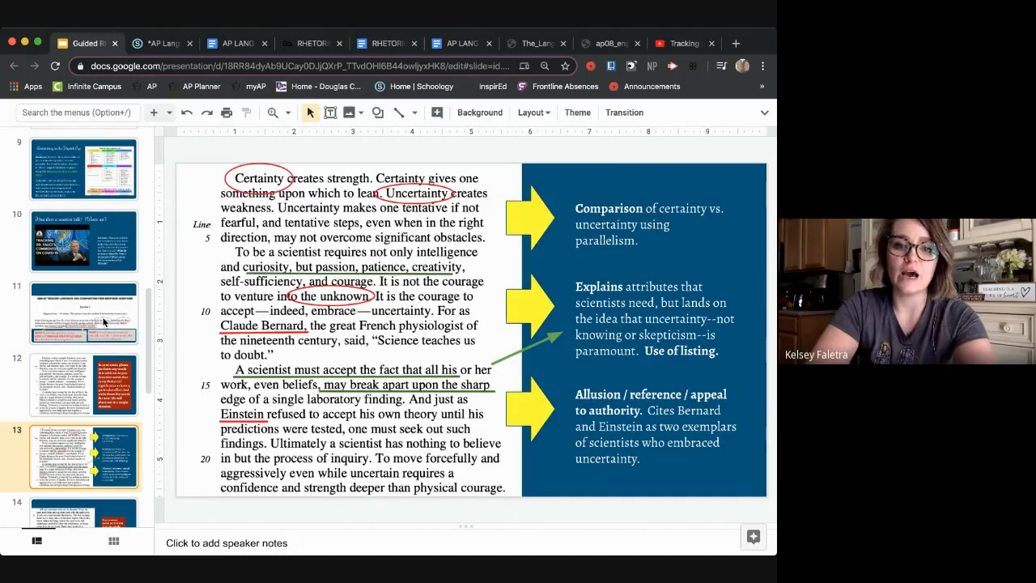
left_click(83, 313)
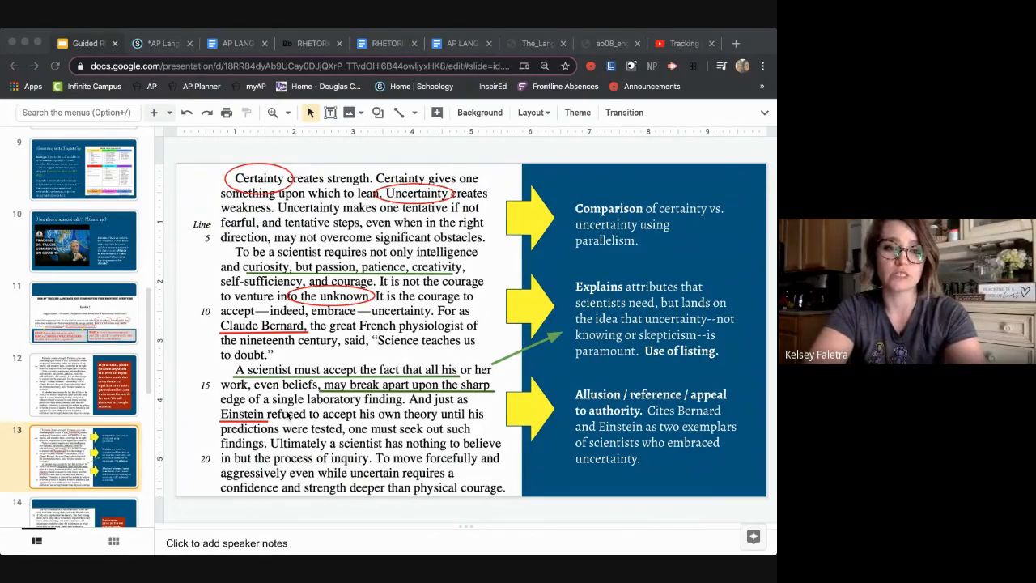
scroll("down", 3)
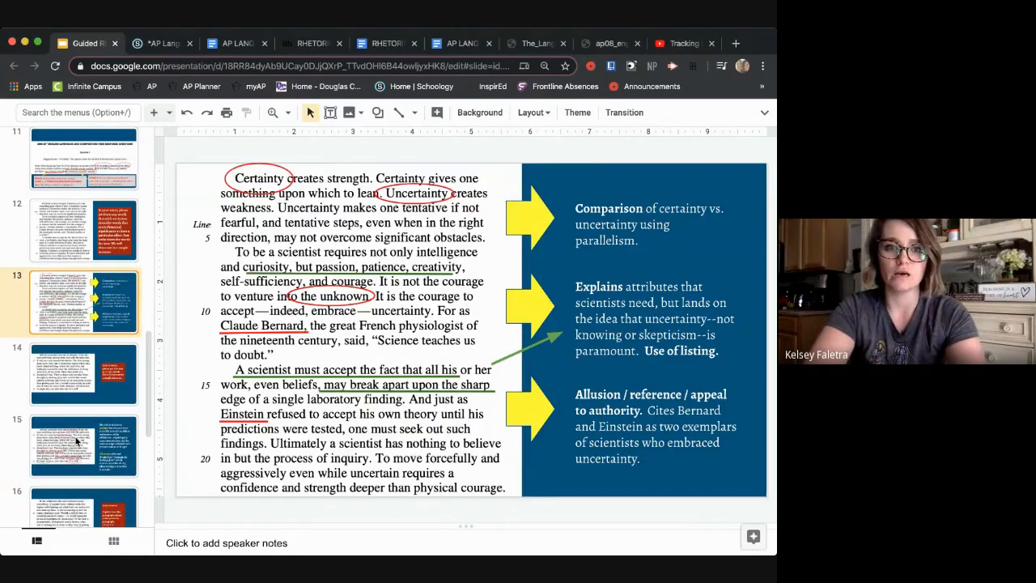
Show slide 14 with passage lines 25–35 and the put-it-in-your-own-words prompt
left_click(84, 373)
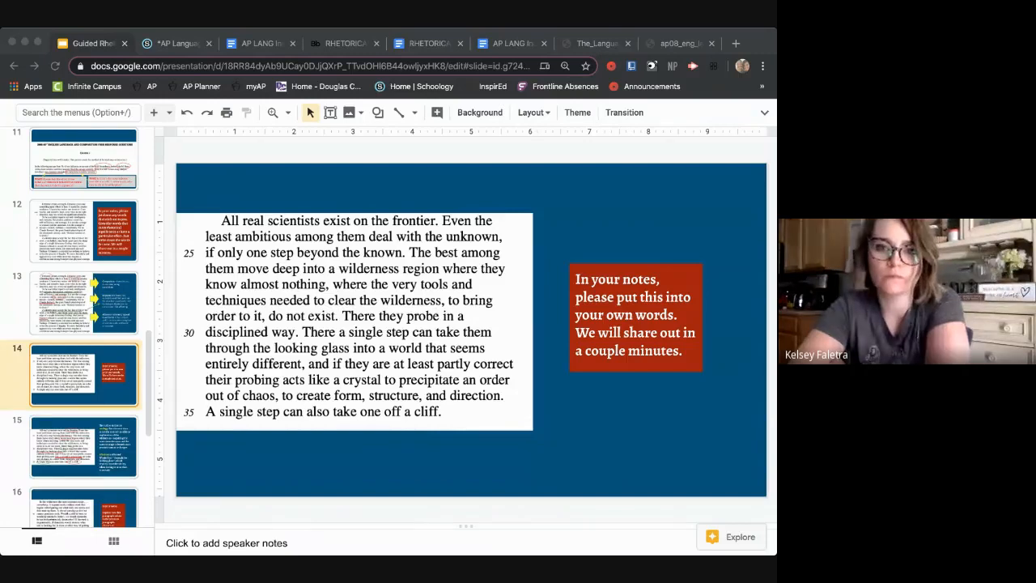
mouse_move(294, 154)
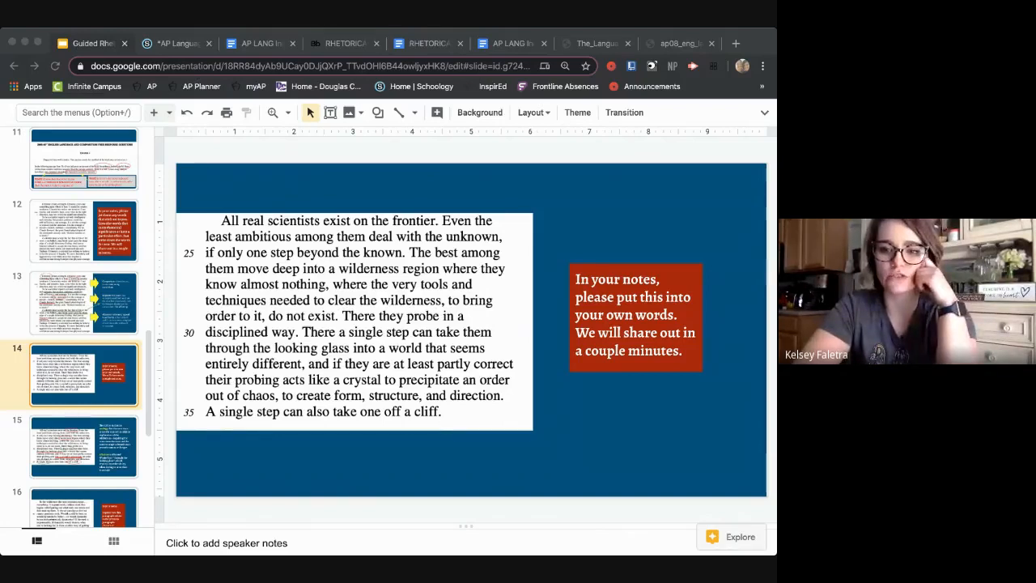
mouse_move(321, 202)
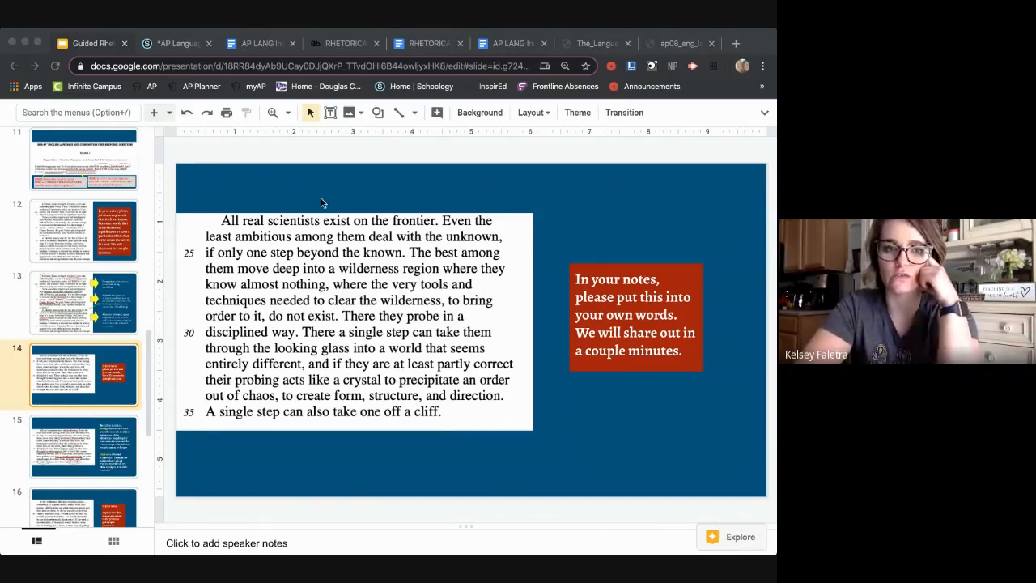
mouse_move(262, 178)
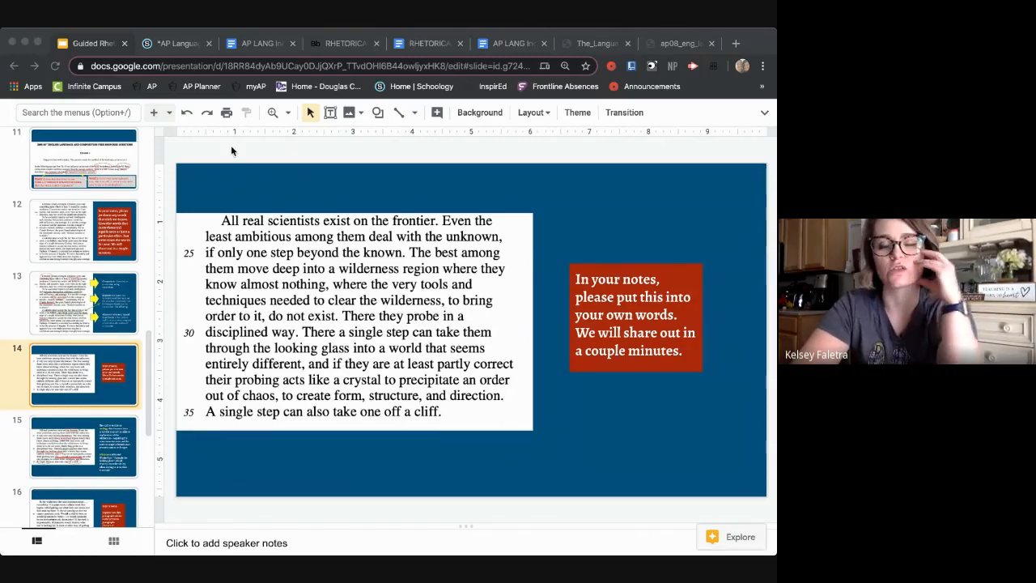
mouse_move(520, 256)
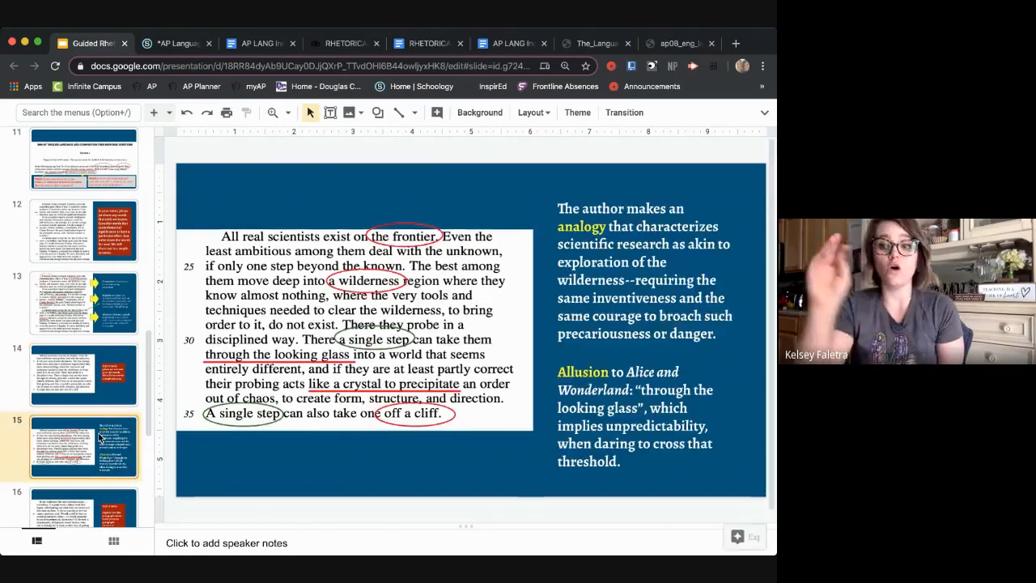
mouse_move(576, 156)
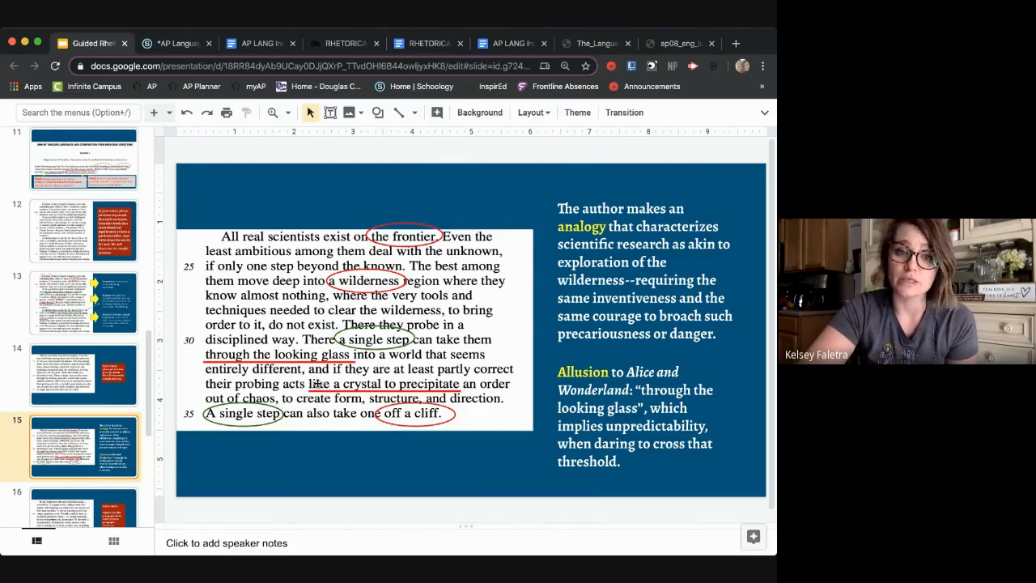
mouse_move(340, 456)
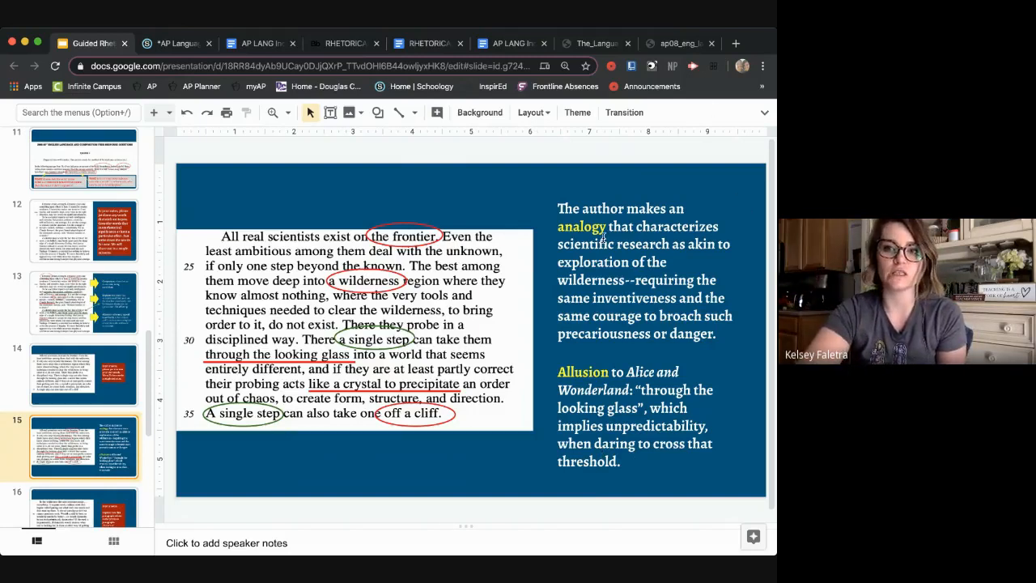
mouse_move(427, 488)
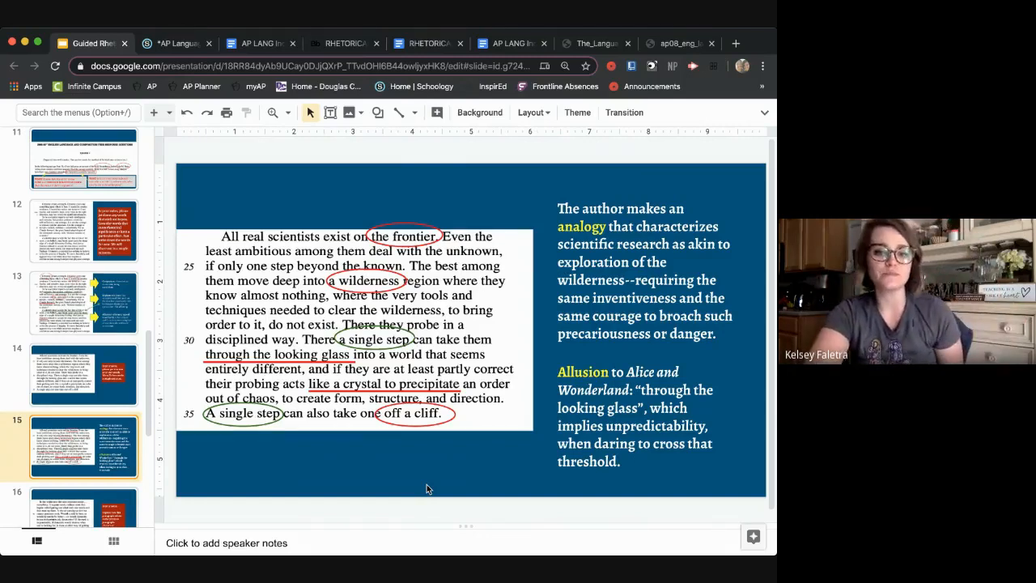
mouse_move(476, 421)
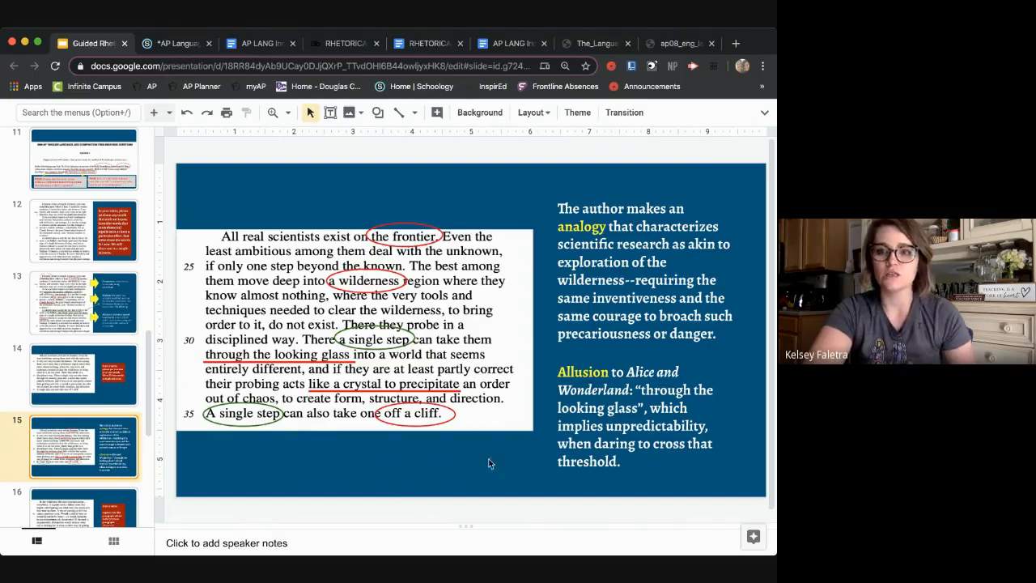
mouse_move(457, 441)
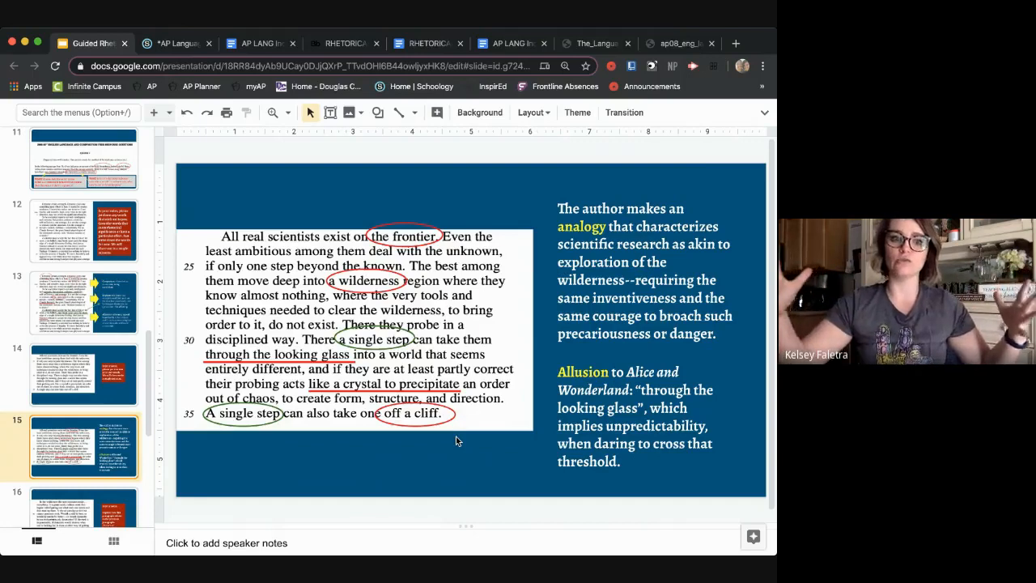
mouse_move(497, 436)
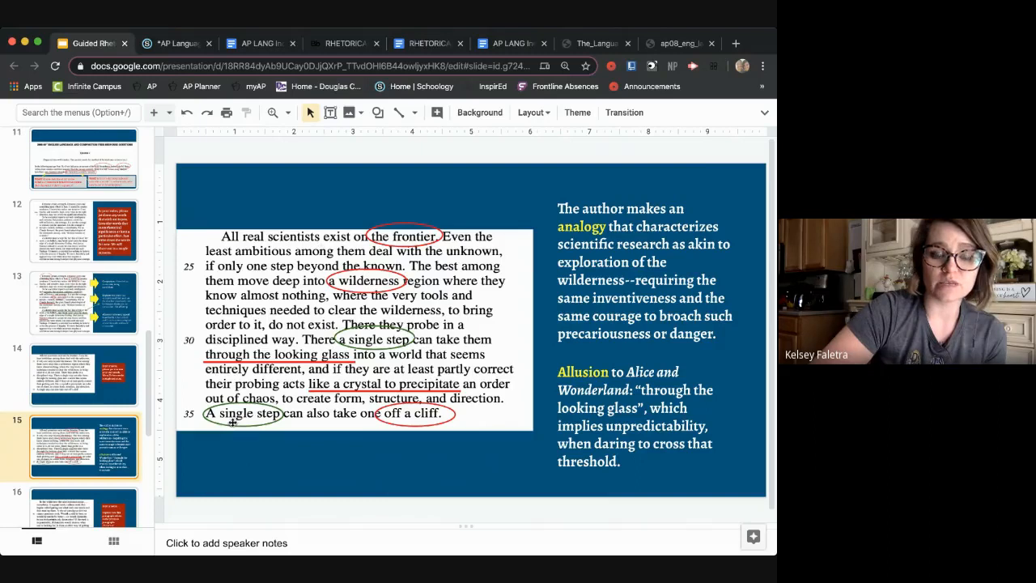
mouse_move(247, 459)
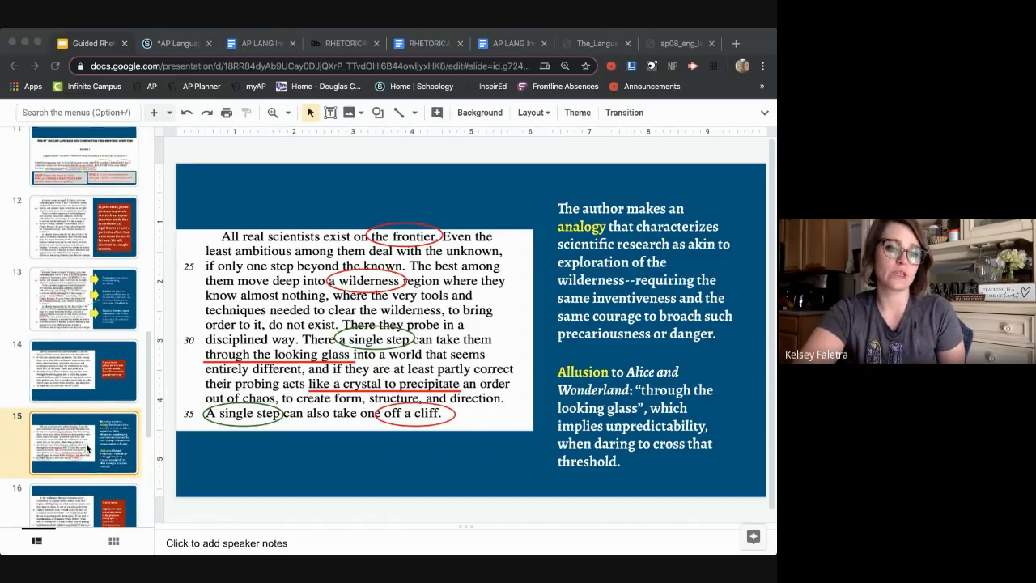
Show slide 16's wilderness paragraph, briefly revisiting slide 15 before returning to it
scroll("down", 3)
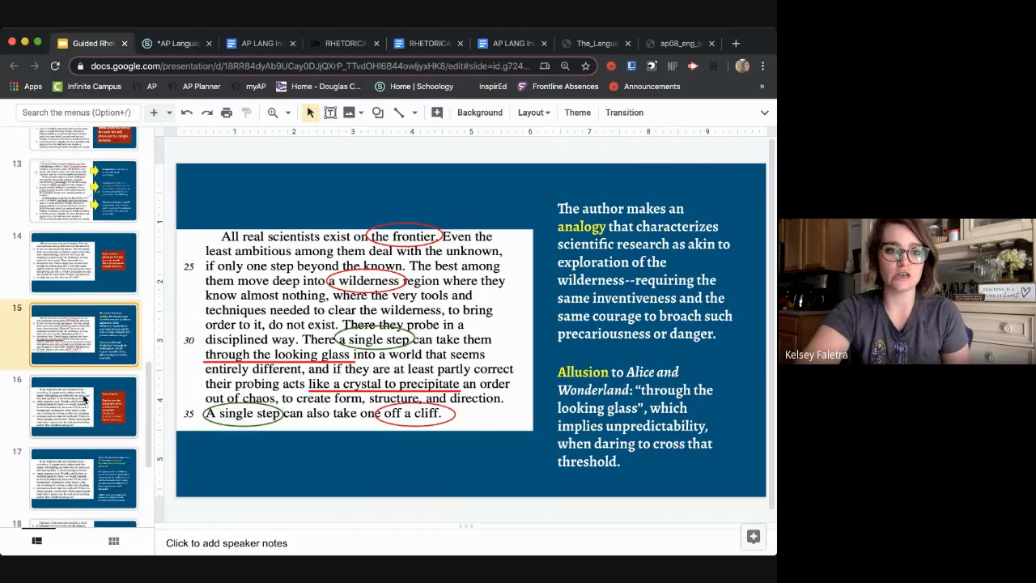
left_click(84, 405)
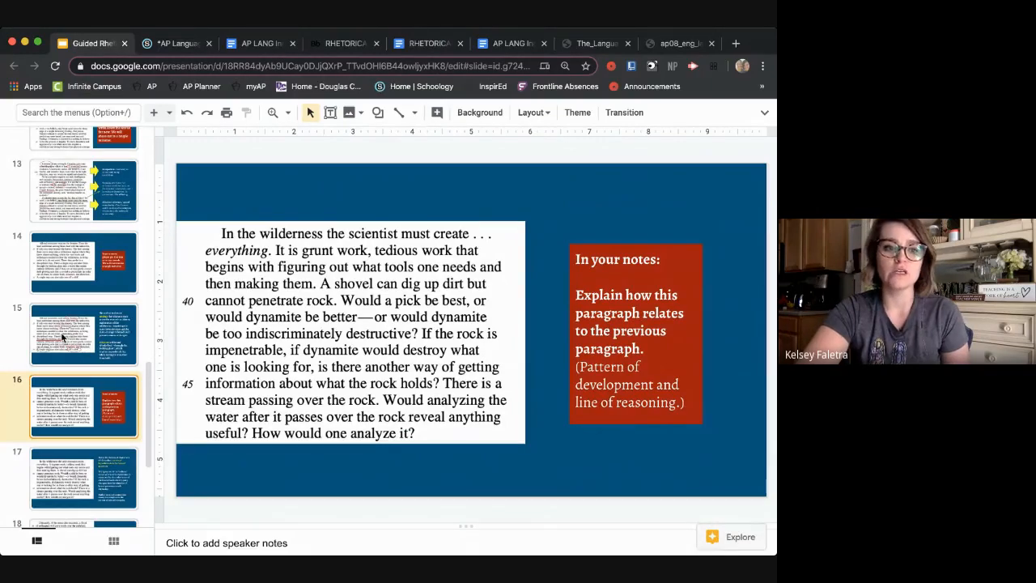
left_click(84, 333)
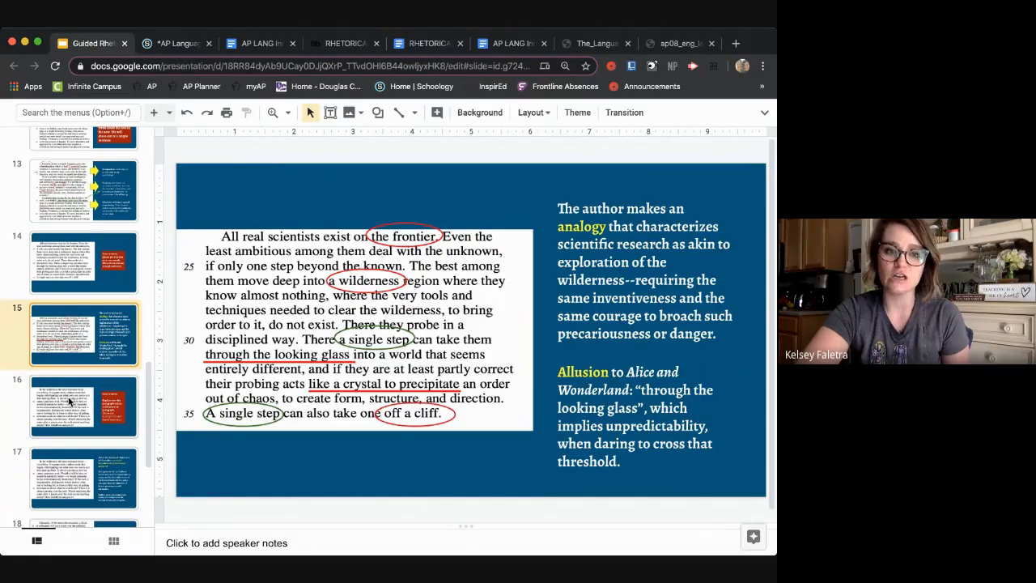
left_click(83, 405)
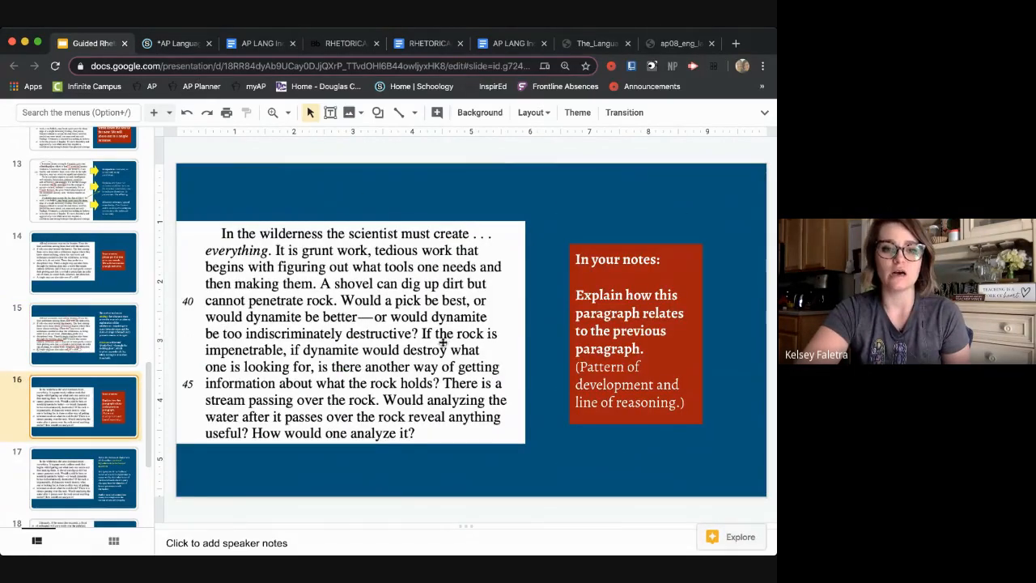
mouse_move(469, 193)
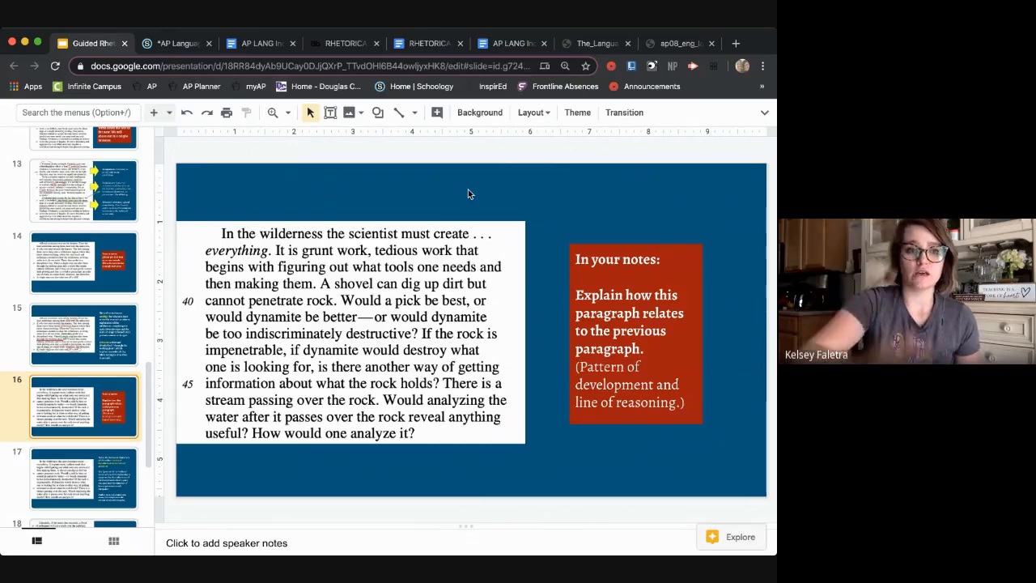
mouse_move(89, 305)
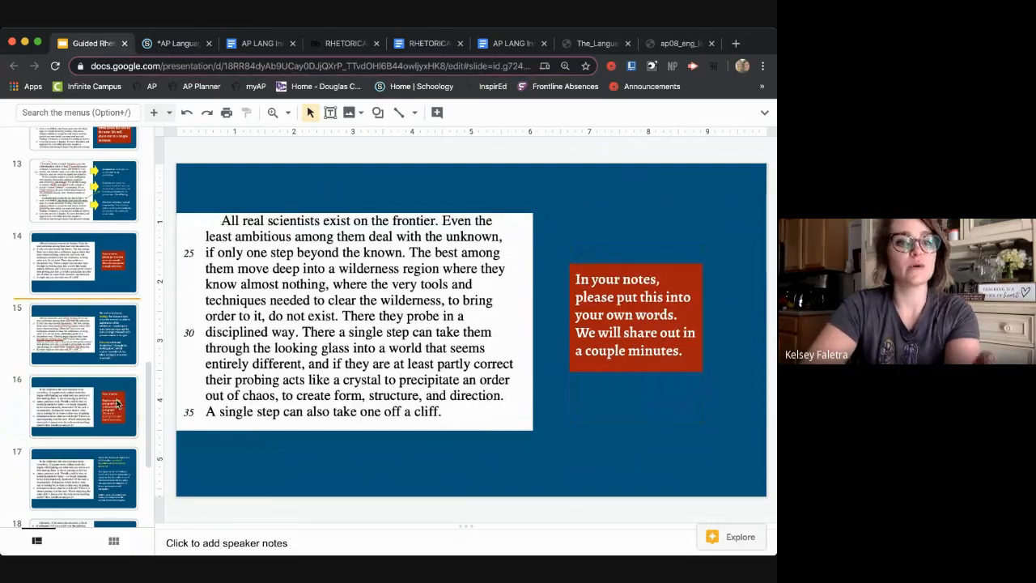
left_click(83, 407)
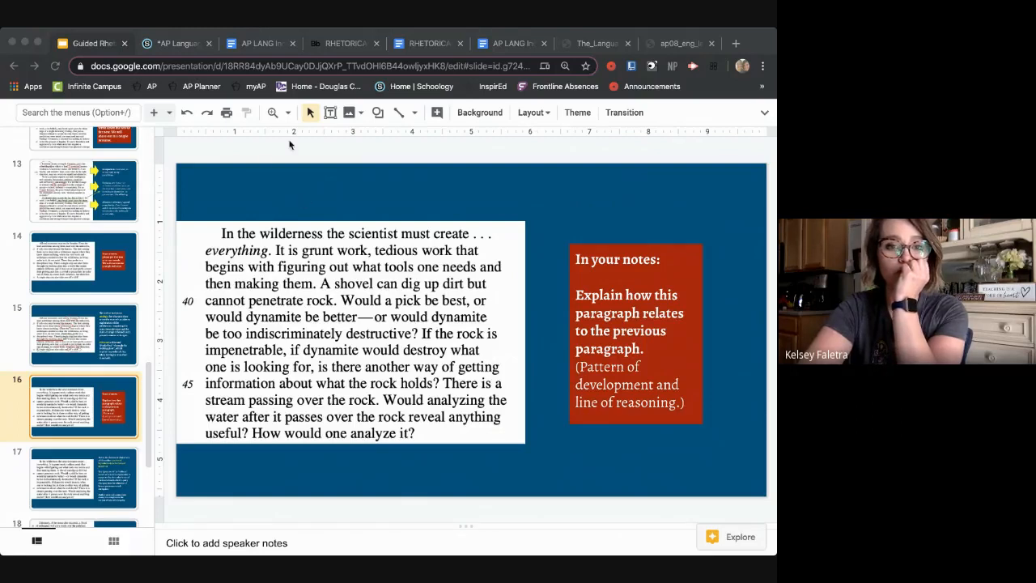
mouse_move(257, 157)
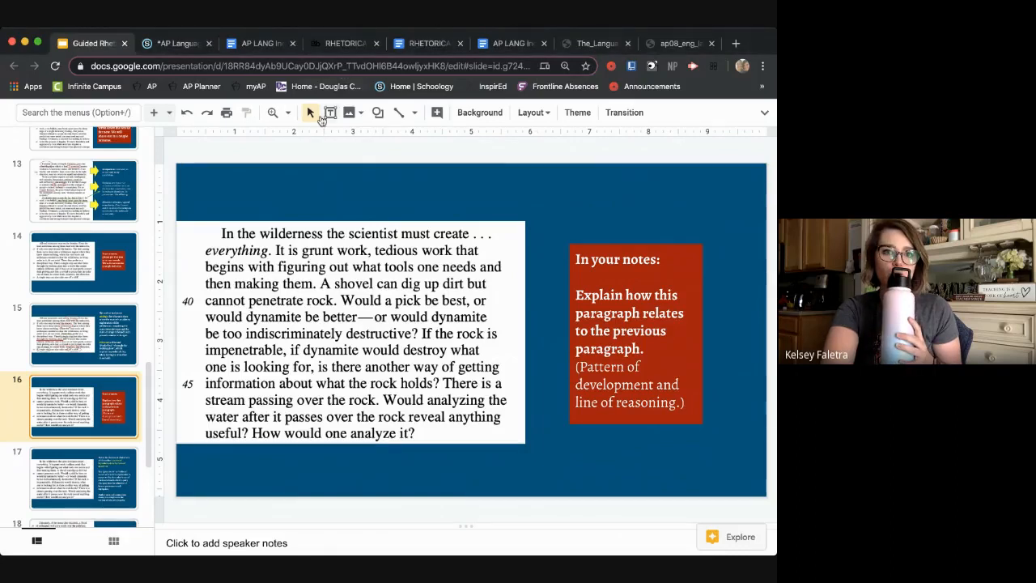
mouse_move(330, 113)
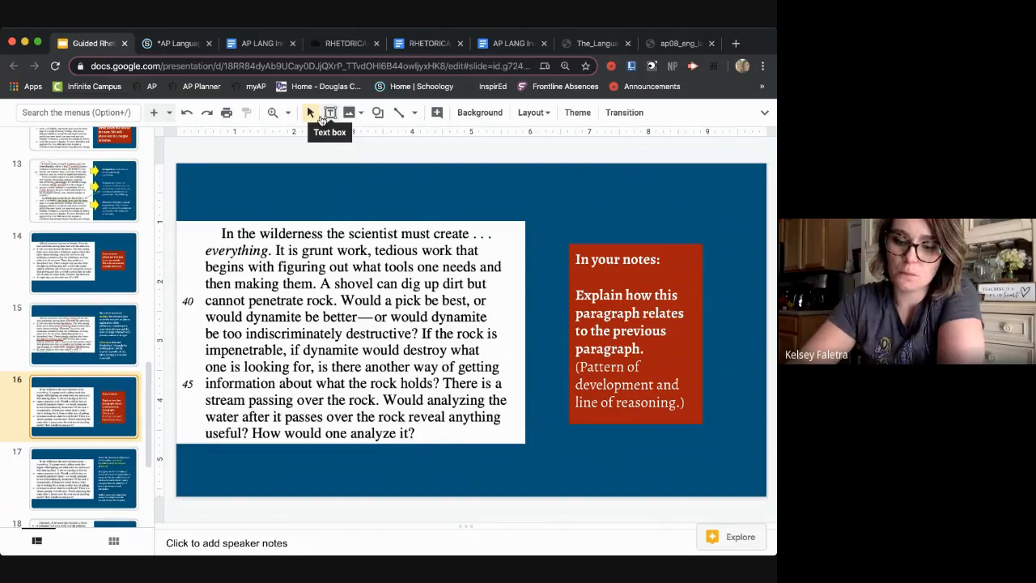
mouse_move(387, 165)
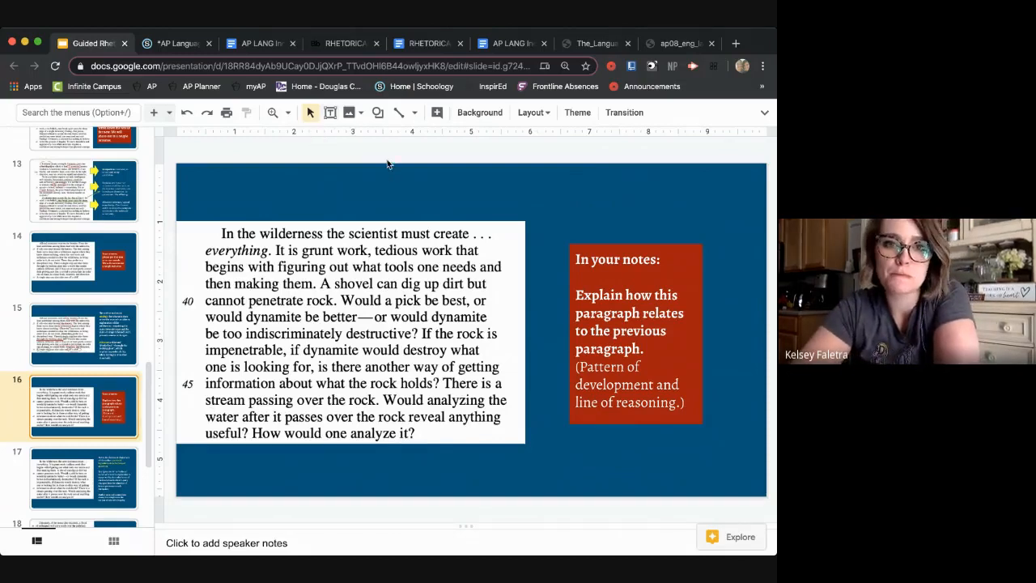
mouse_move(661, 154)
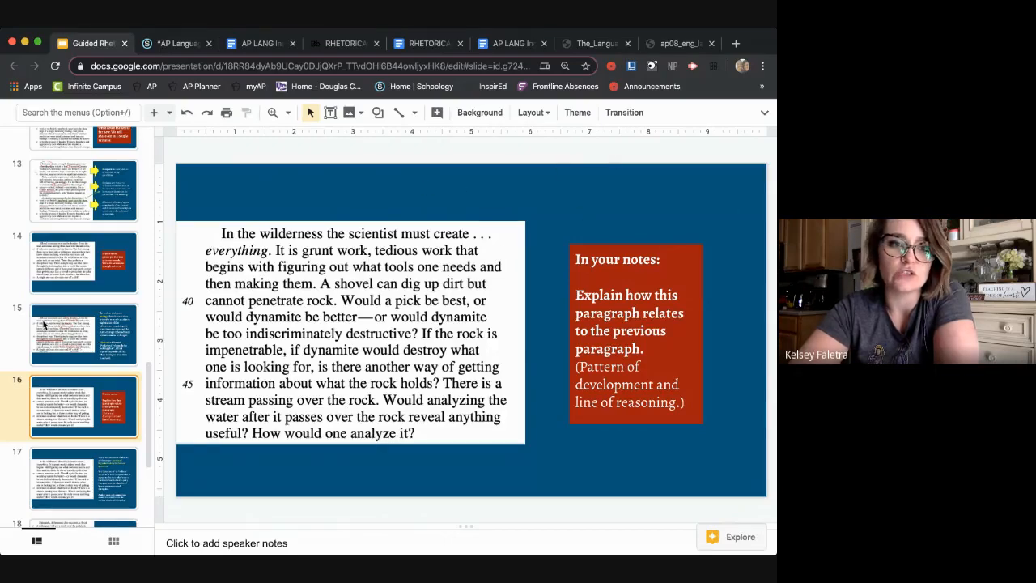
left_click(84, 334)
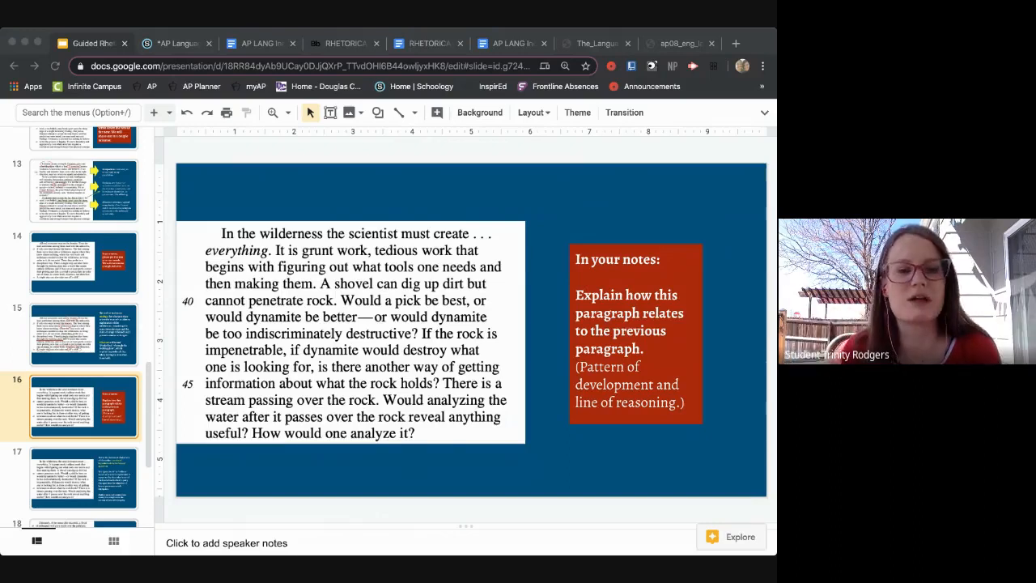
mouse_move(194, 178)
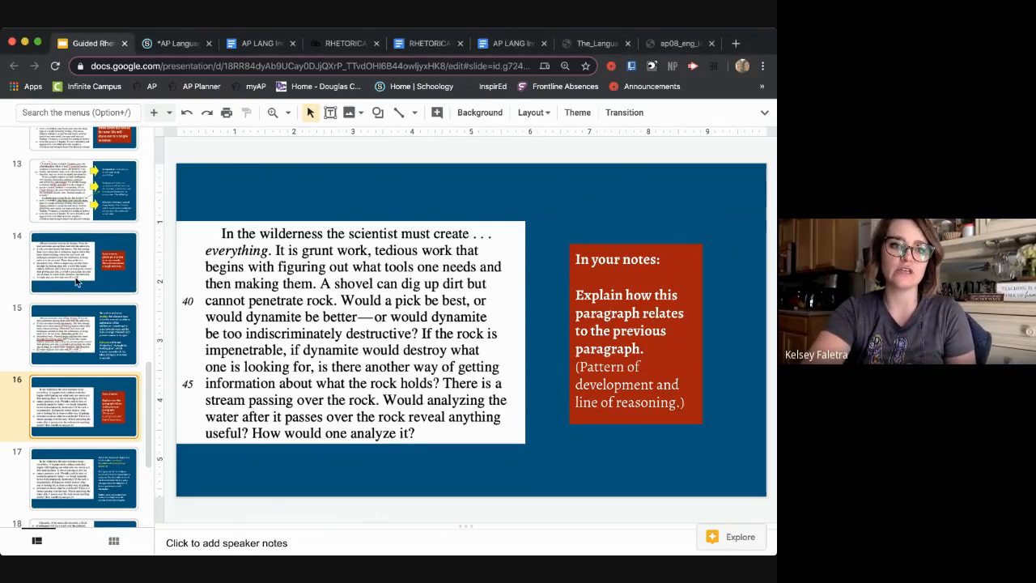
left_click(84, 334)
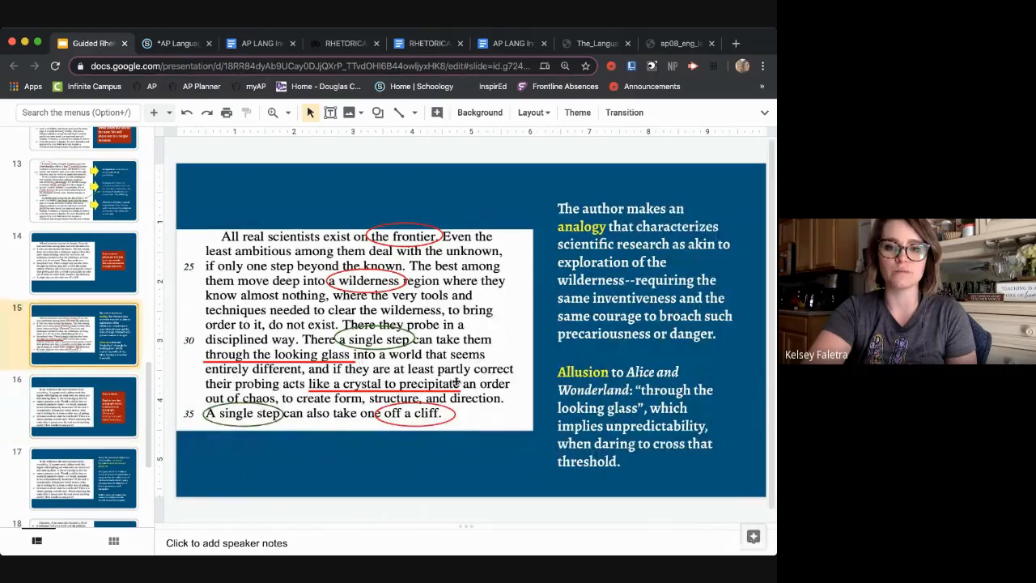
mouse_move(519, 193)
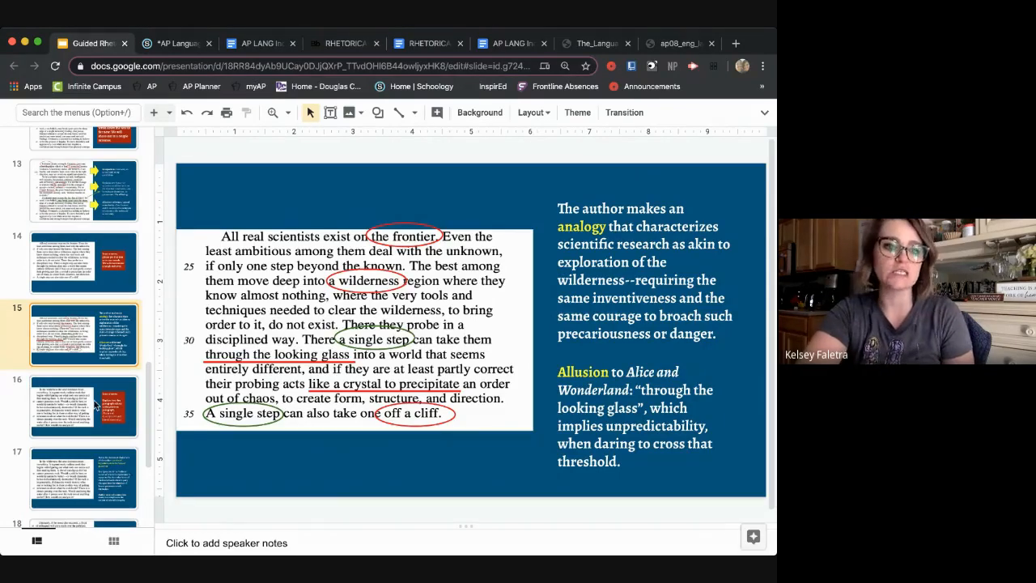
left_click(83, 405)
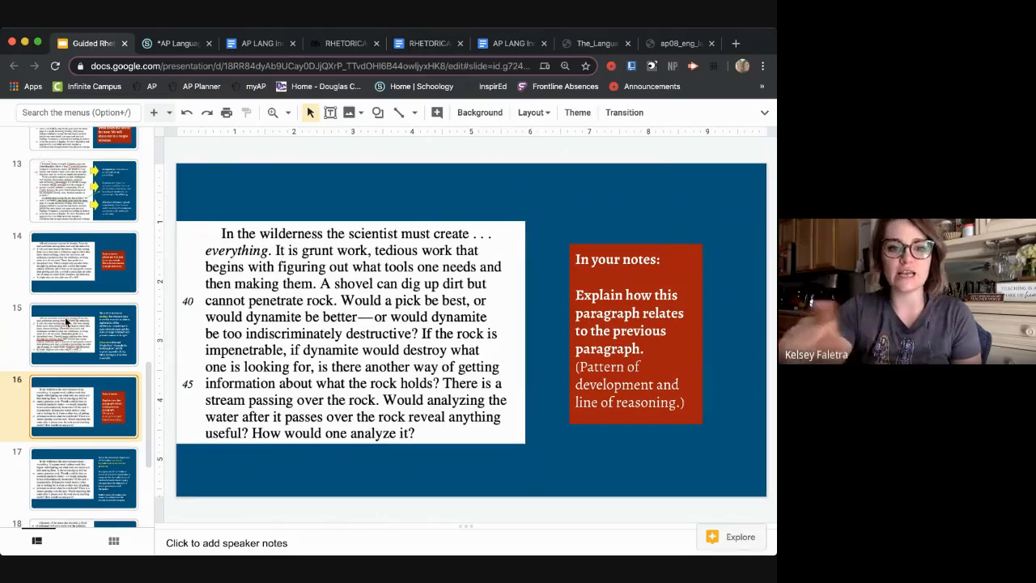
left_click(83, 333)
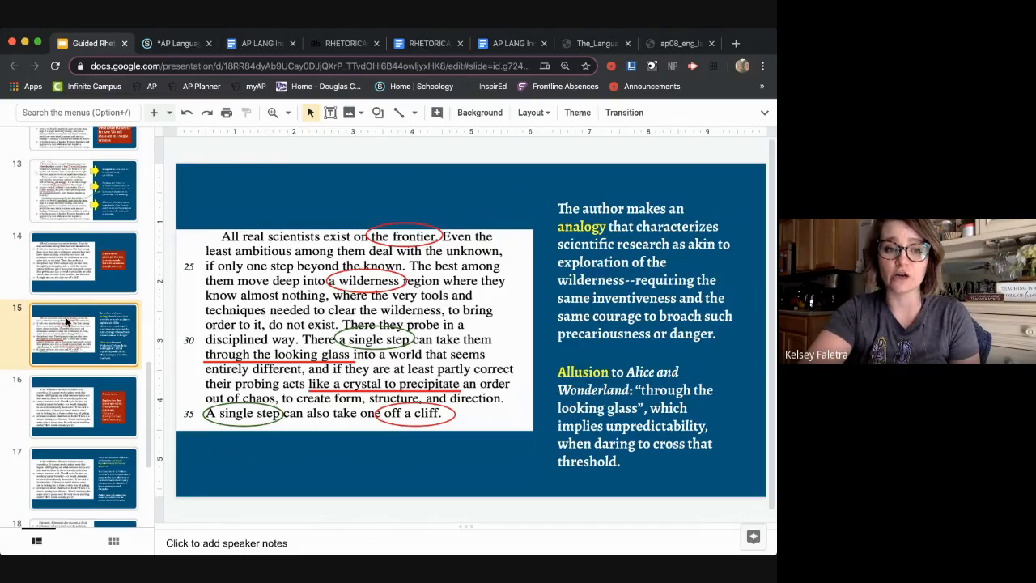
left_click(83, 406)
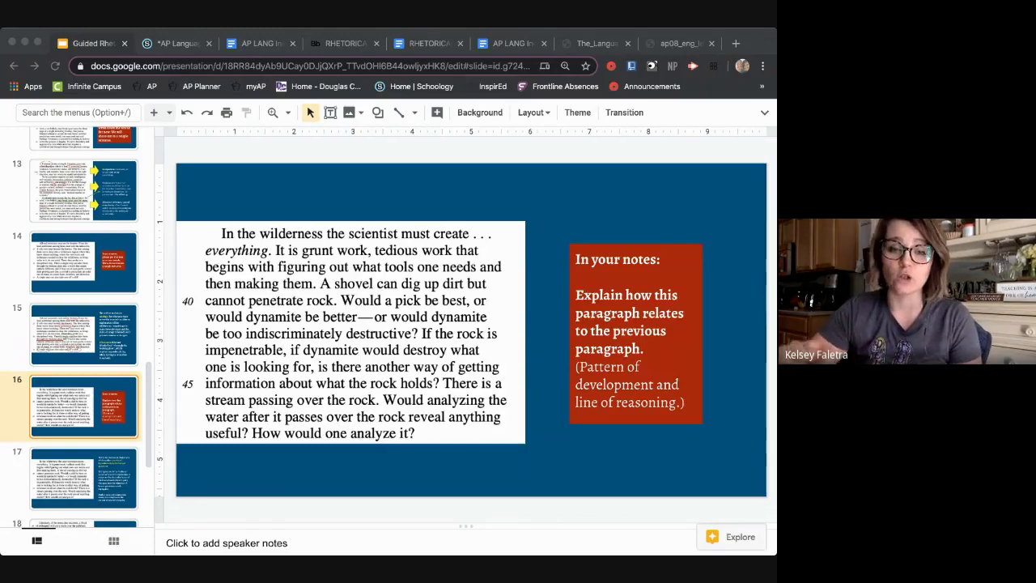
mouse_move(195, 151)
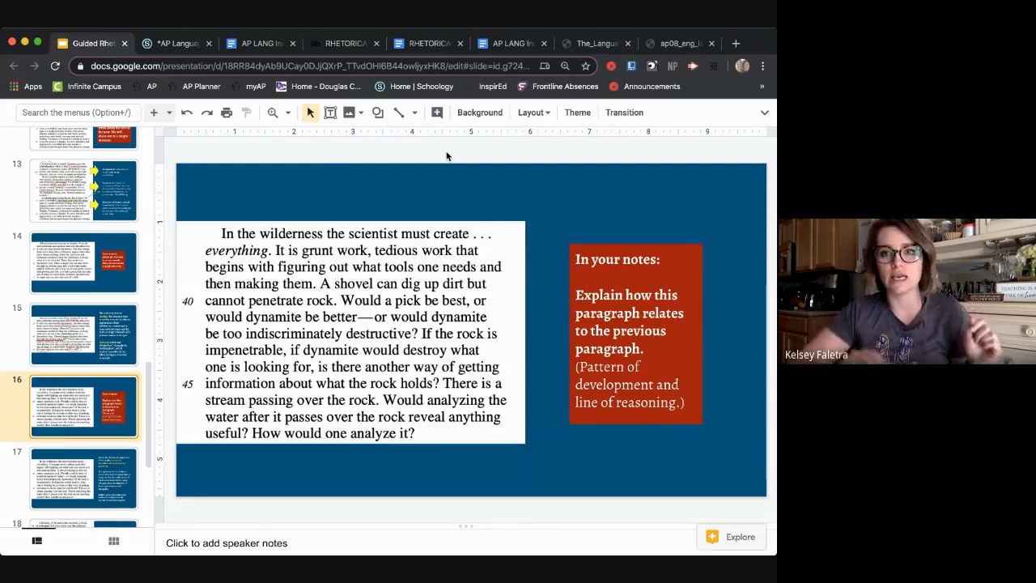
mouse_move(723, 209)
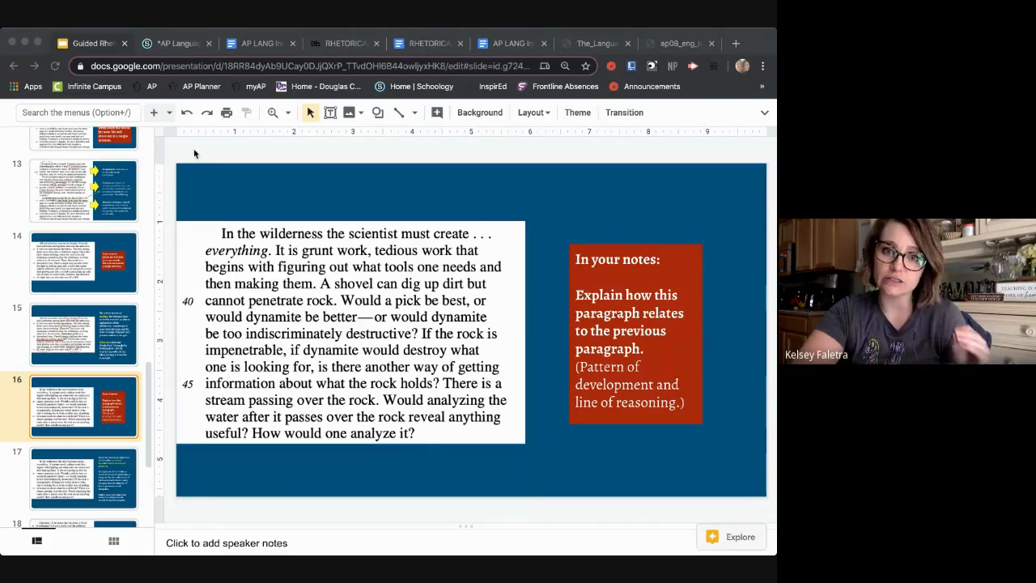
mouse_move(195, 159)
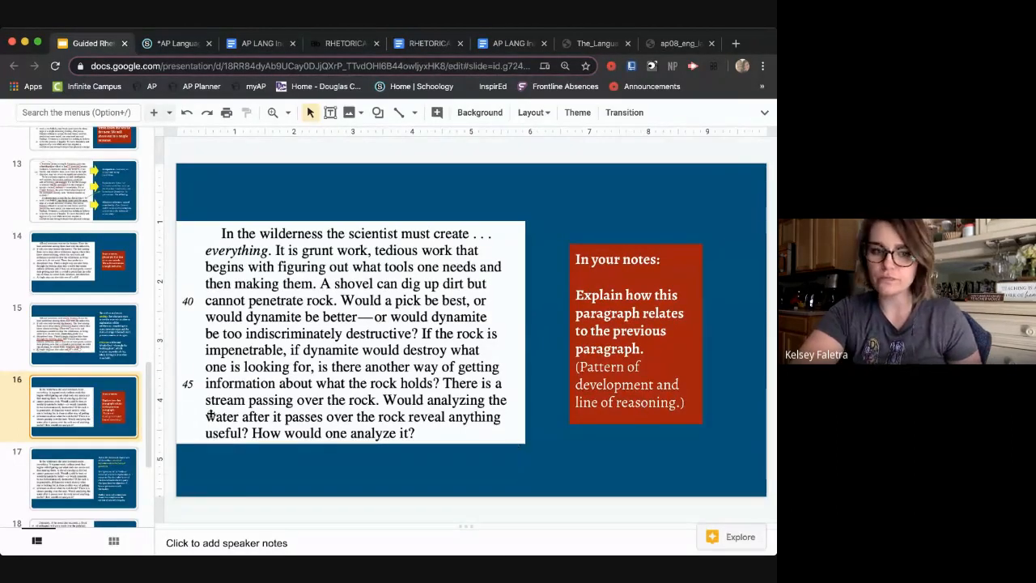
Display slide 17's analysis of hypothetical questions and scroll the filmstrip down
left_click(83, 475)
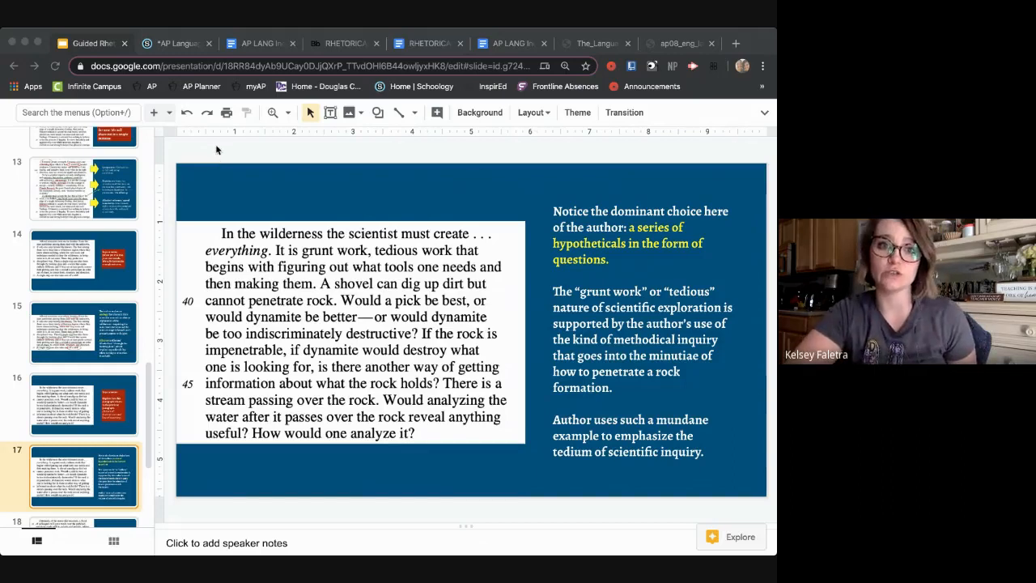
mouse_move(60, 421)
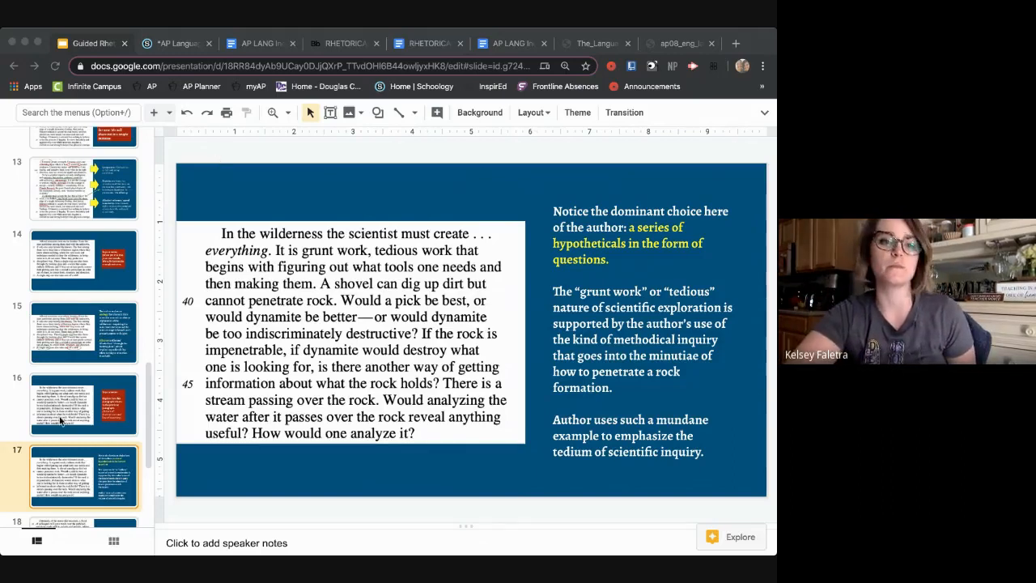
scroll("down", 3)
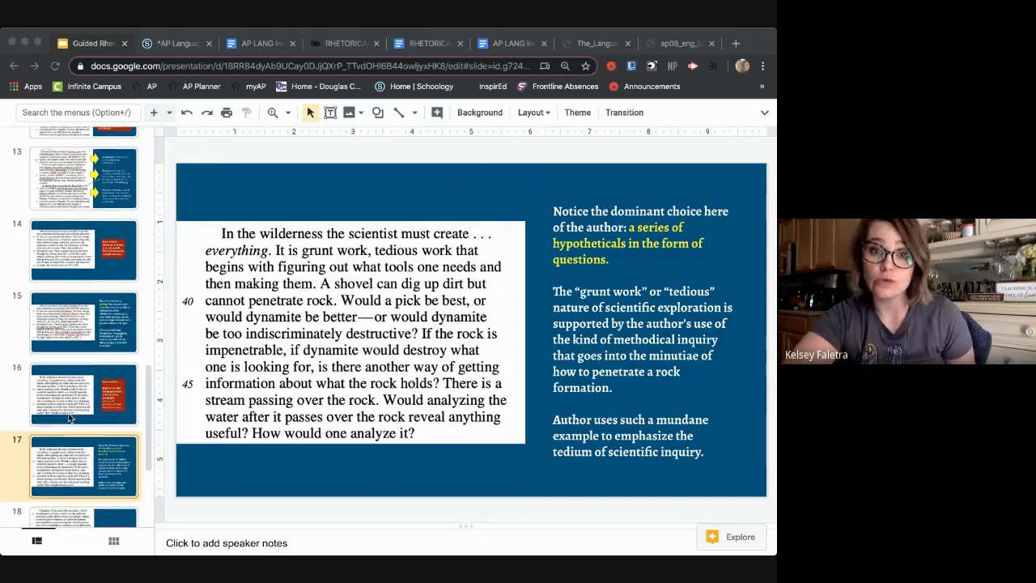
scroll("down", 3)
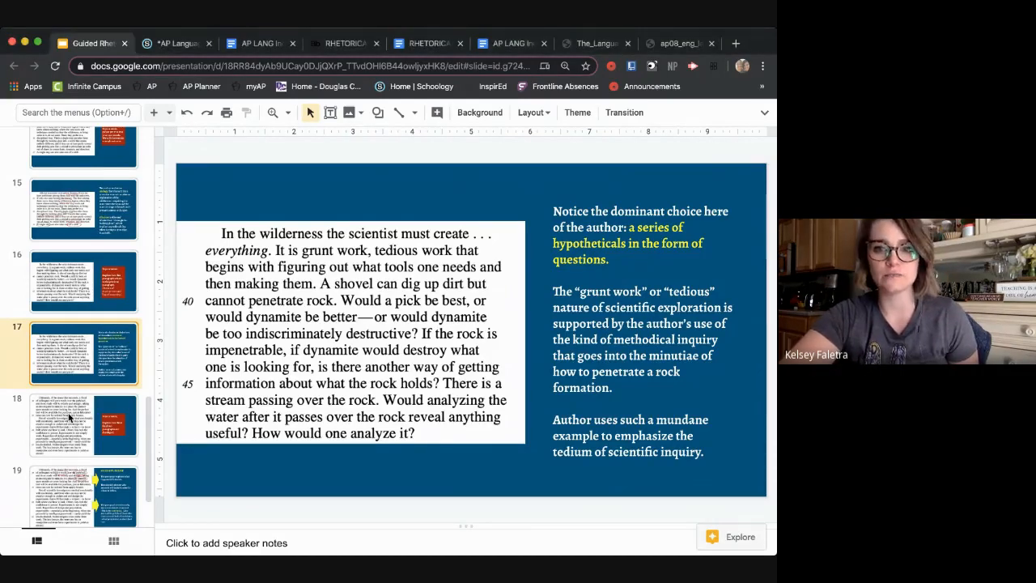
left_click(83, 425)
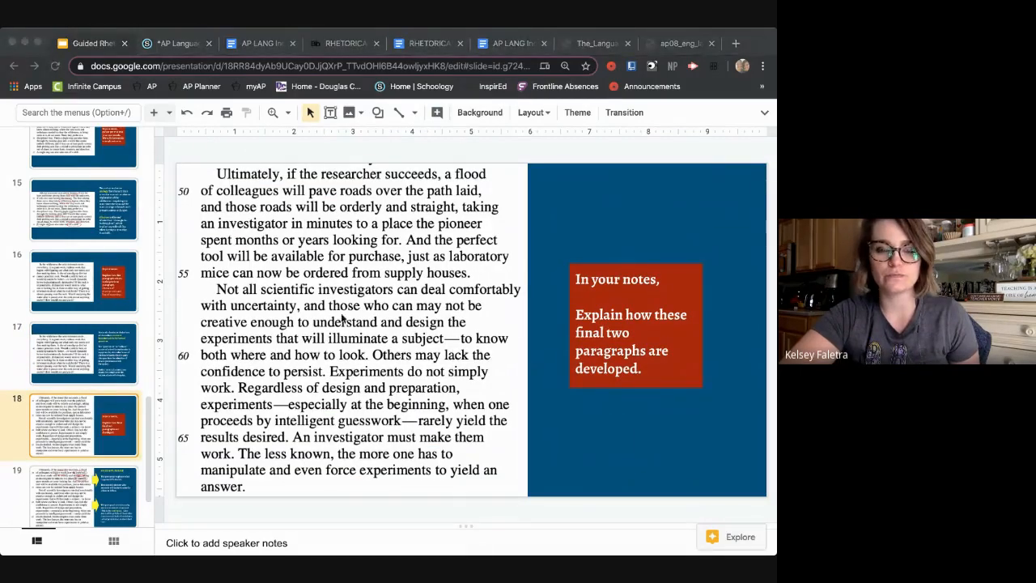
mouse_move(182, 150)
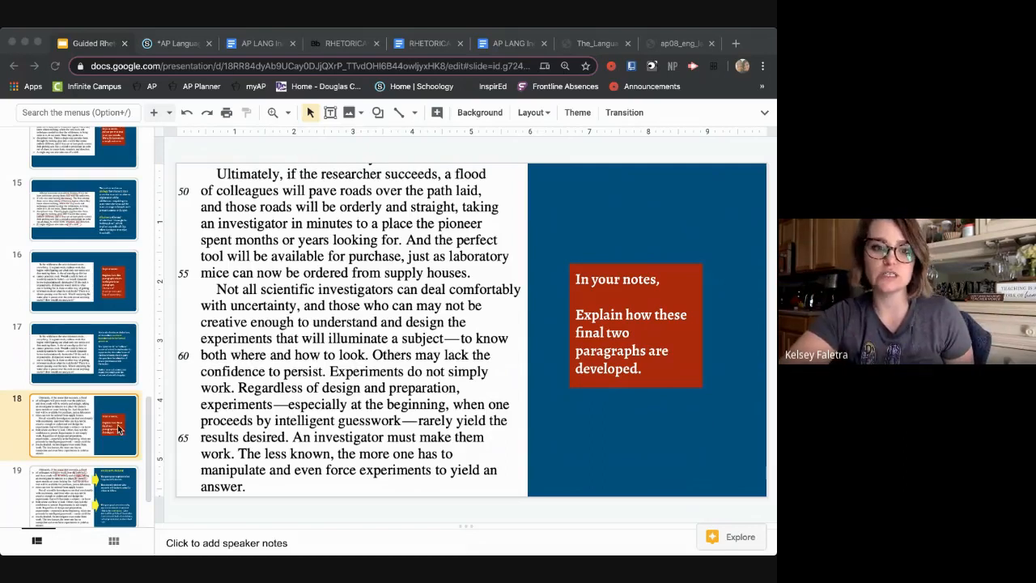
scroll("down", 3)
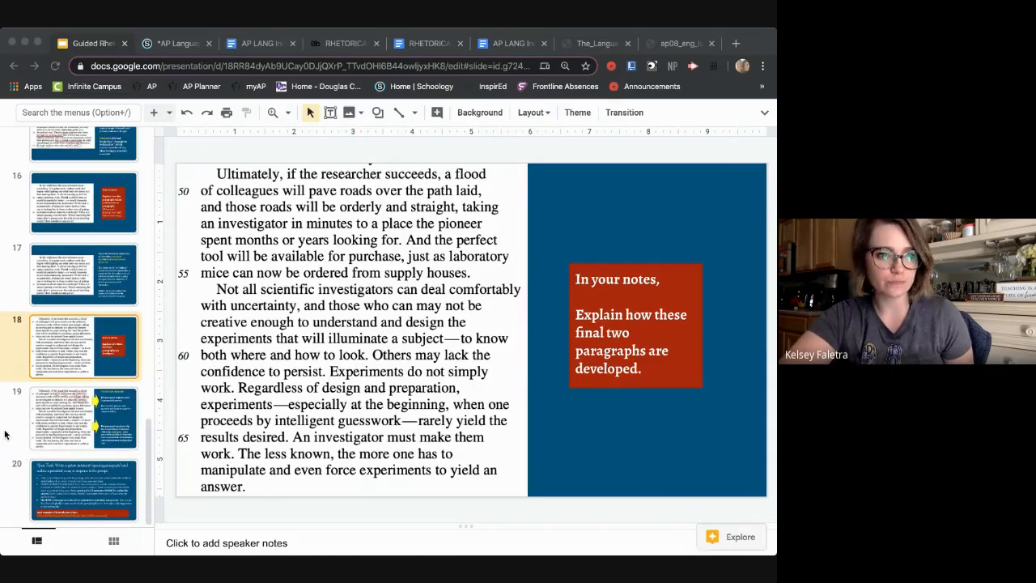
mouse_move(269, 152)
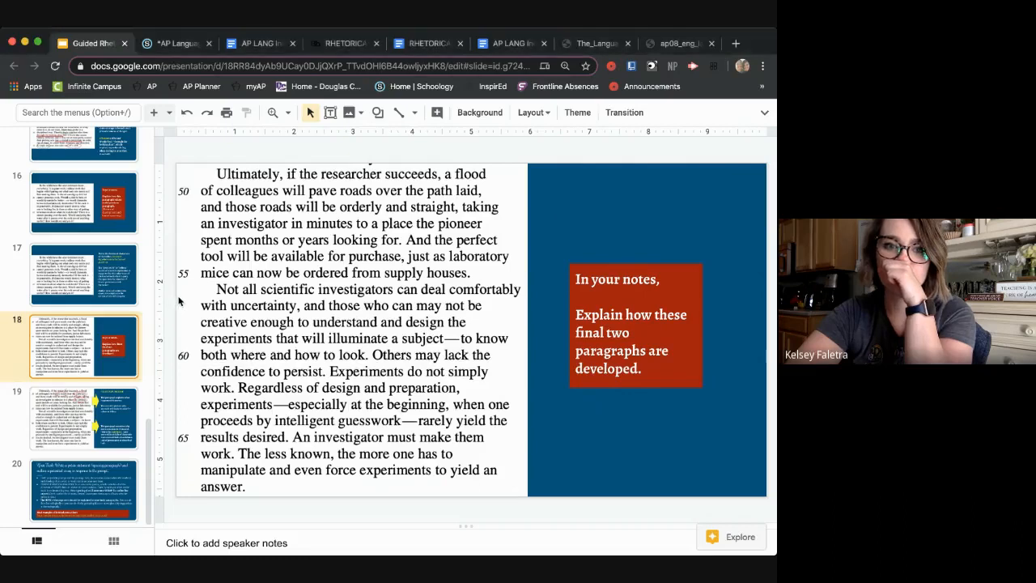
mouse_move(566, 241)
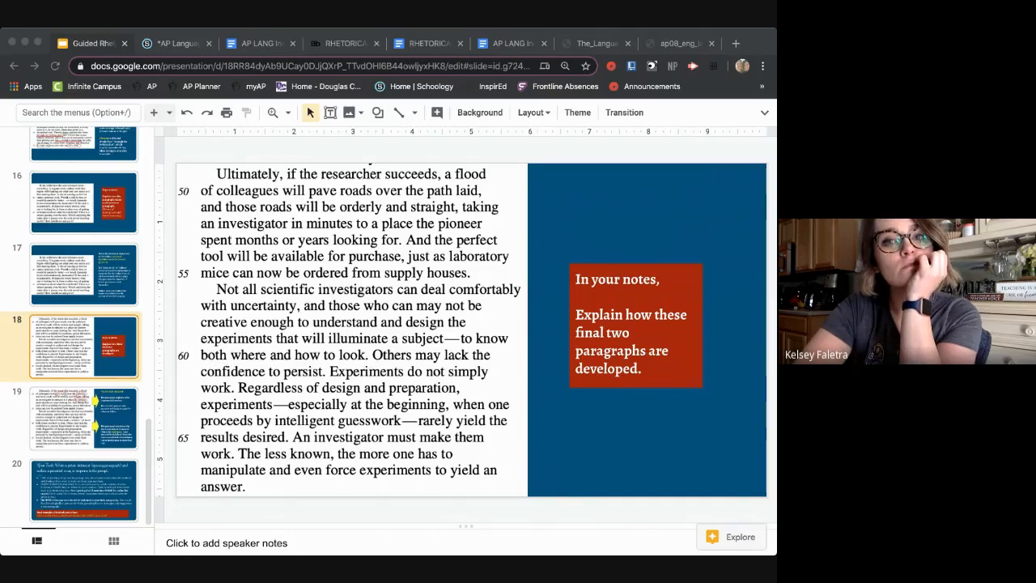
mouse_move(257, 154)
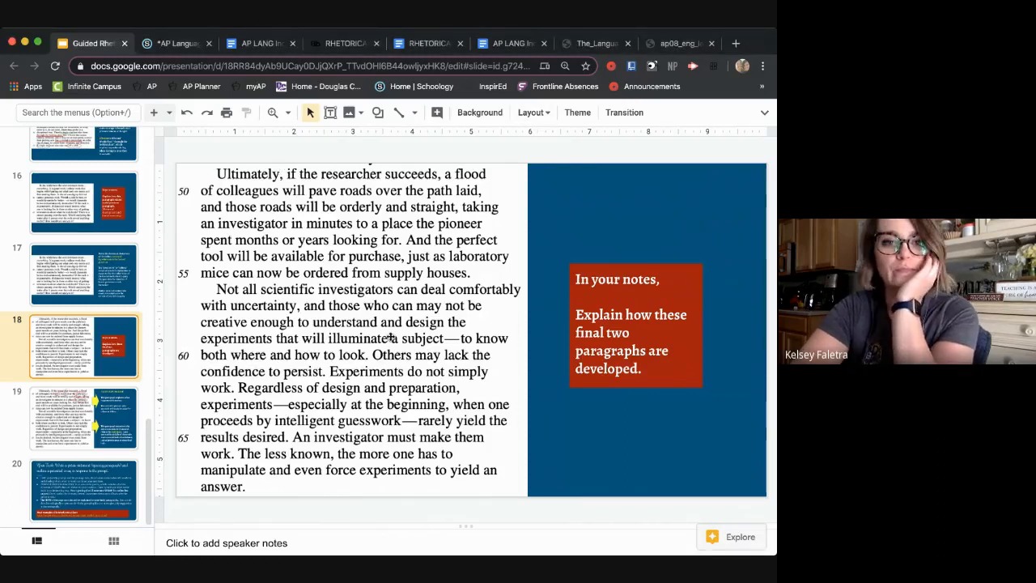
mouse_move(391, 509)
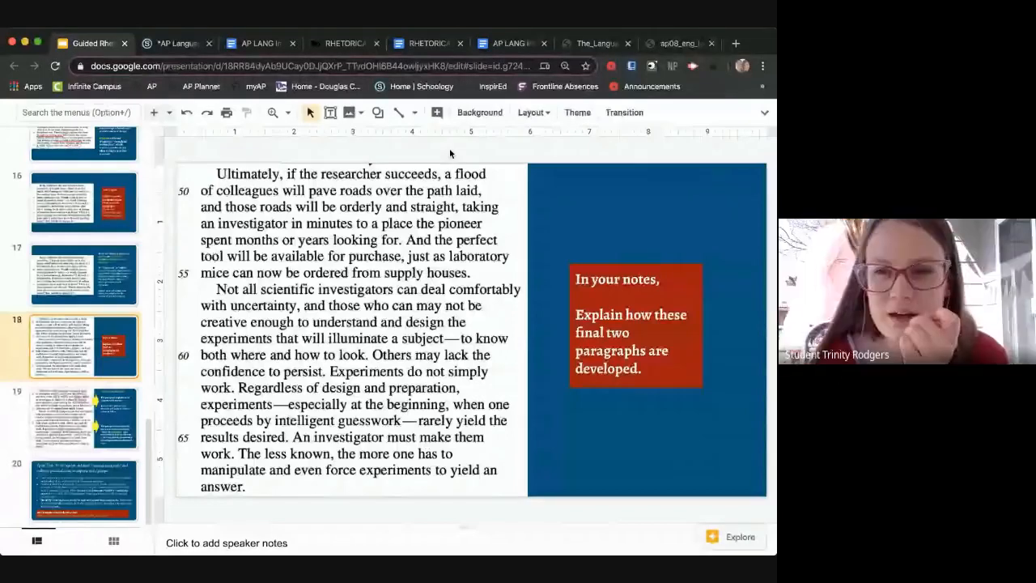
mouse_move(688, 229)
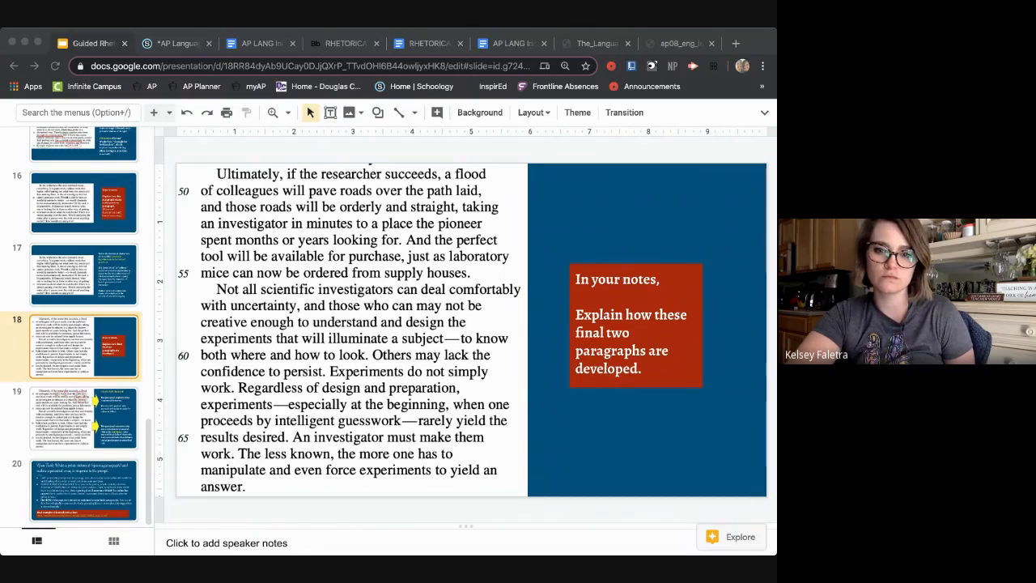
mouse_move(336, 146)
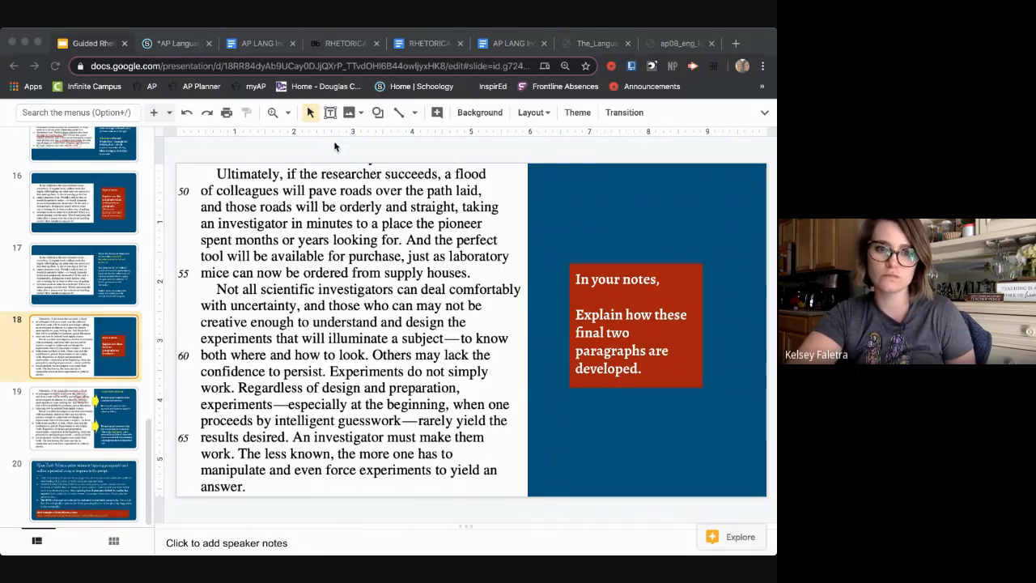
mouse_move(380, 148)
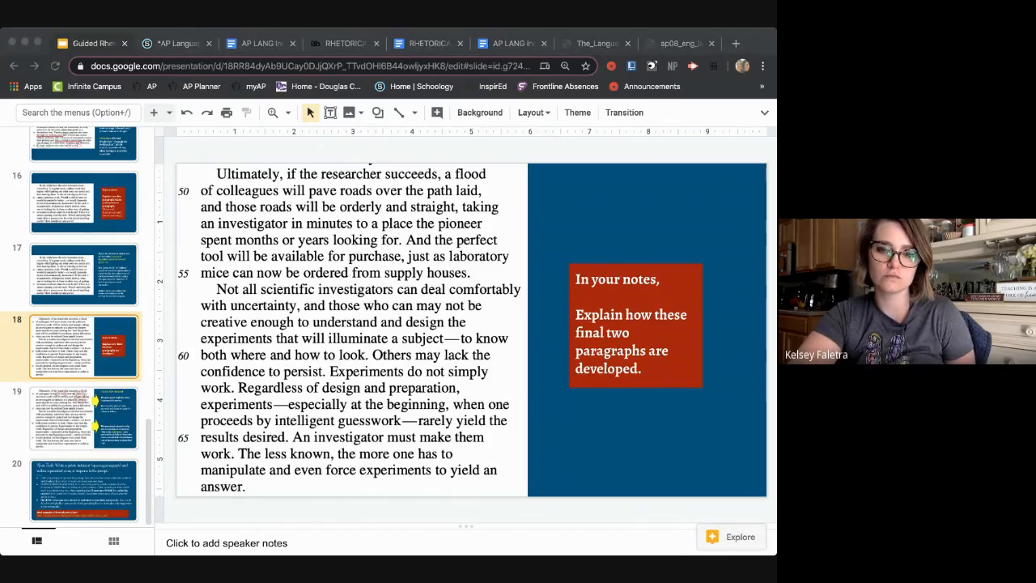
mouse_move(218, 146)
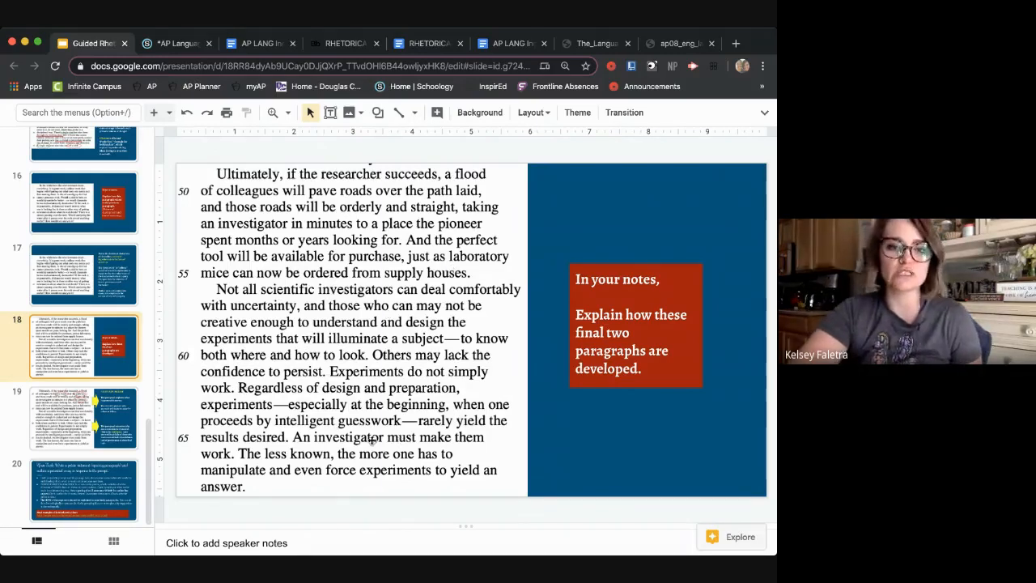
mouse_move(437, 511)
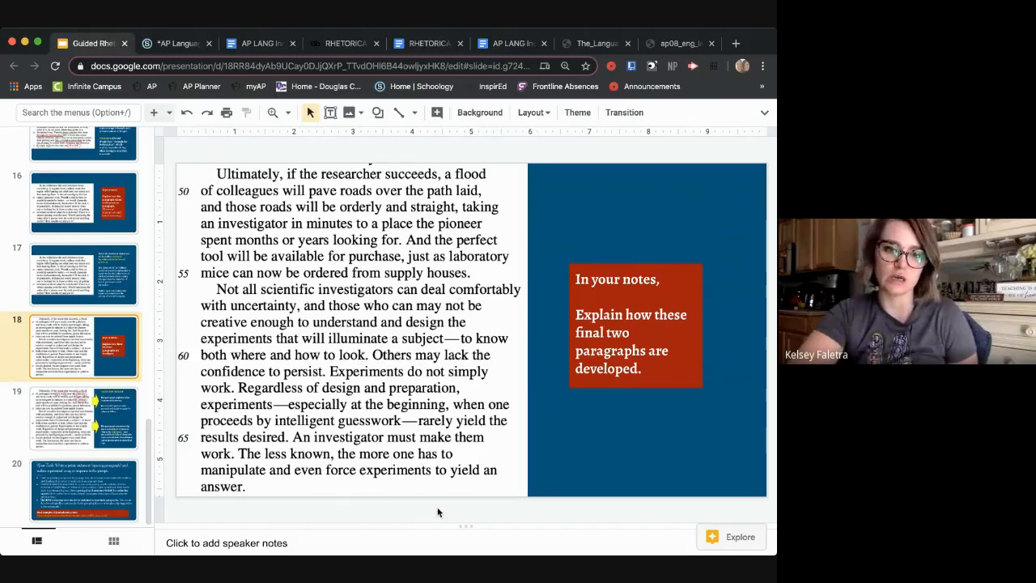
mouse_move(472, 430)
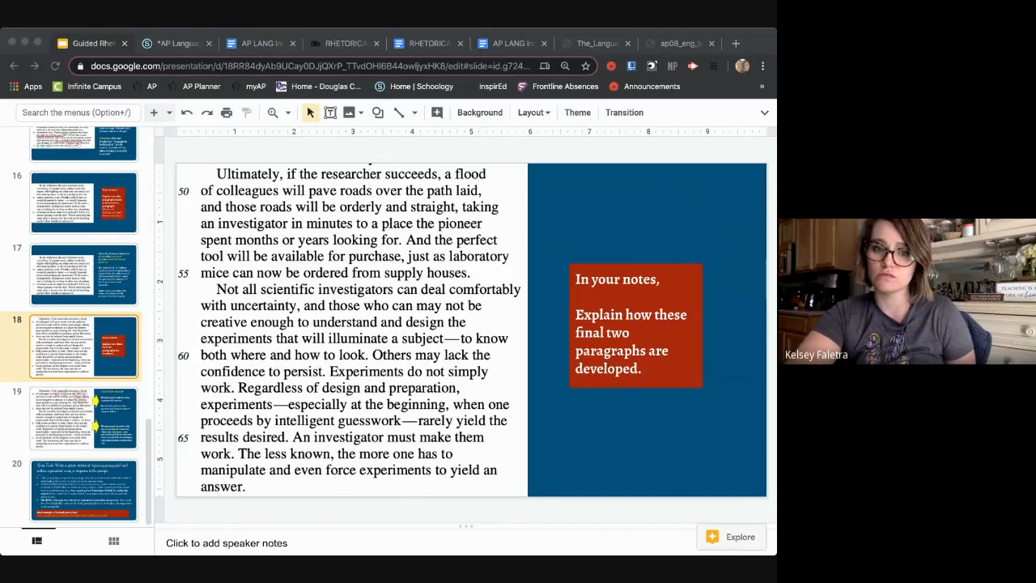
mouse_move(248, 512)
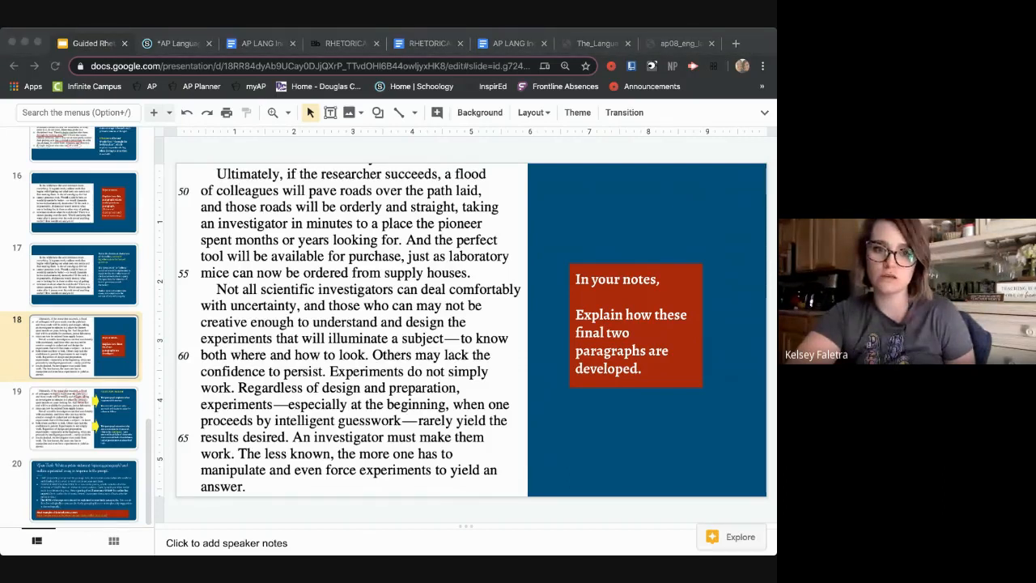
mouse_move(378, 284)
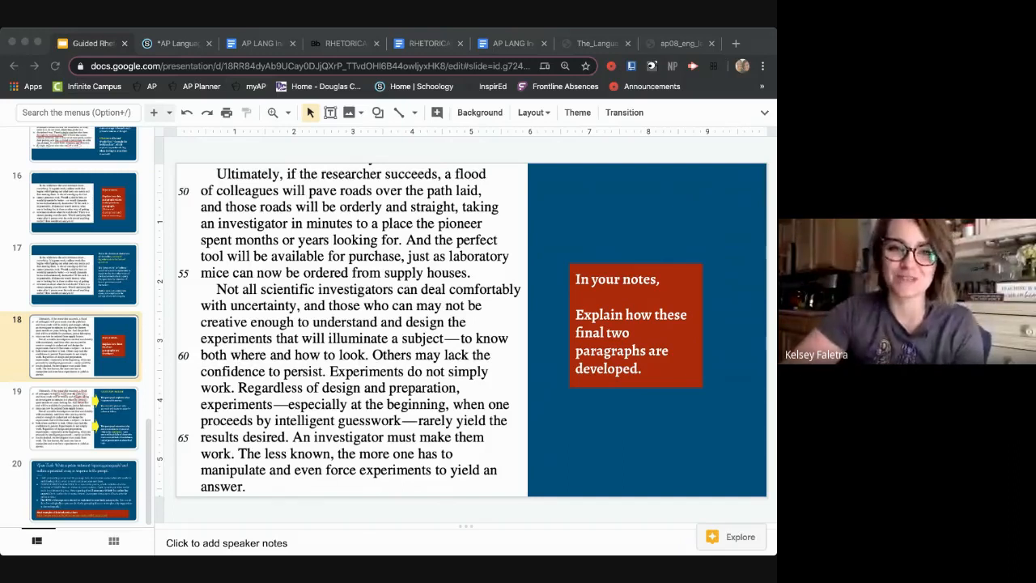
mouse_move(279, 156)
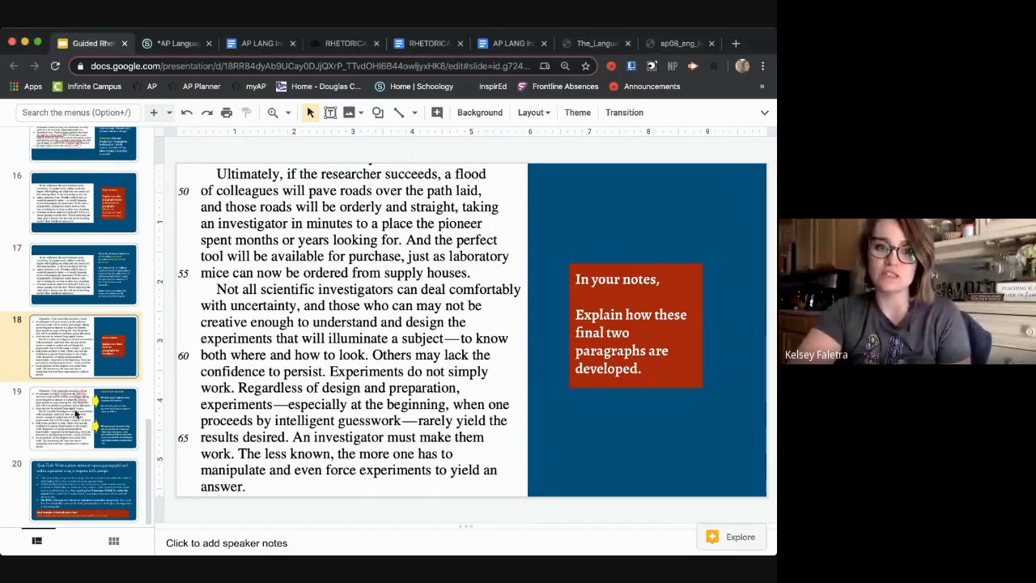
Open slide 19, annotating the final paragraphs as success versus failure and naming the antithesis
left_click(83, 417)
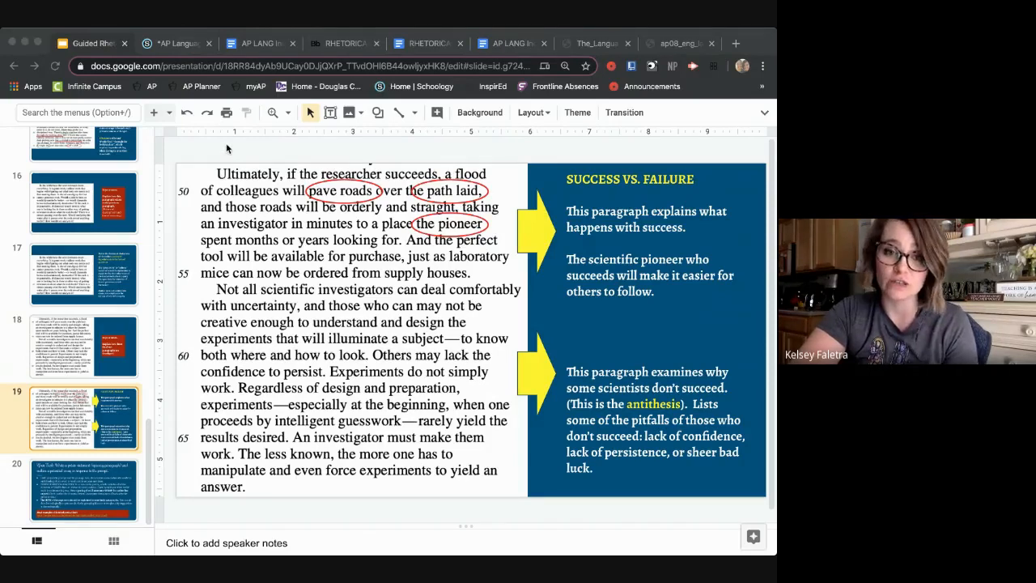
mouse_move(364, 158)
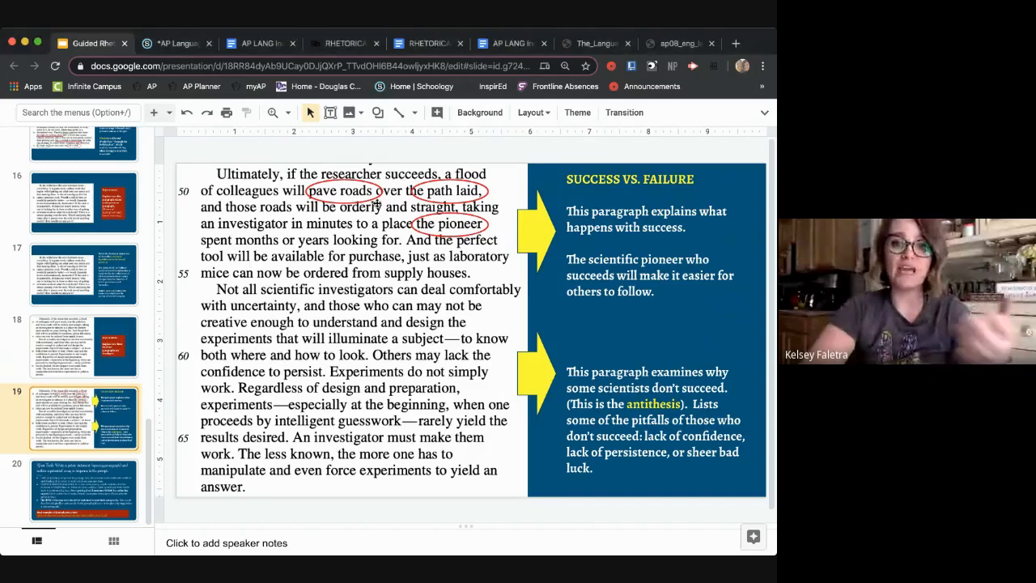
mouse_move(500, 228)
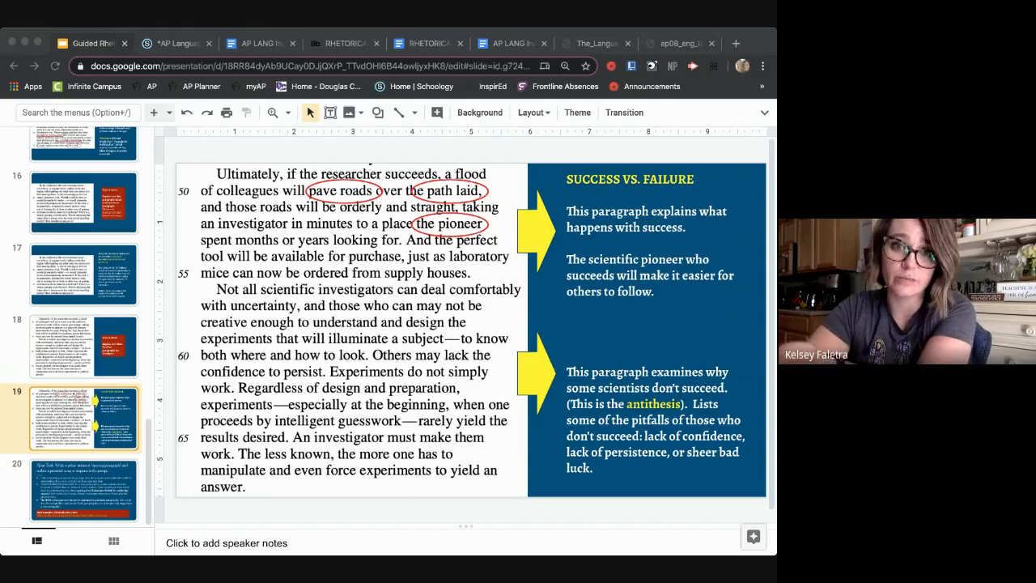
mouse_move(279, 165)
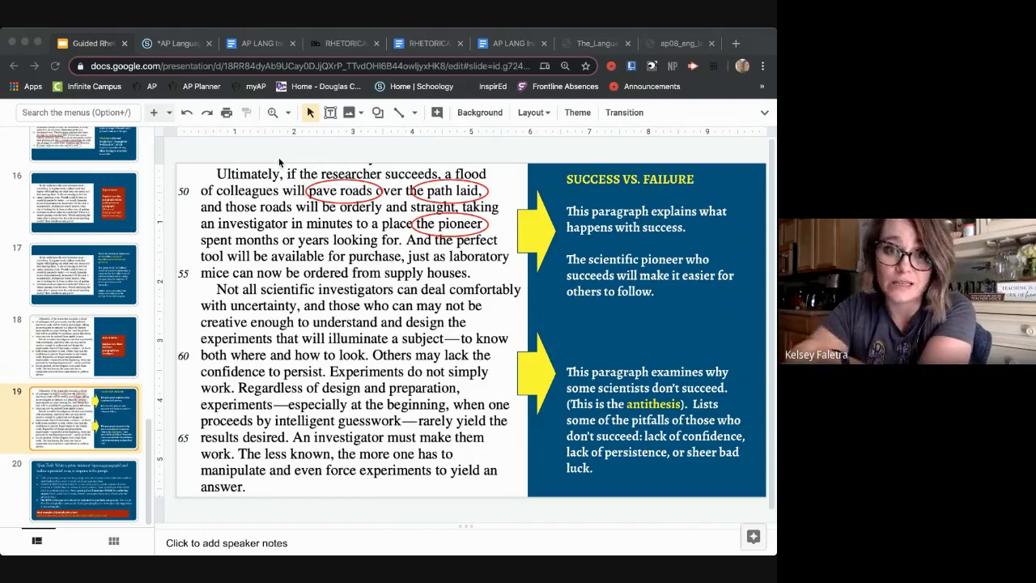
mouse_move(281, 306)
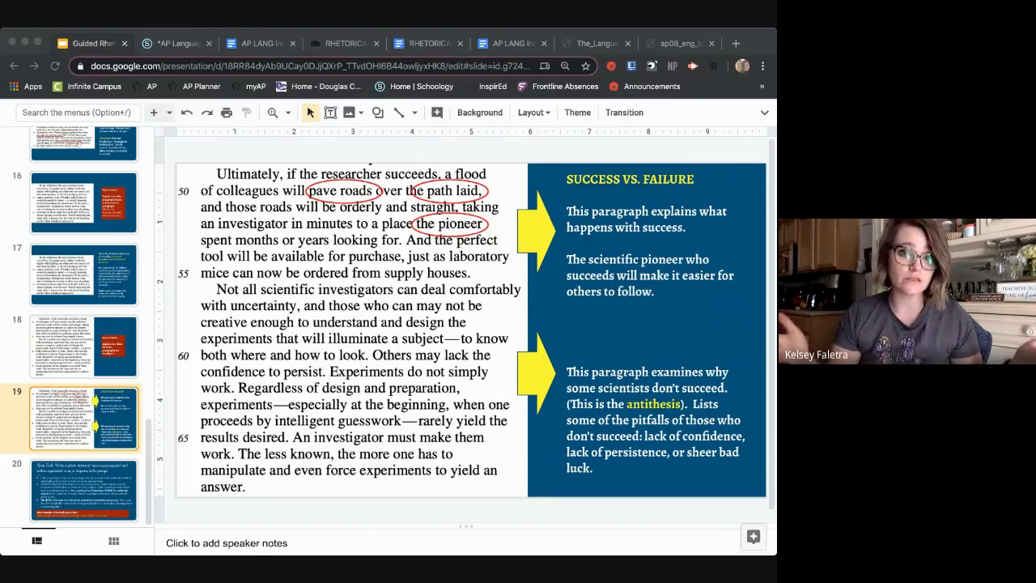
mouse_move(312, 153)
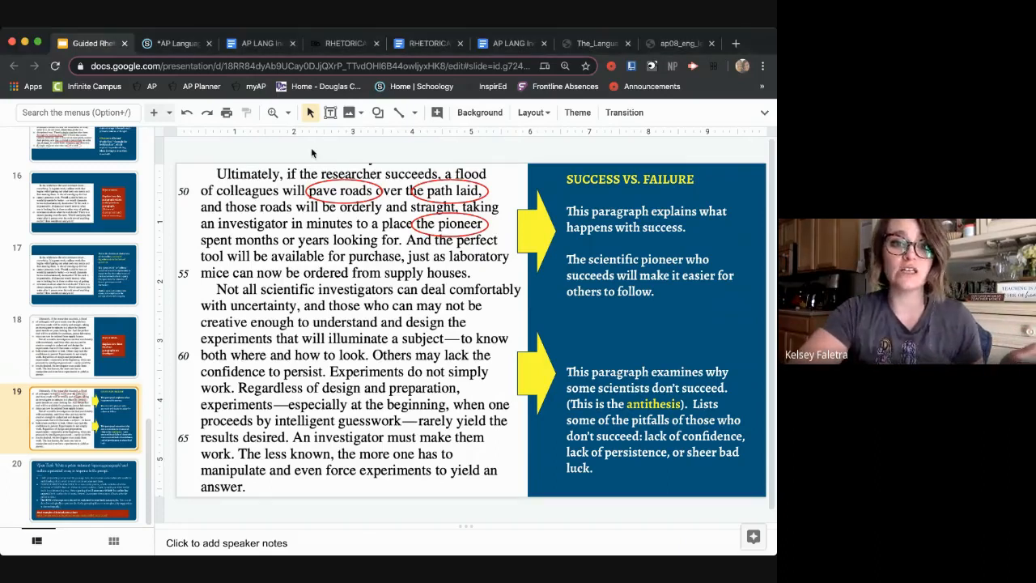
mouse_move(391, 277)
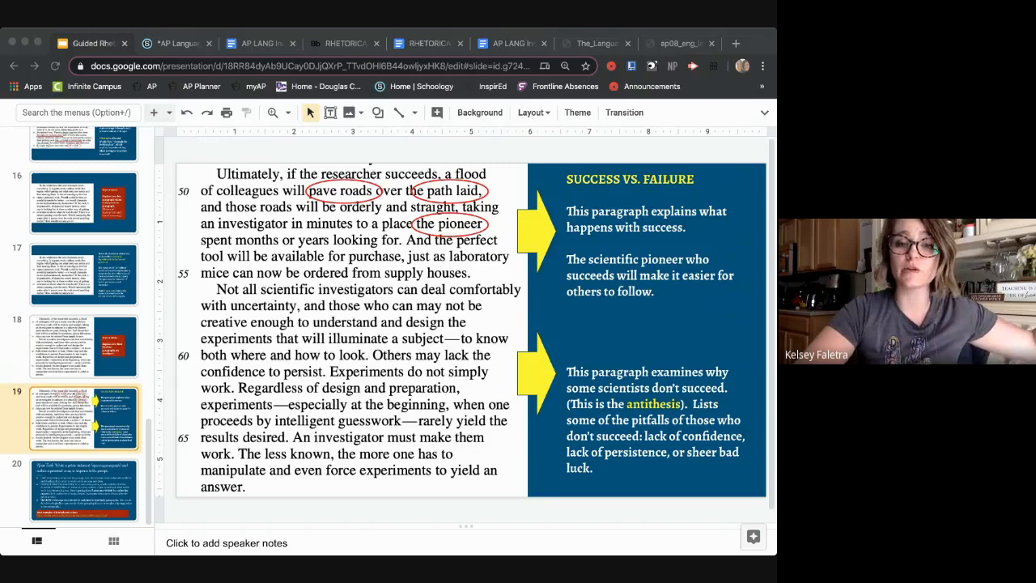
mouse_move(319, 361)
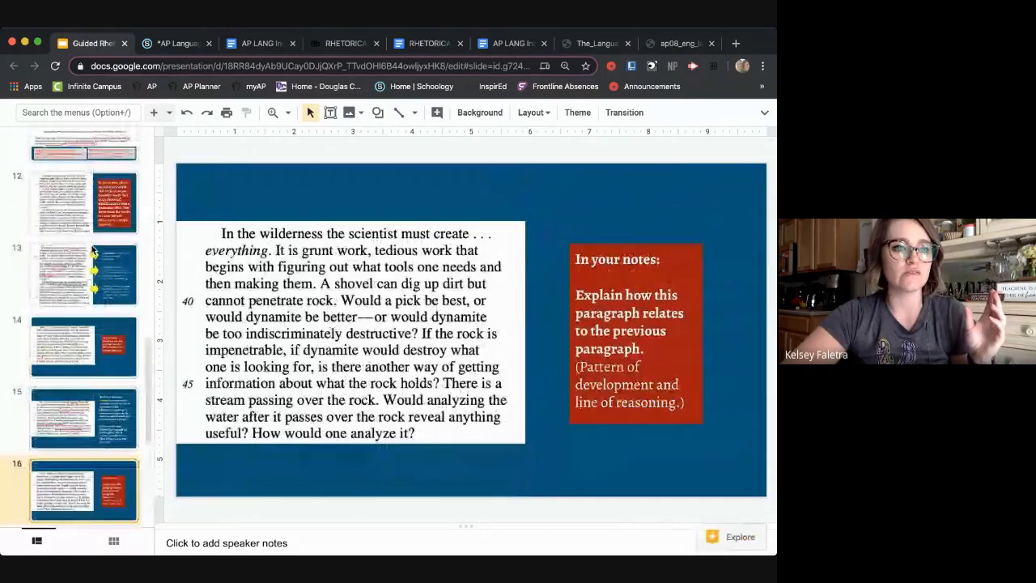
Pass through slide 15's frontier analogy annotations and land on slide 20's précis task
scroll("up", 3)
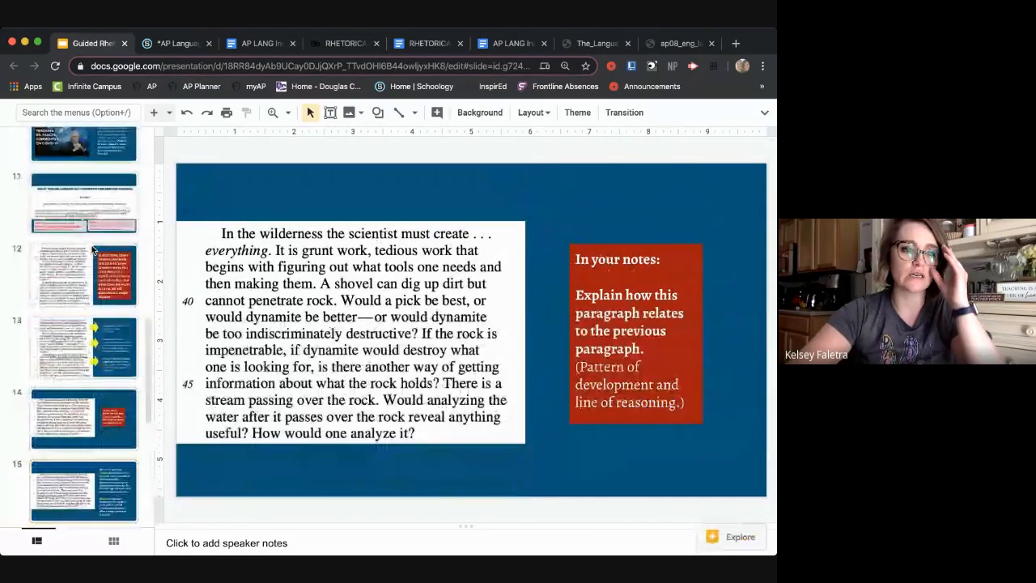
left_click(83, 350)
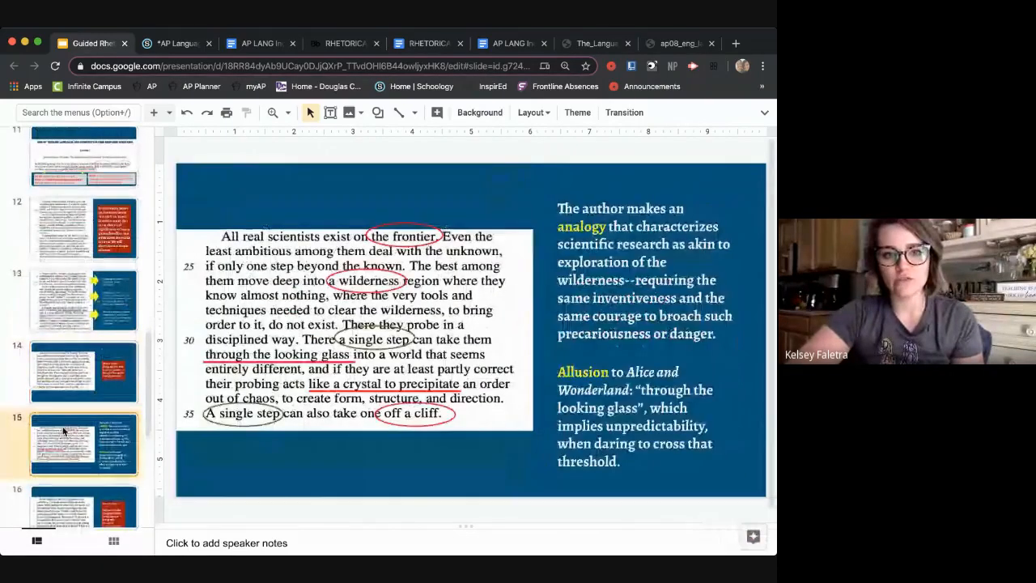
scroll("down", 3)
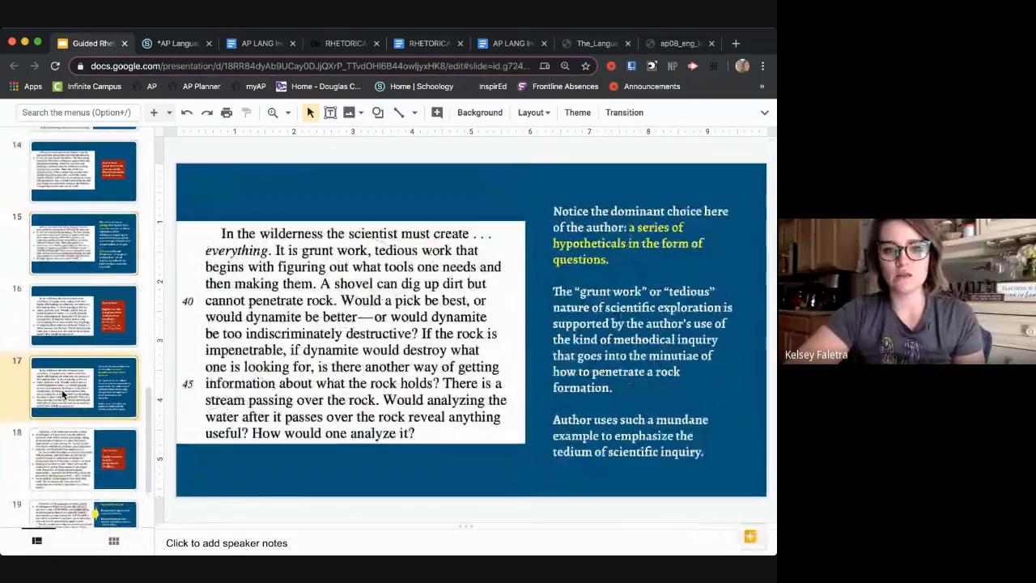
scroll("down", 3)
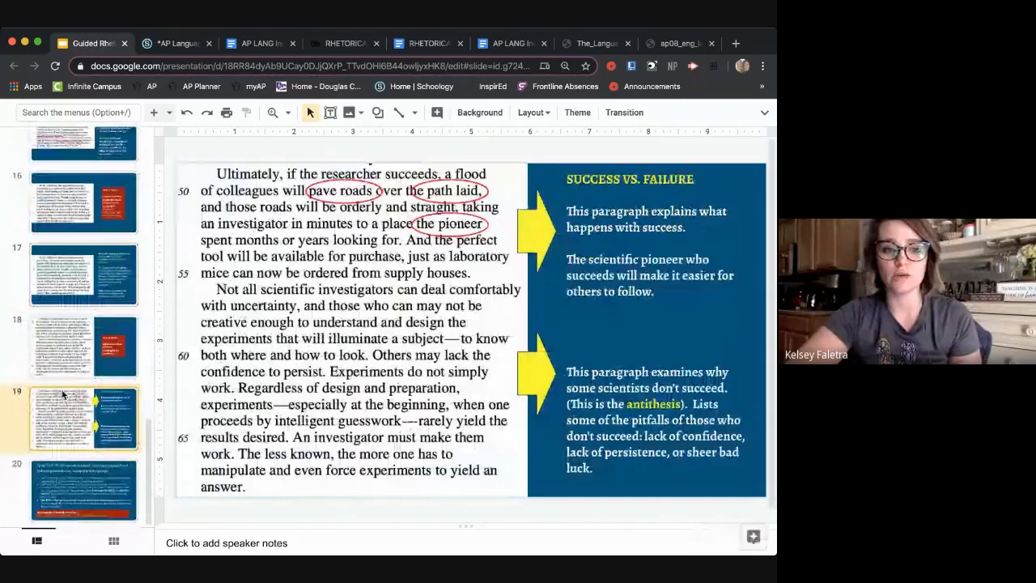
left_click(83, 490)
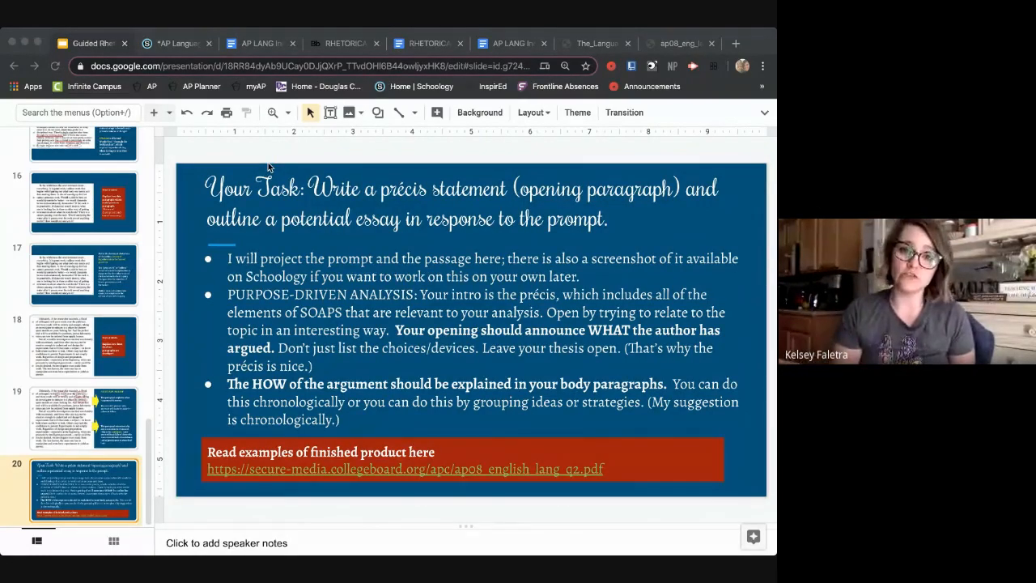
mouse_move(89, 303)
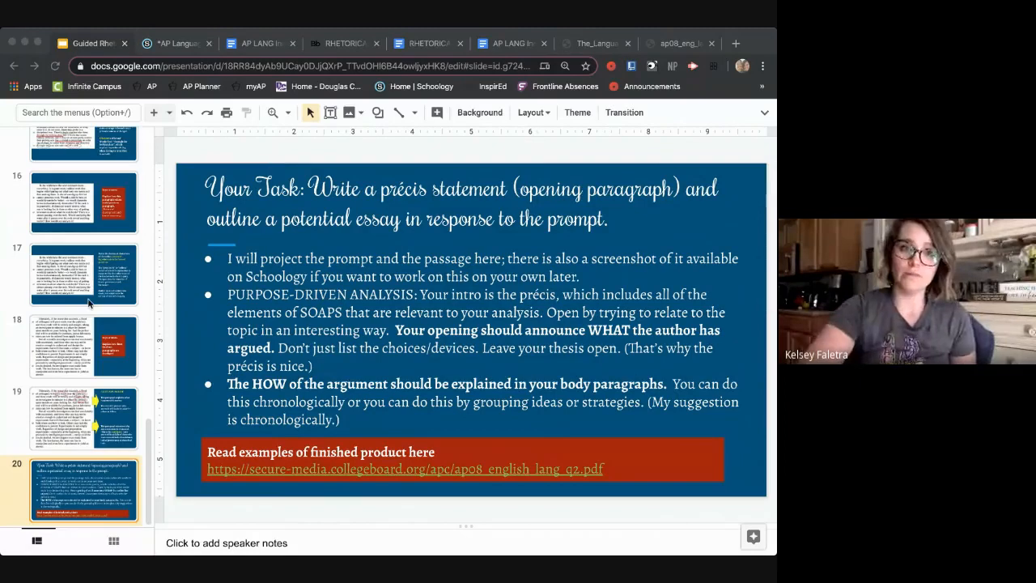
Show slide 11's 2008 AP Question 2 prompt, glance at slide 12's opening lines, then return
scroll("up", 3)
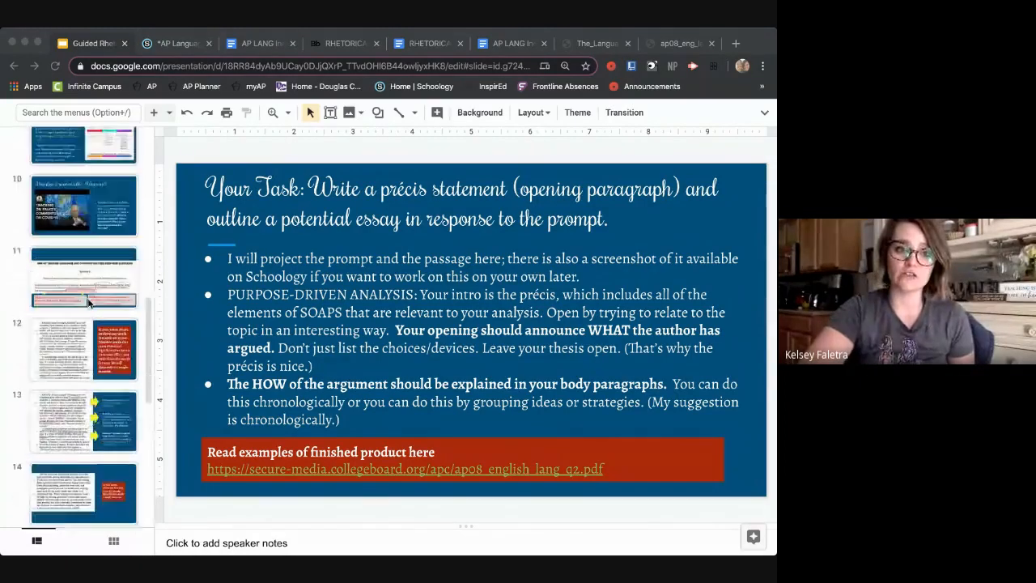
left_click(84, 279)
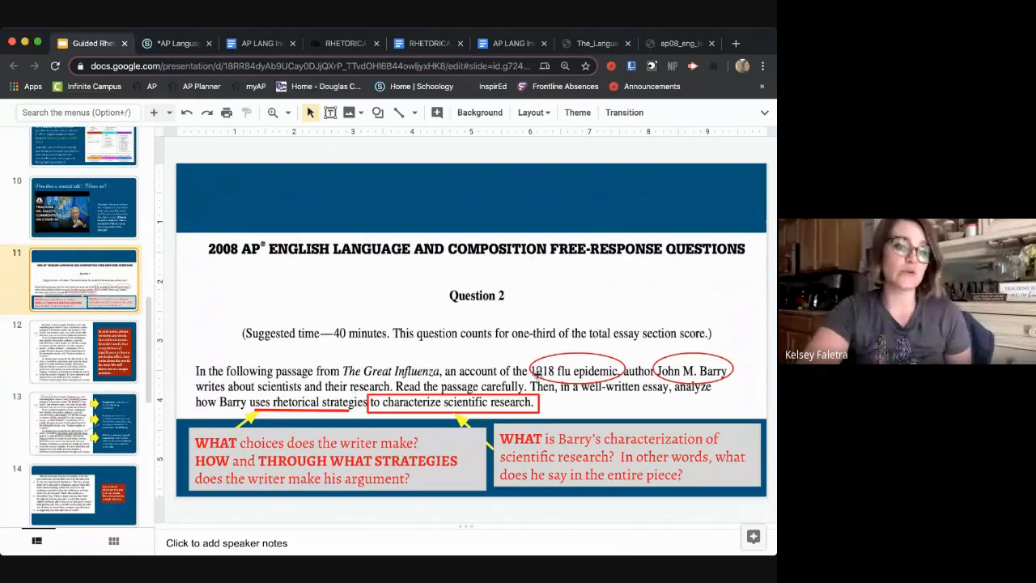
left_click(85, 350)
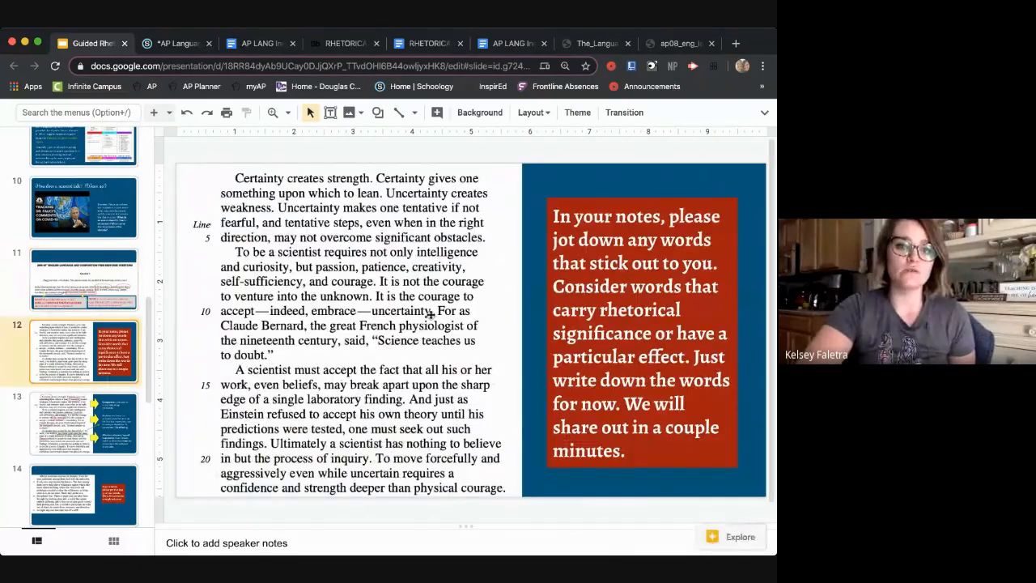
left_click(84, 279)
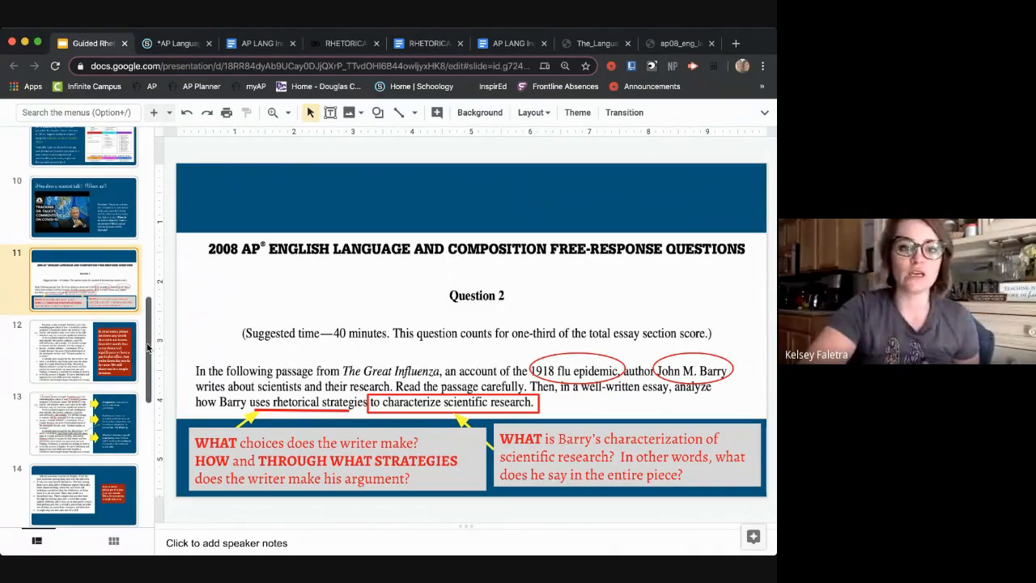
scroll("down", 3)
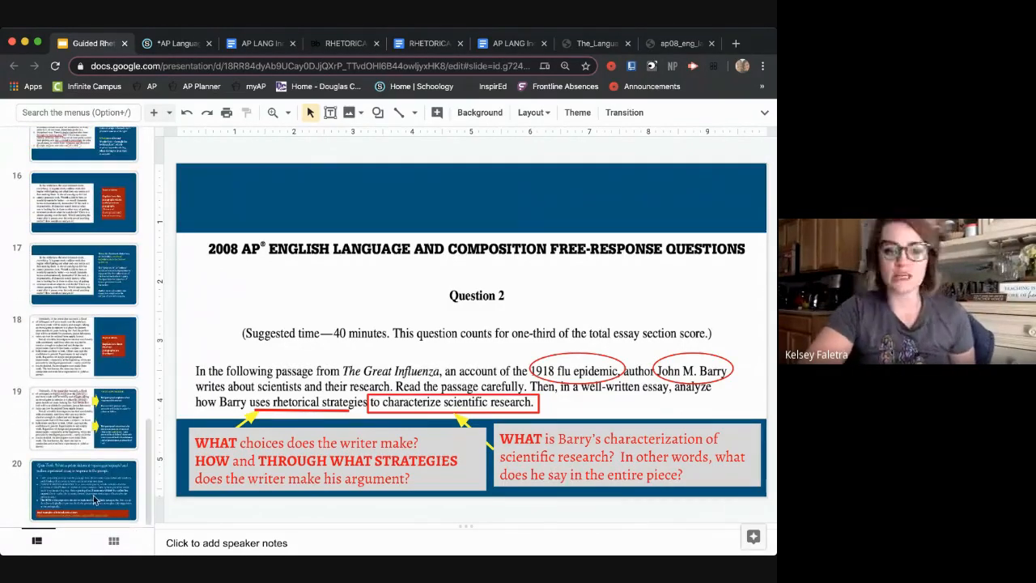
Return to slide 20, the précis-writing and essay-outline task
left_click(84, 490)
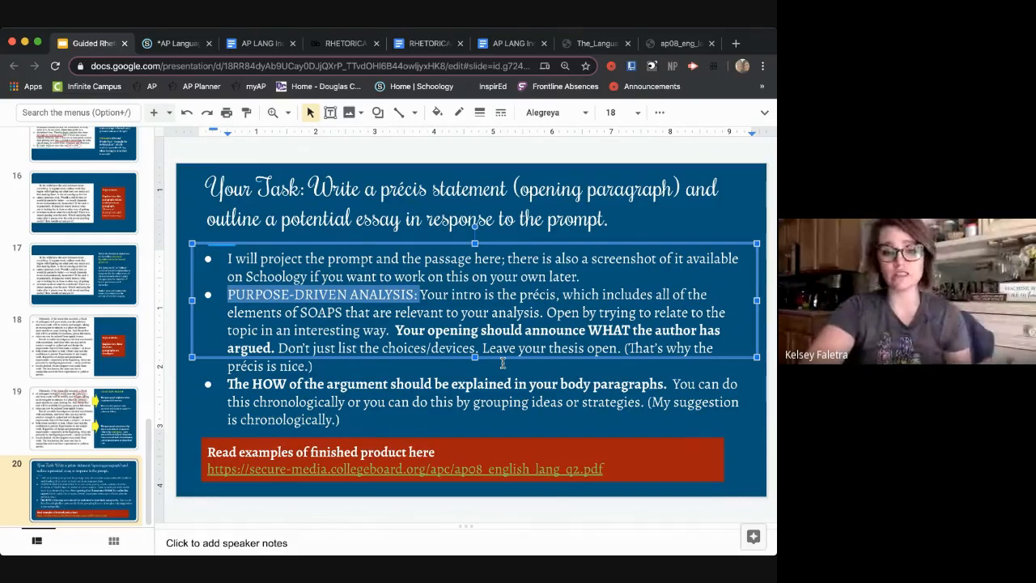
mouse_move(466, 415)
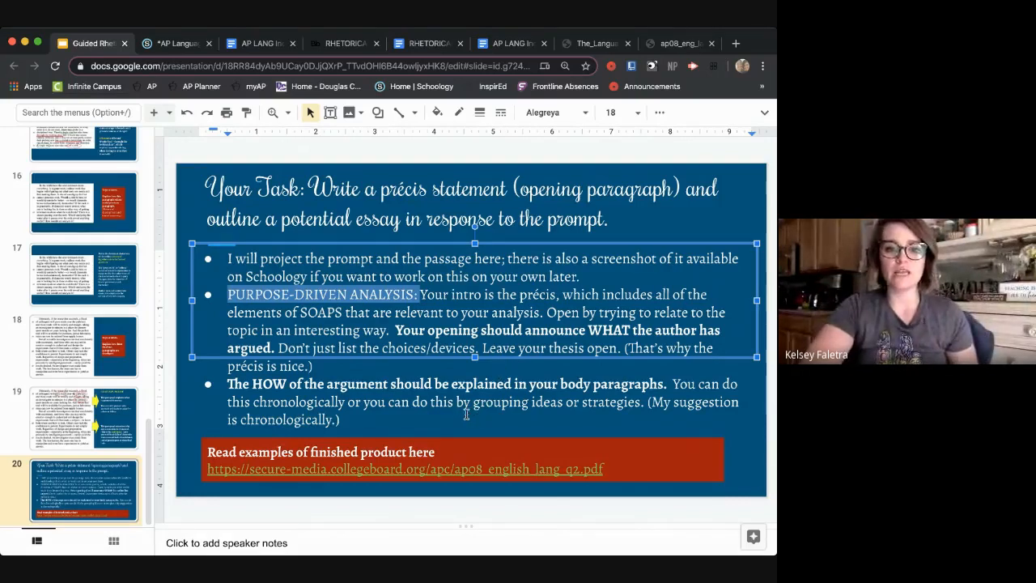